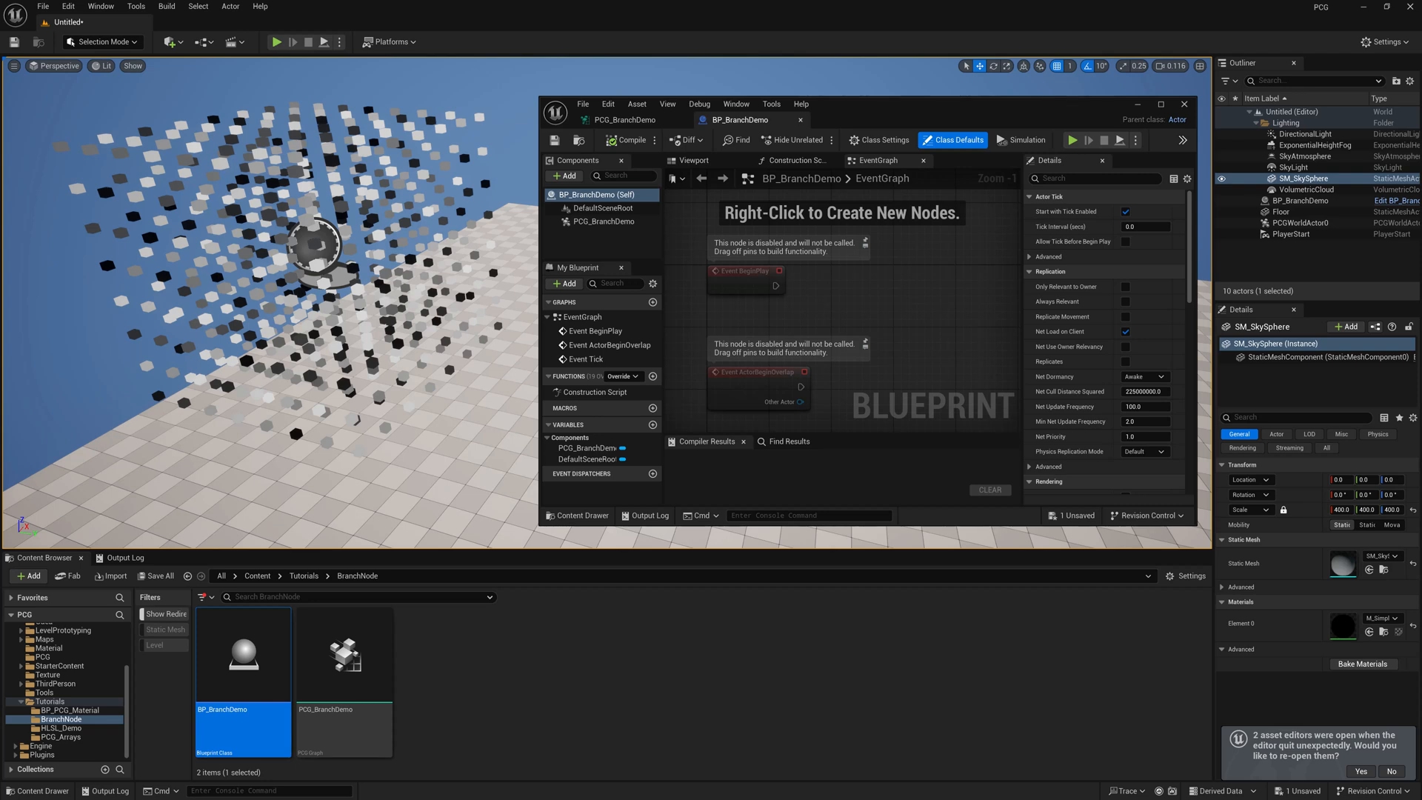
pyautogui.moveTo(999, 494)
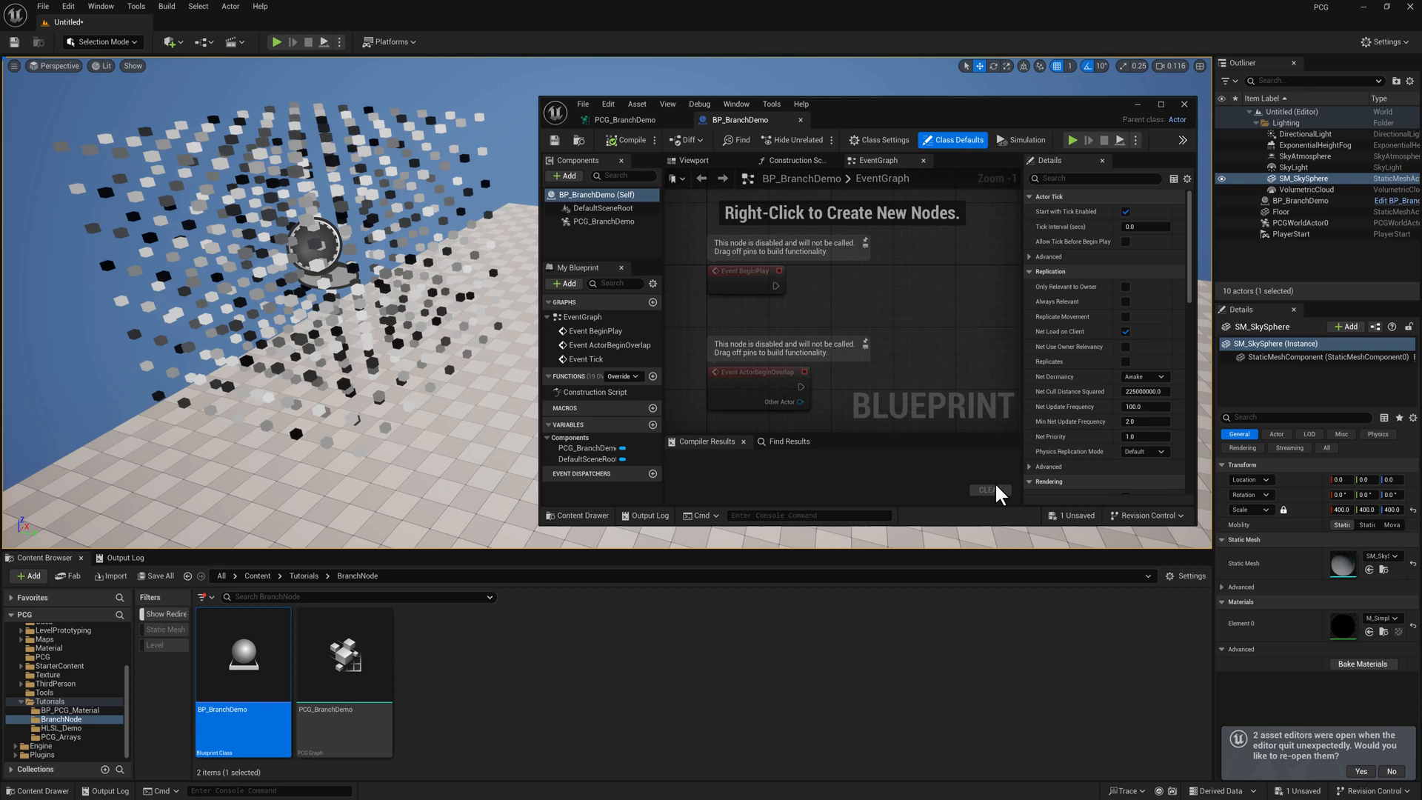
pyautogui.moveTo(479, 339)
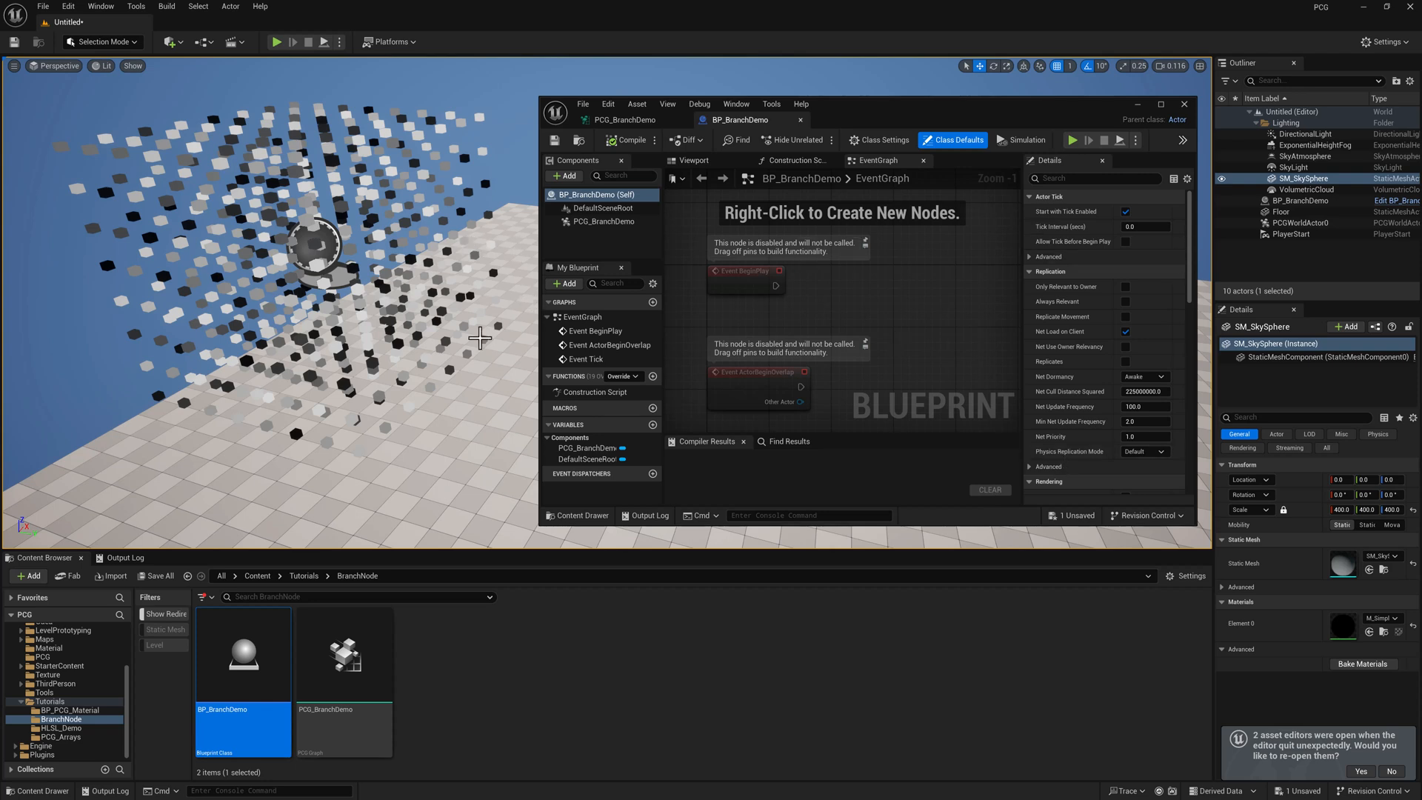
pyautogui.moveTo(451, 654)
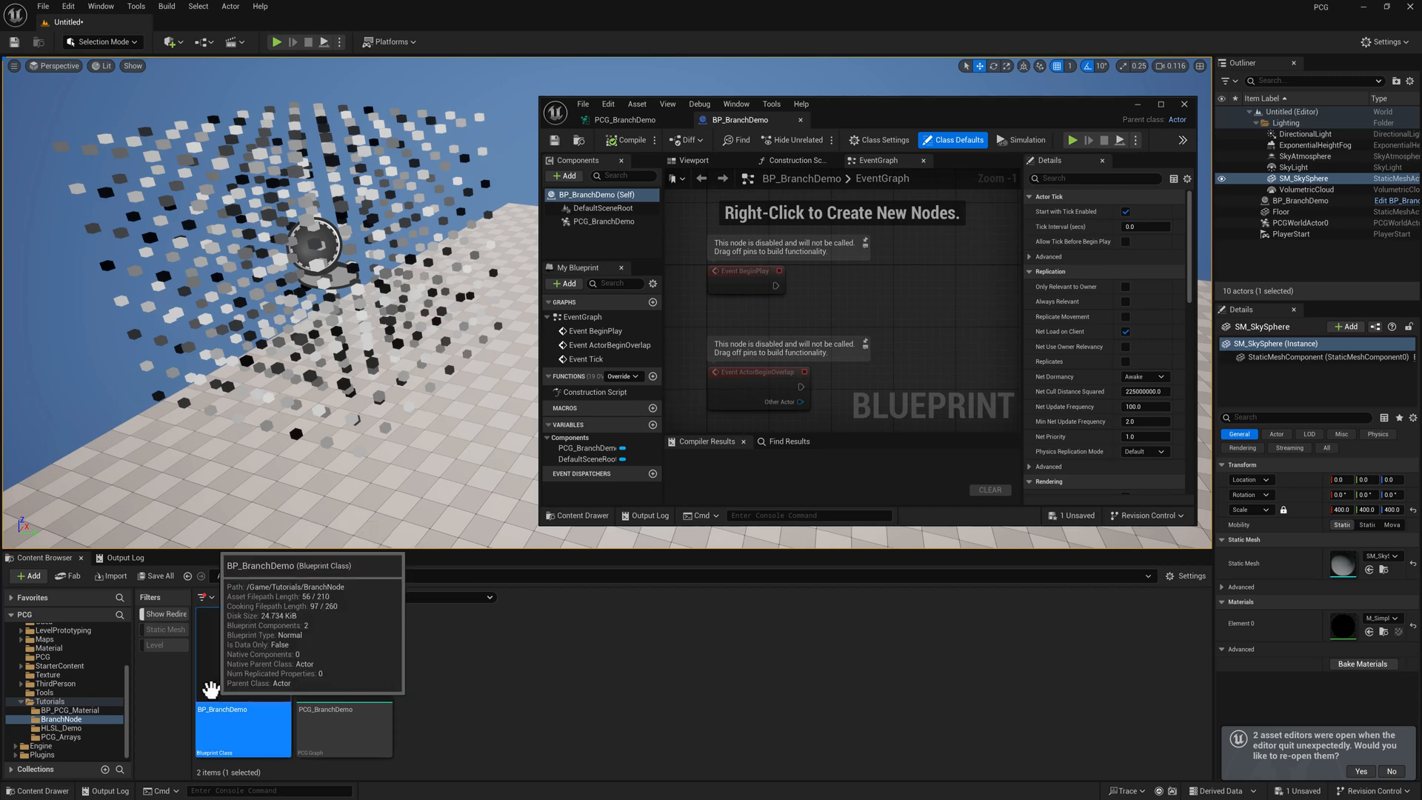
pyautogui.moveTo(343, 638)
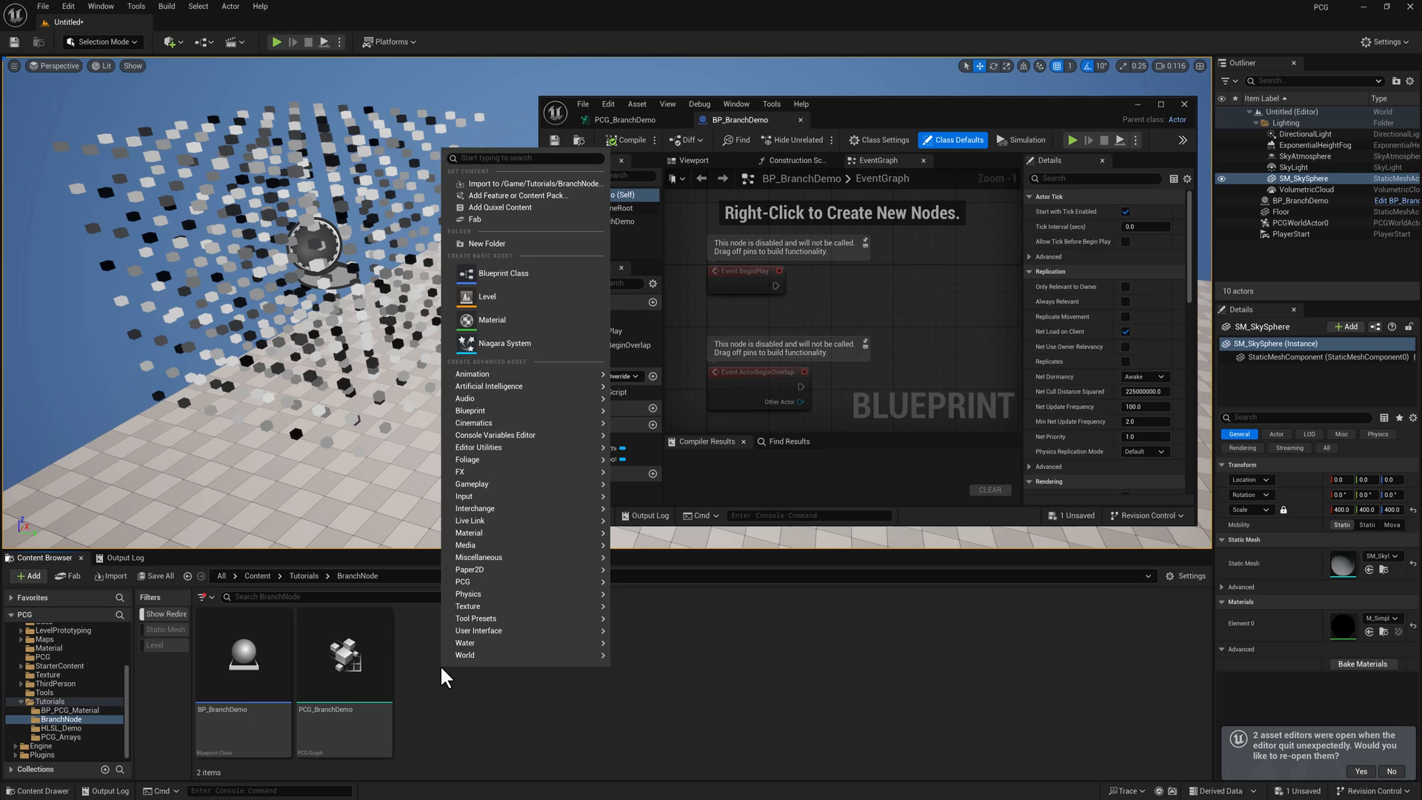
pyautogui.moveTo(479, 630)
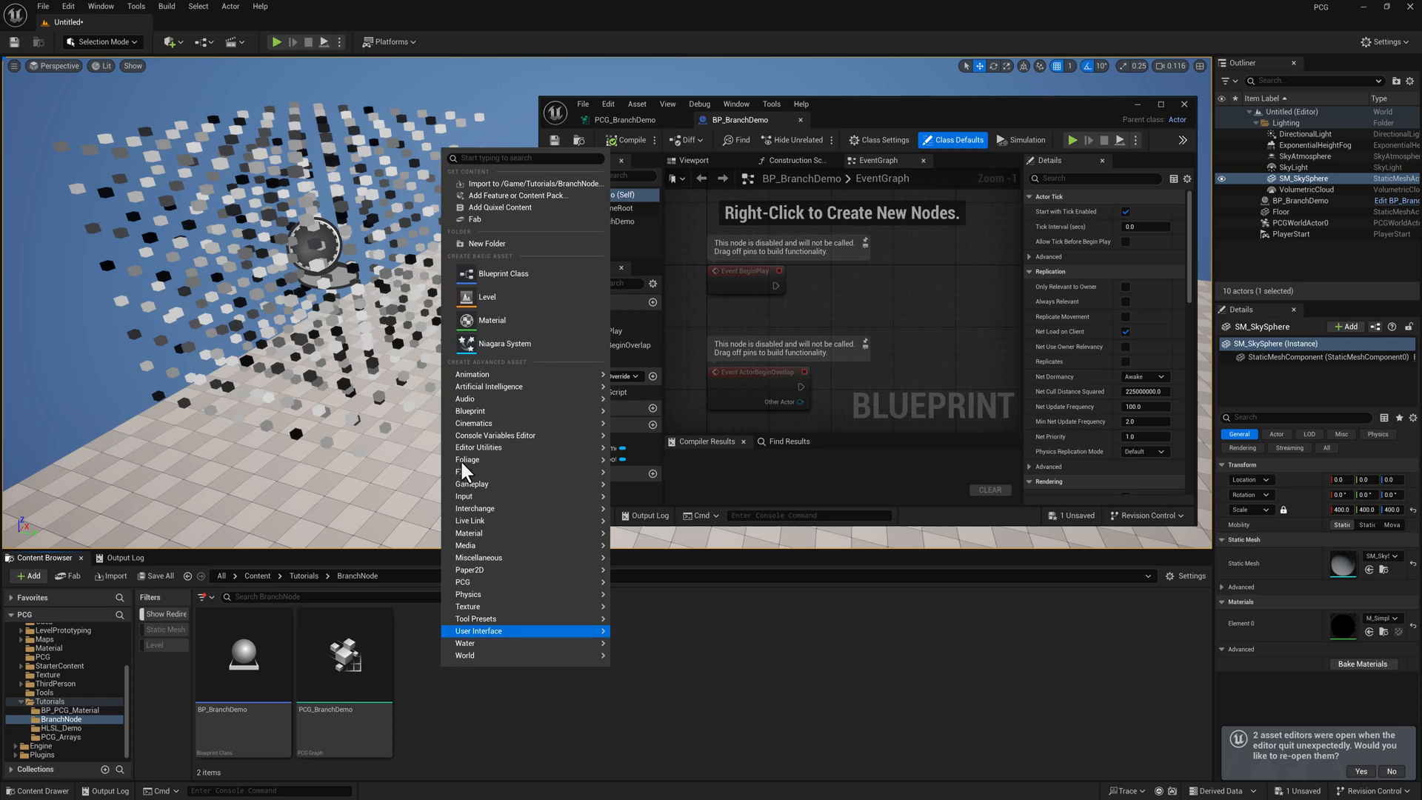
pyautogui.moveTo(469, 411)
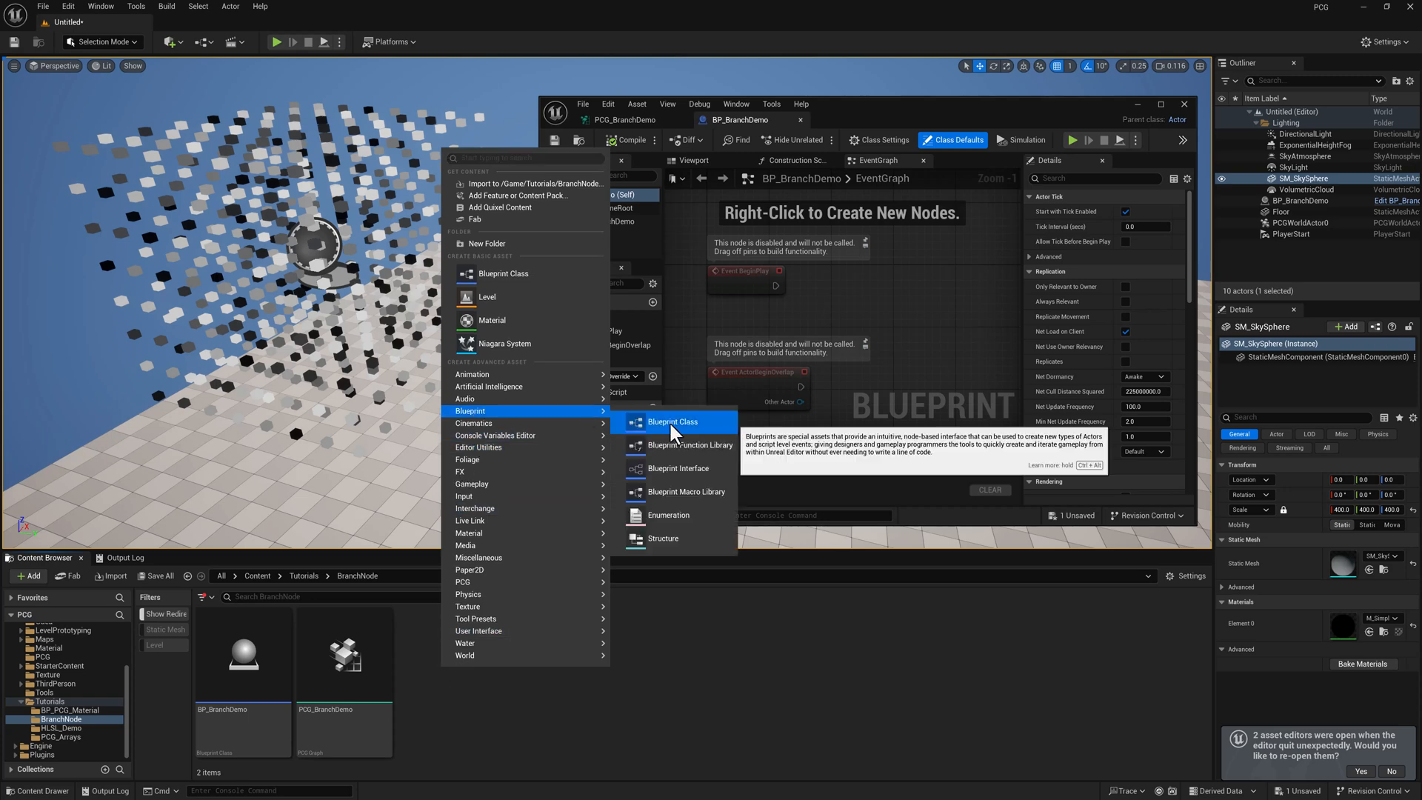
# Search 'pcg' in the Components Add menu and select the PCG_BranchDemo component to view its Details.
pyautogui.click(672, 421)
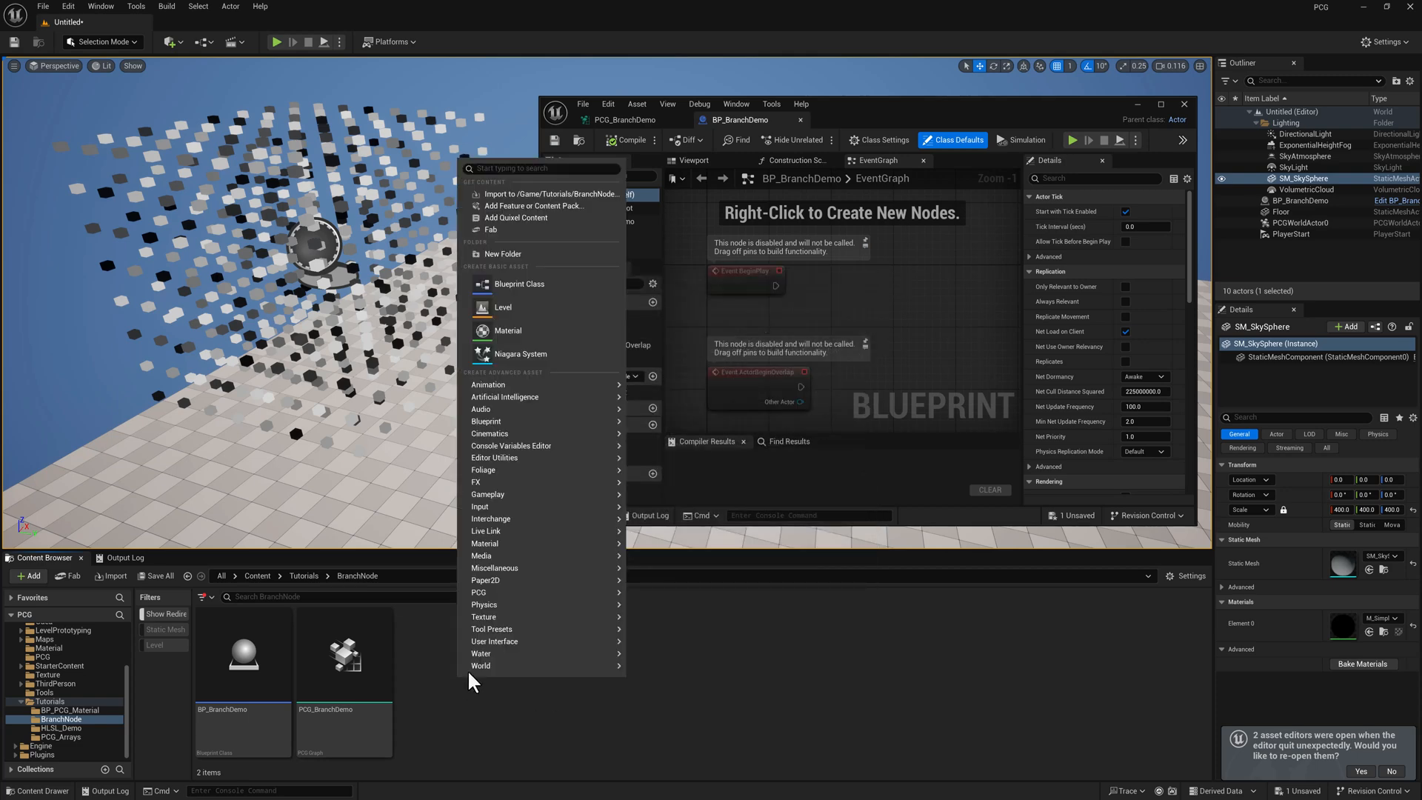
pyautogui.moveTo(478, 593)
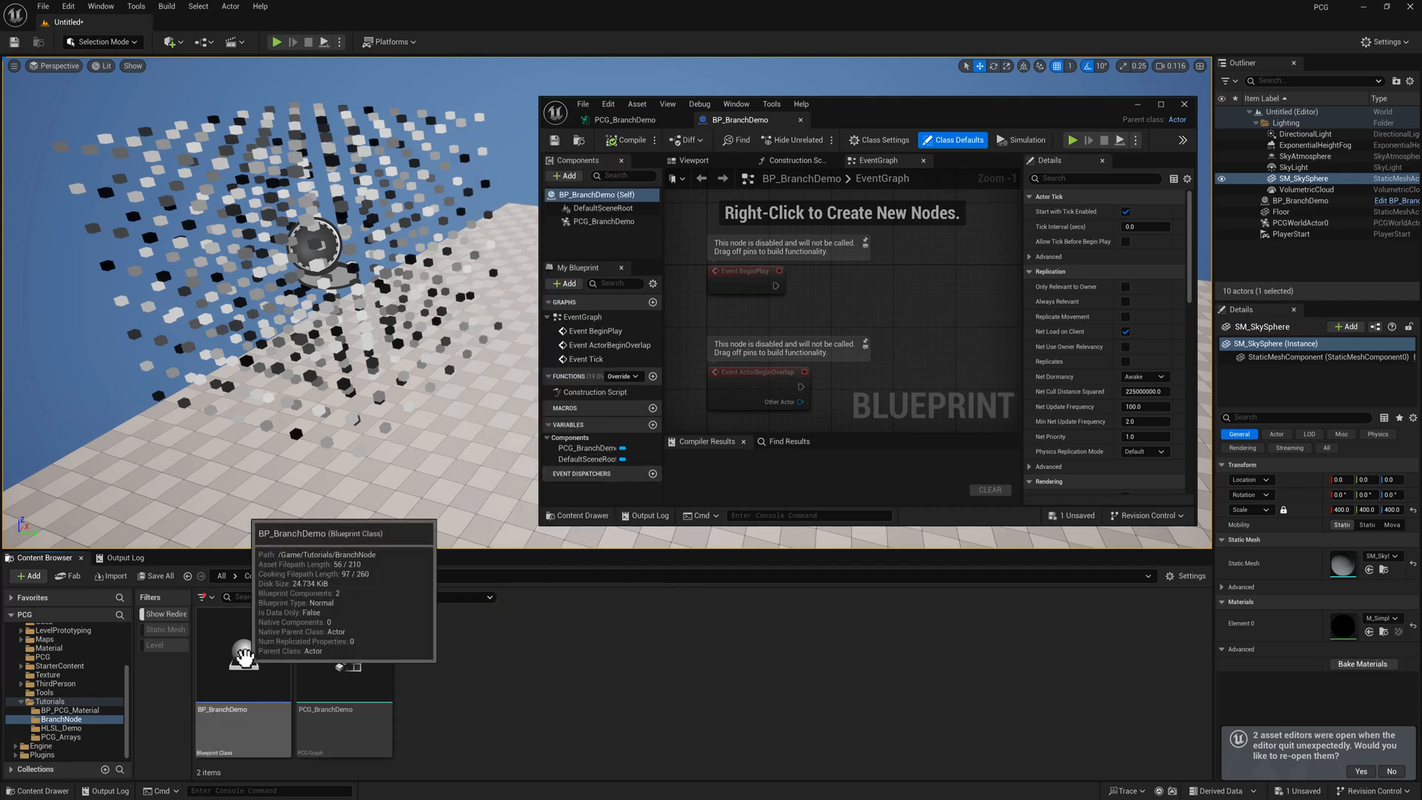
pyautogui.click(243, 653)
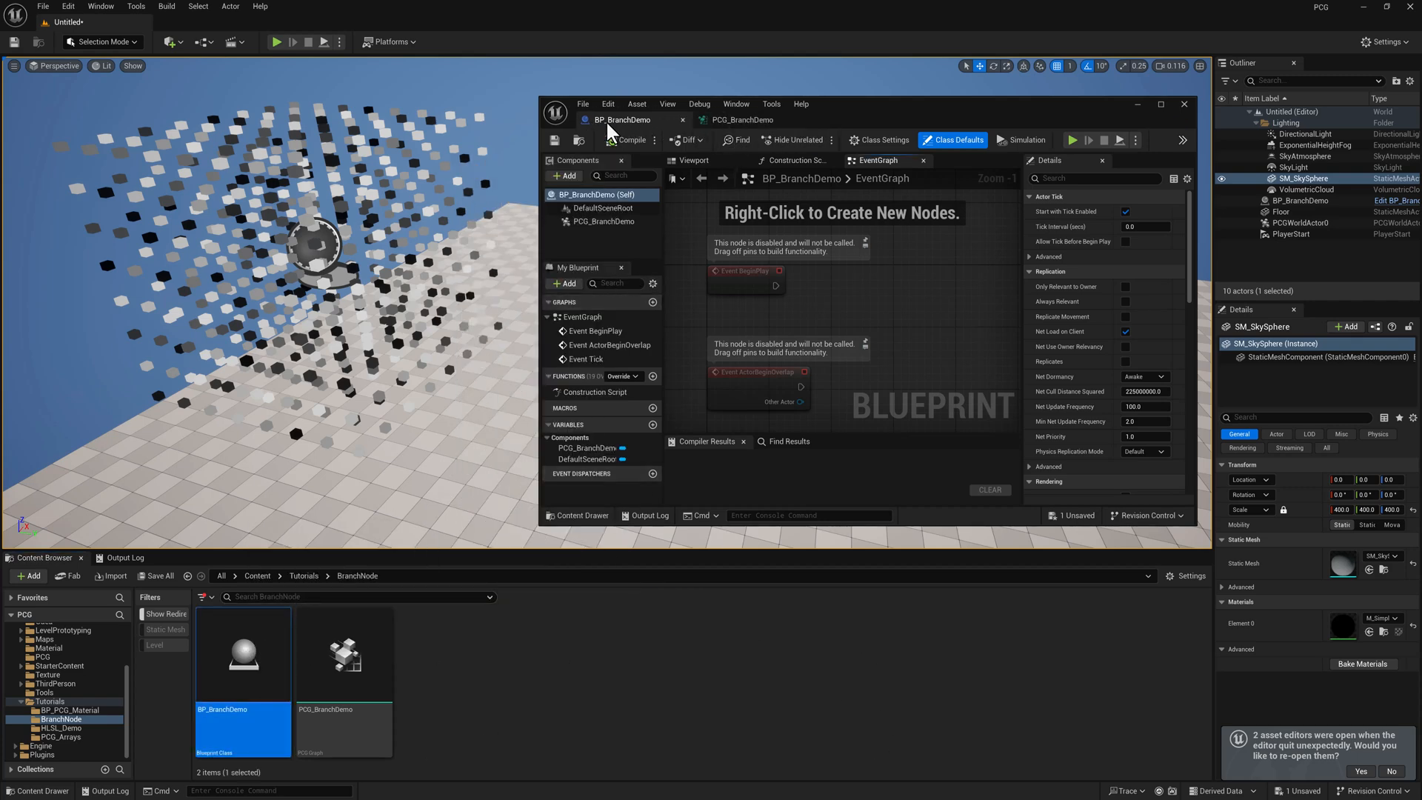
pyautogui.click(562, 175)
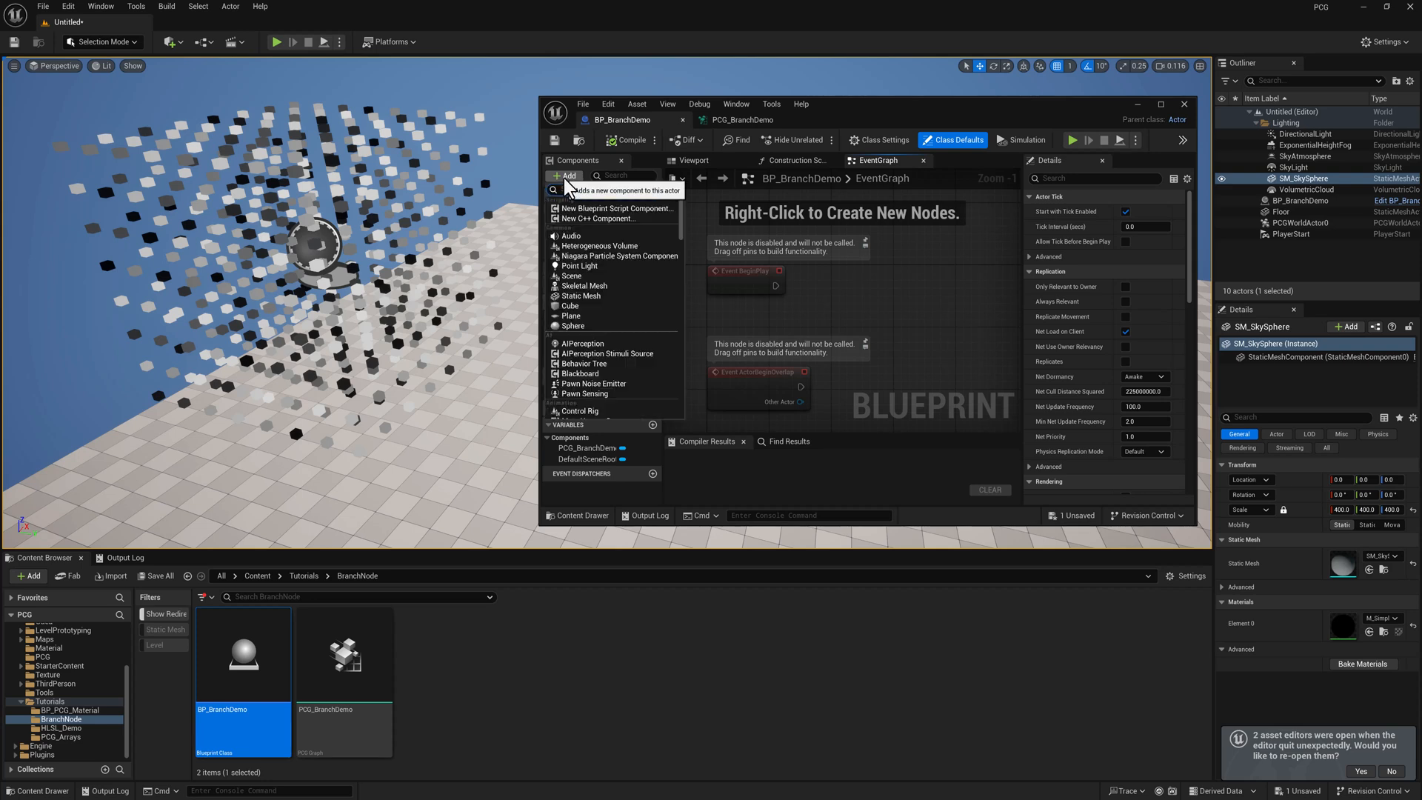
pyautogui.write('pcg')
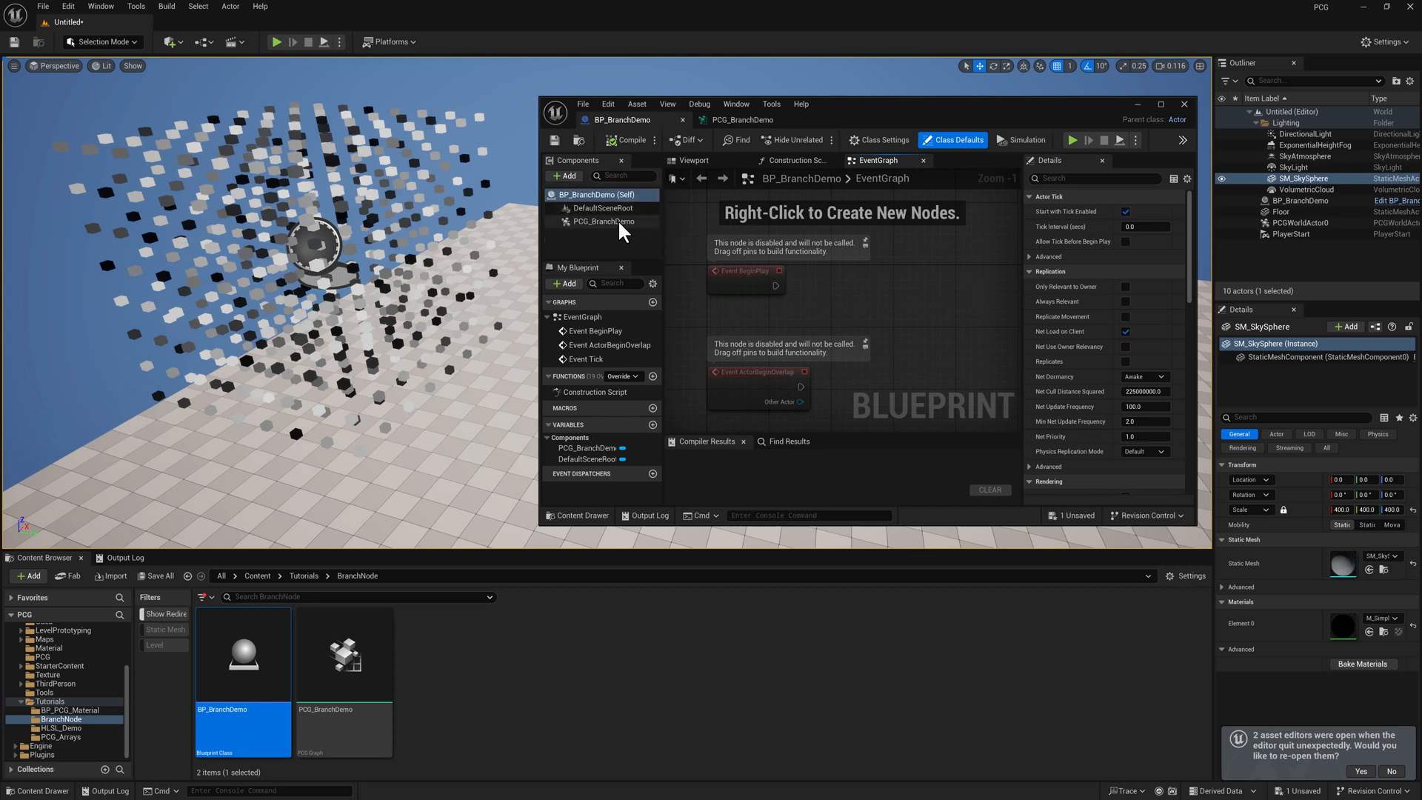
pyautogui.click(602, 222)
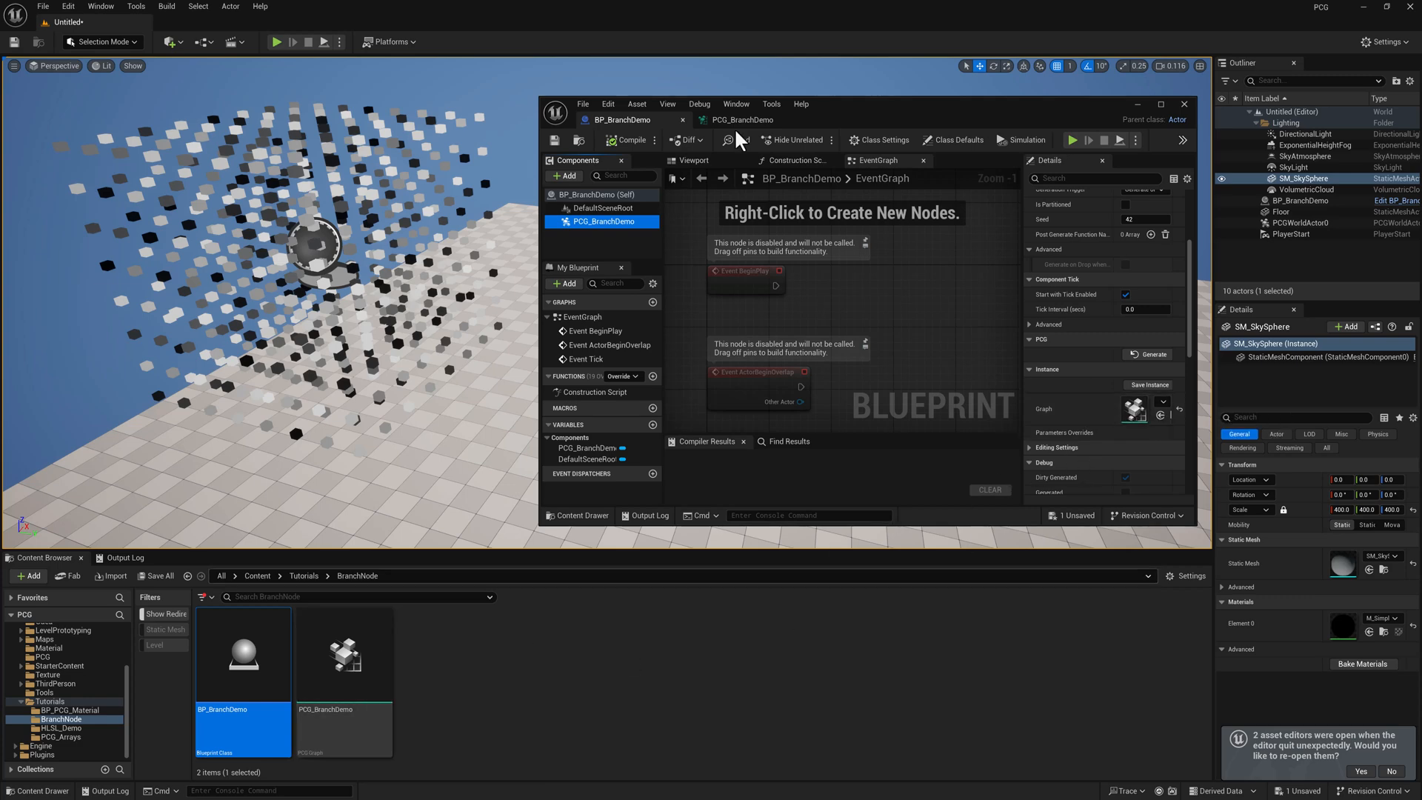
# Review the Create Points Grid and Bounds Modifier node settings in the PCG_BranchDemo graph.
pyautogui.click(742, 119)
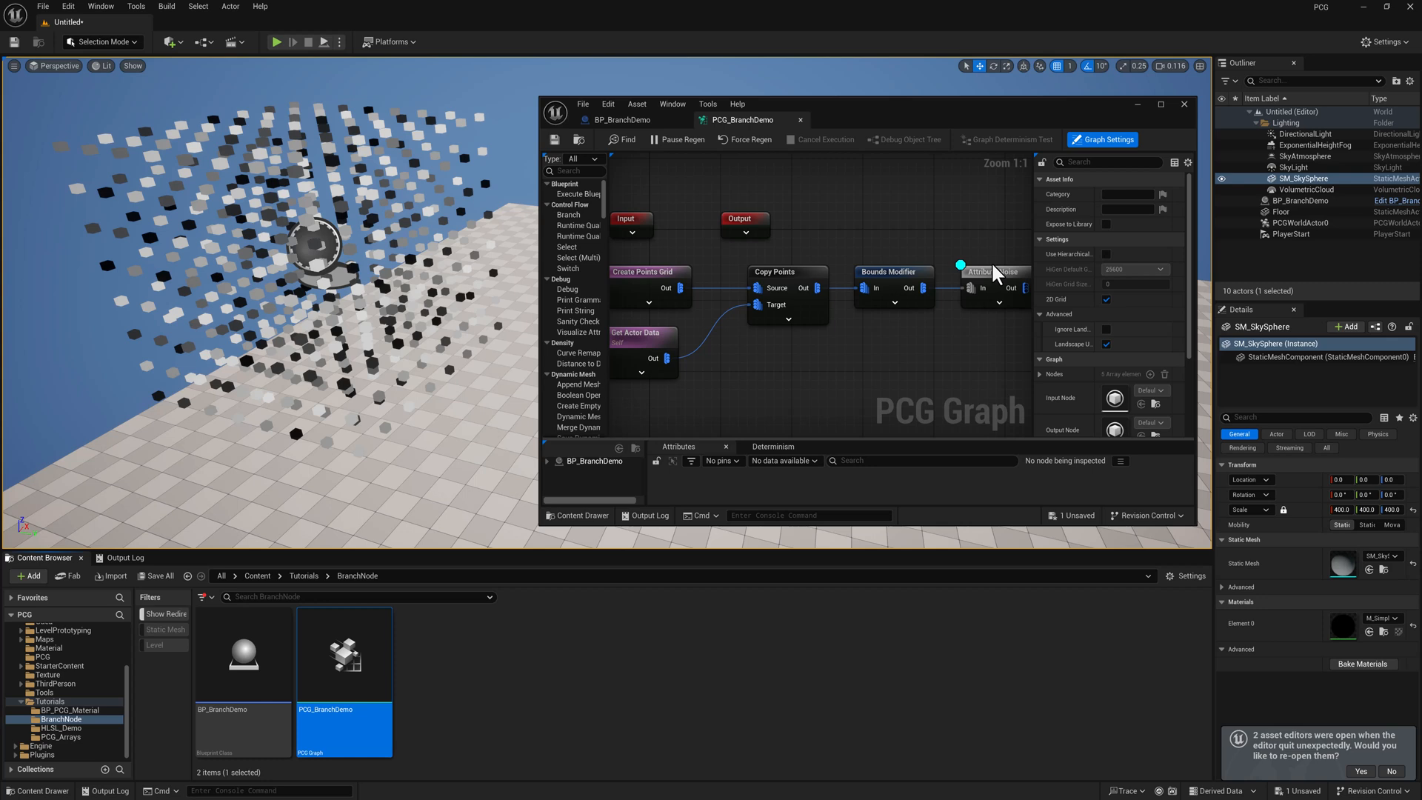
pyautogui.click(690, 271)
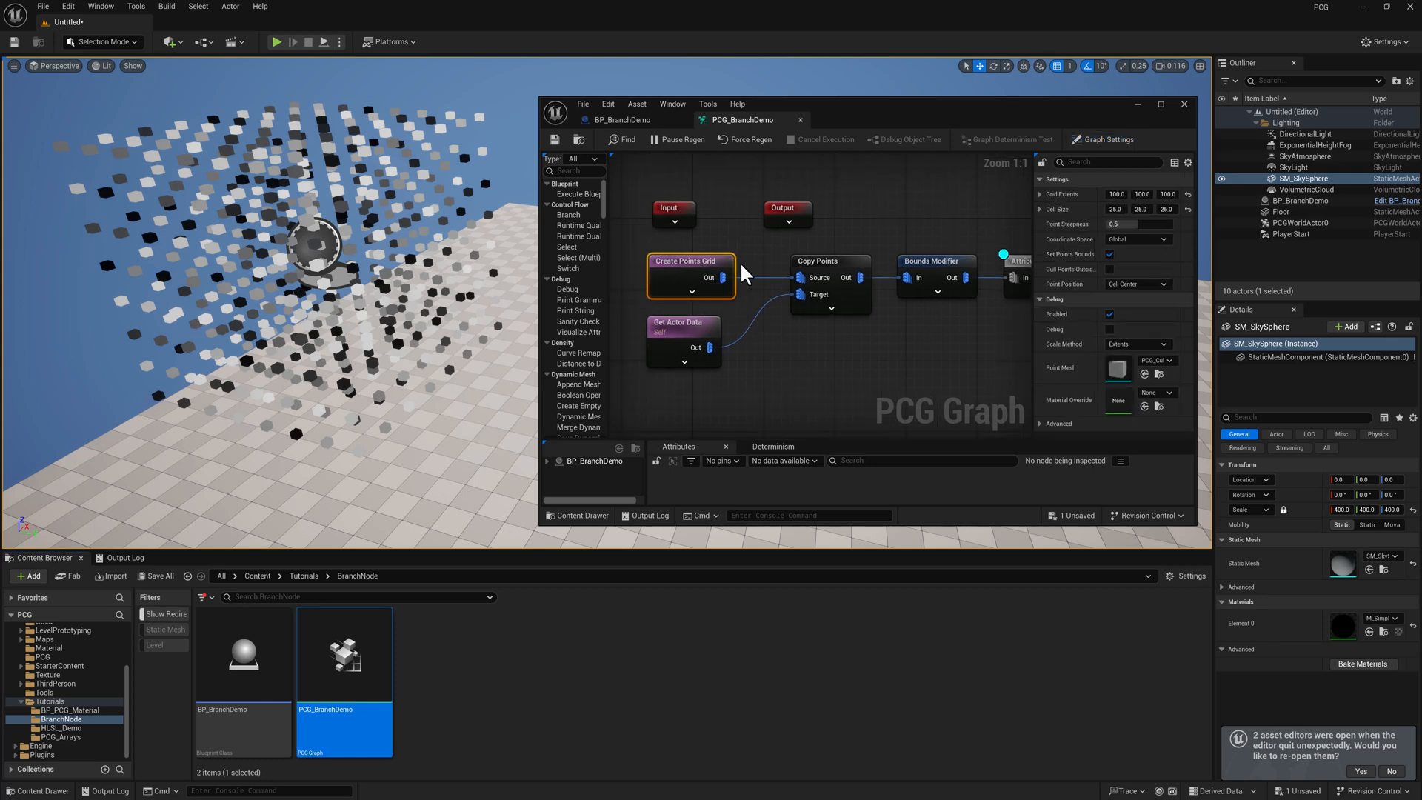
pyautogui.moveTo(1034, 203)
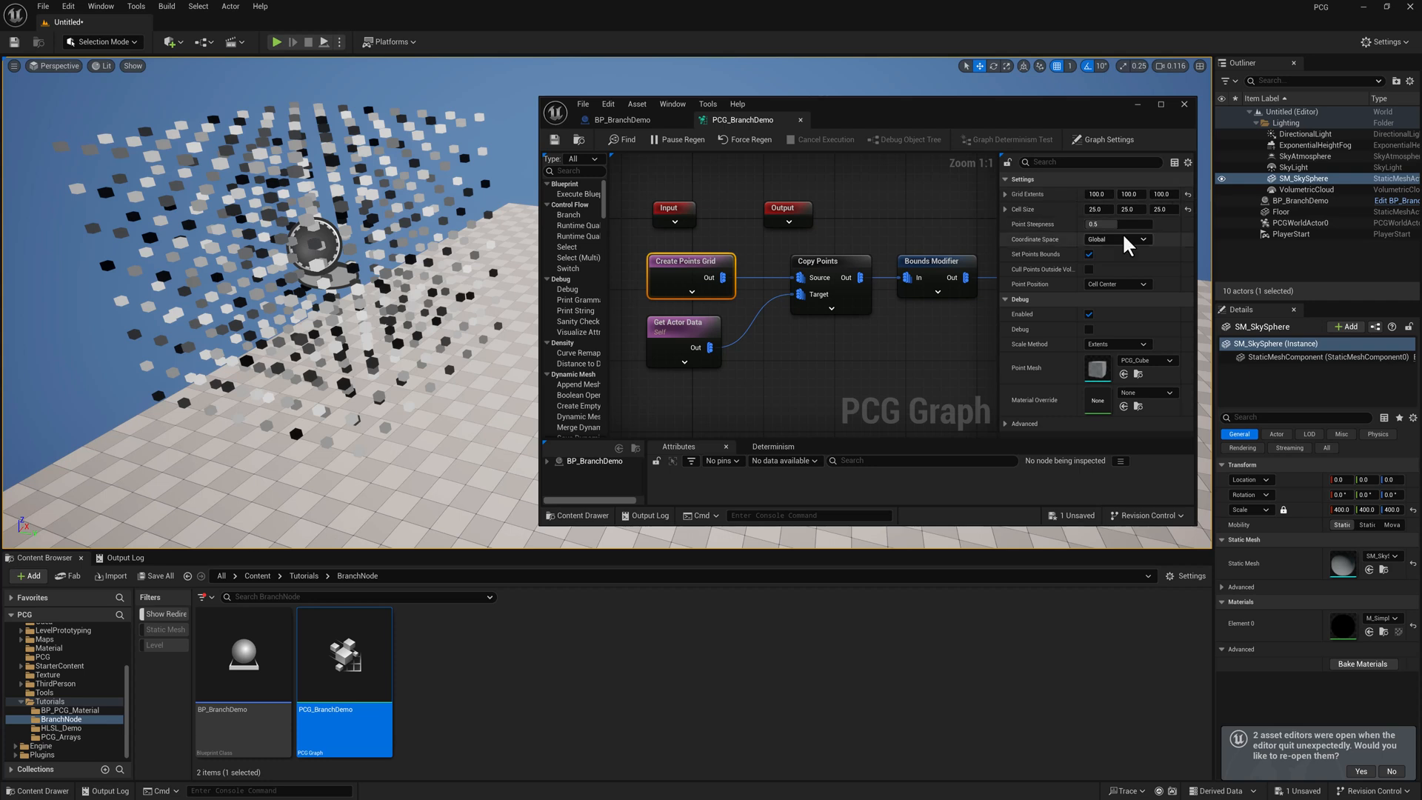
pyautogui.moveTo(1088, 223)
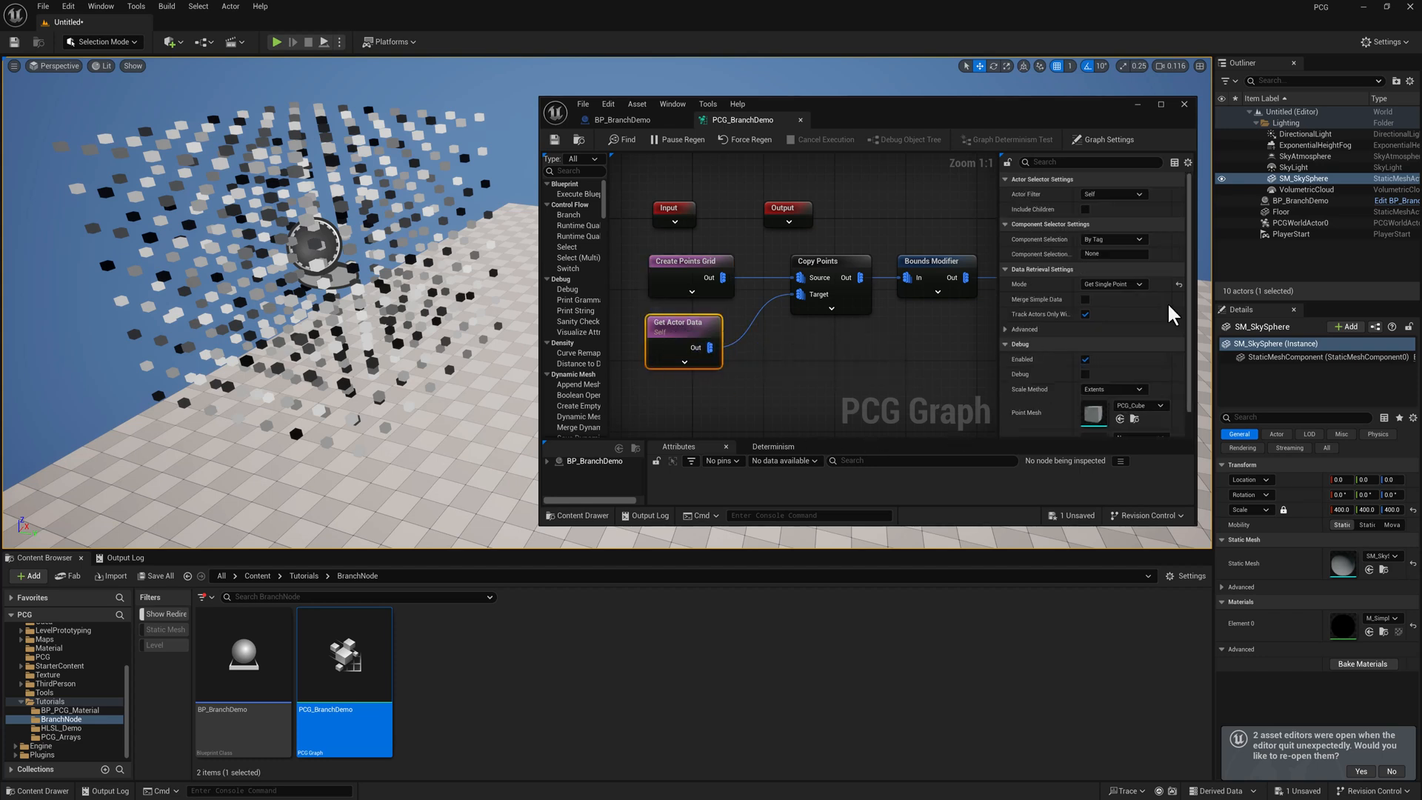
pyautogui.moveTo(431, 226)
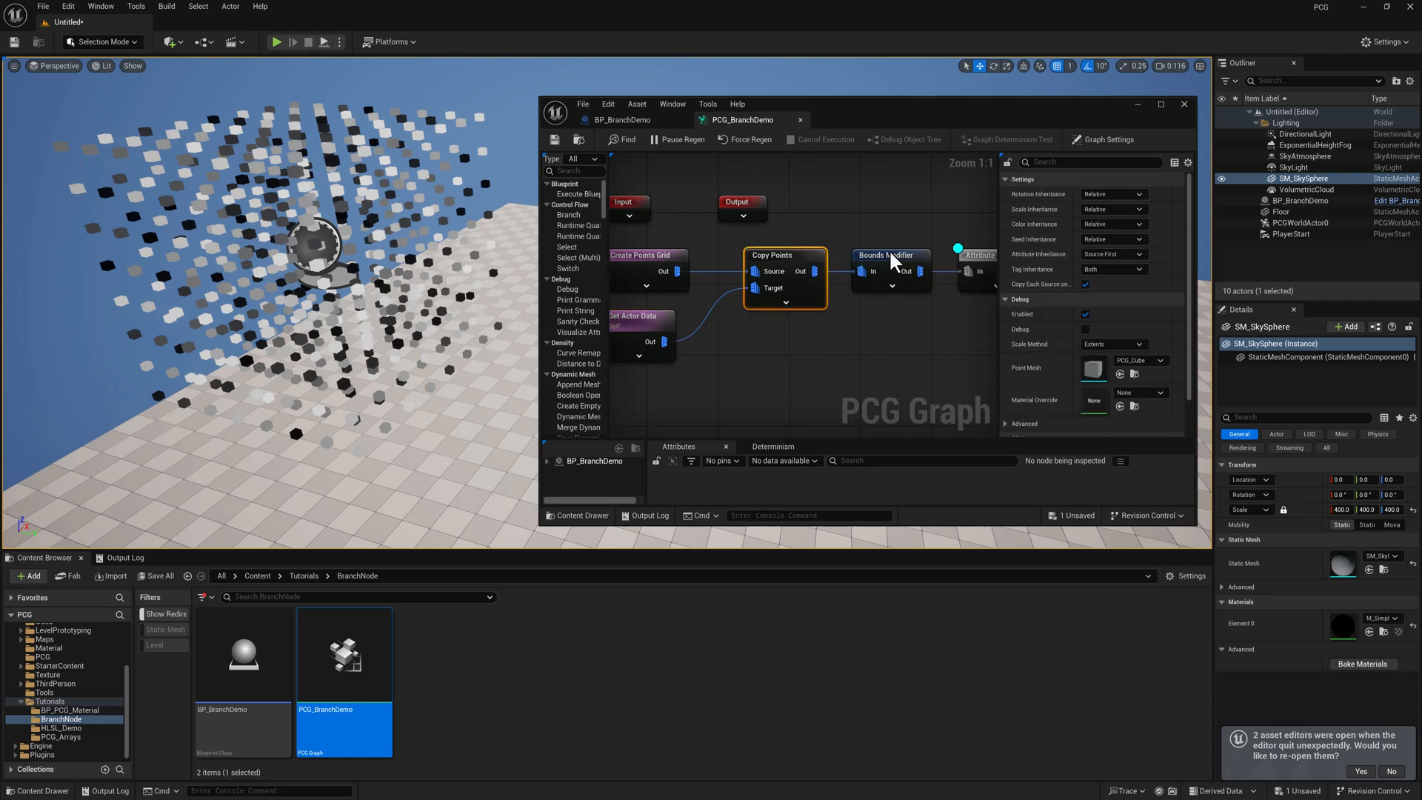
pyautogui.click(891, 255)
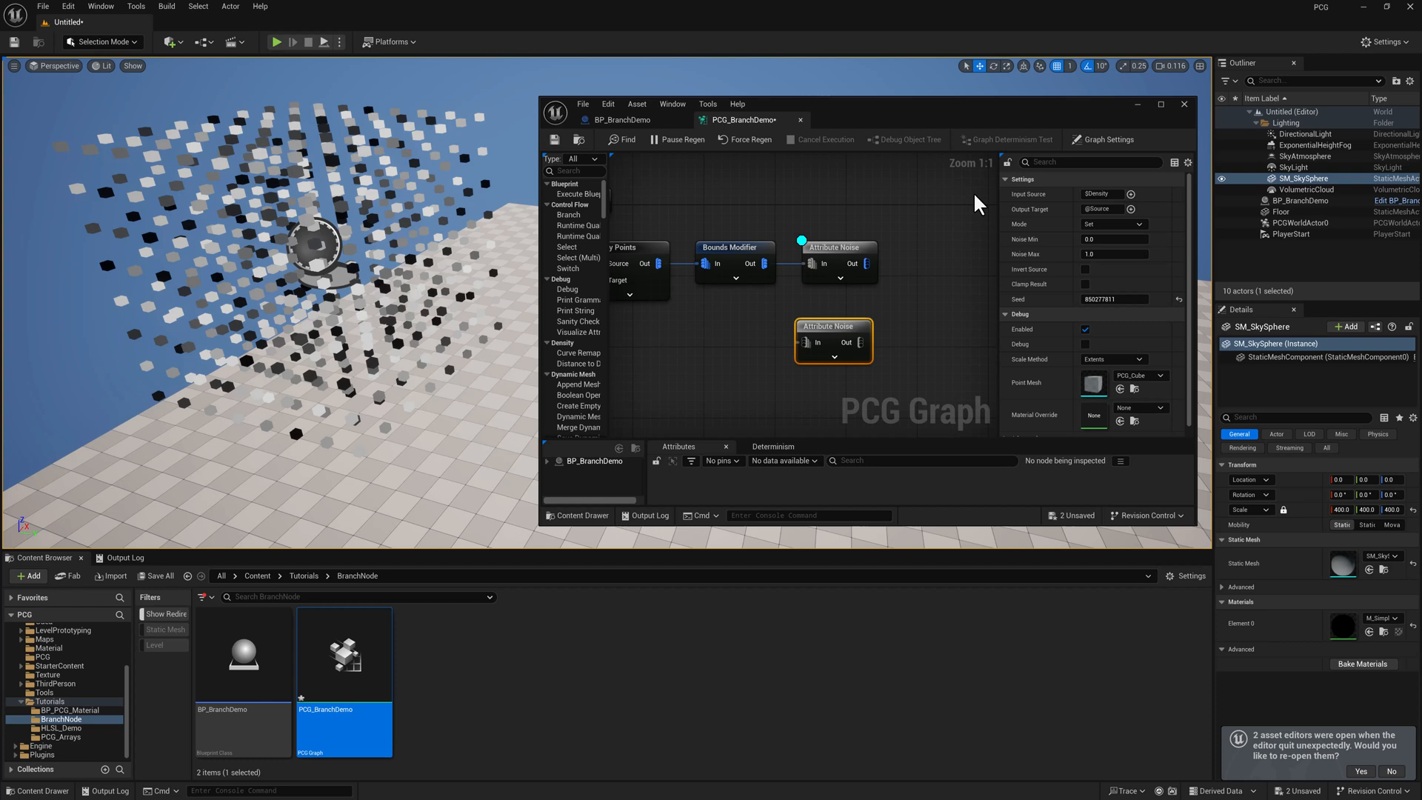
pyautogui.moveTo(1052, 209)
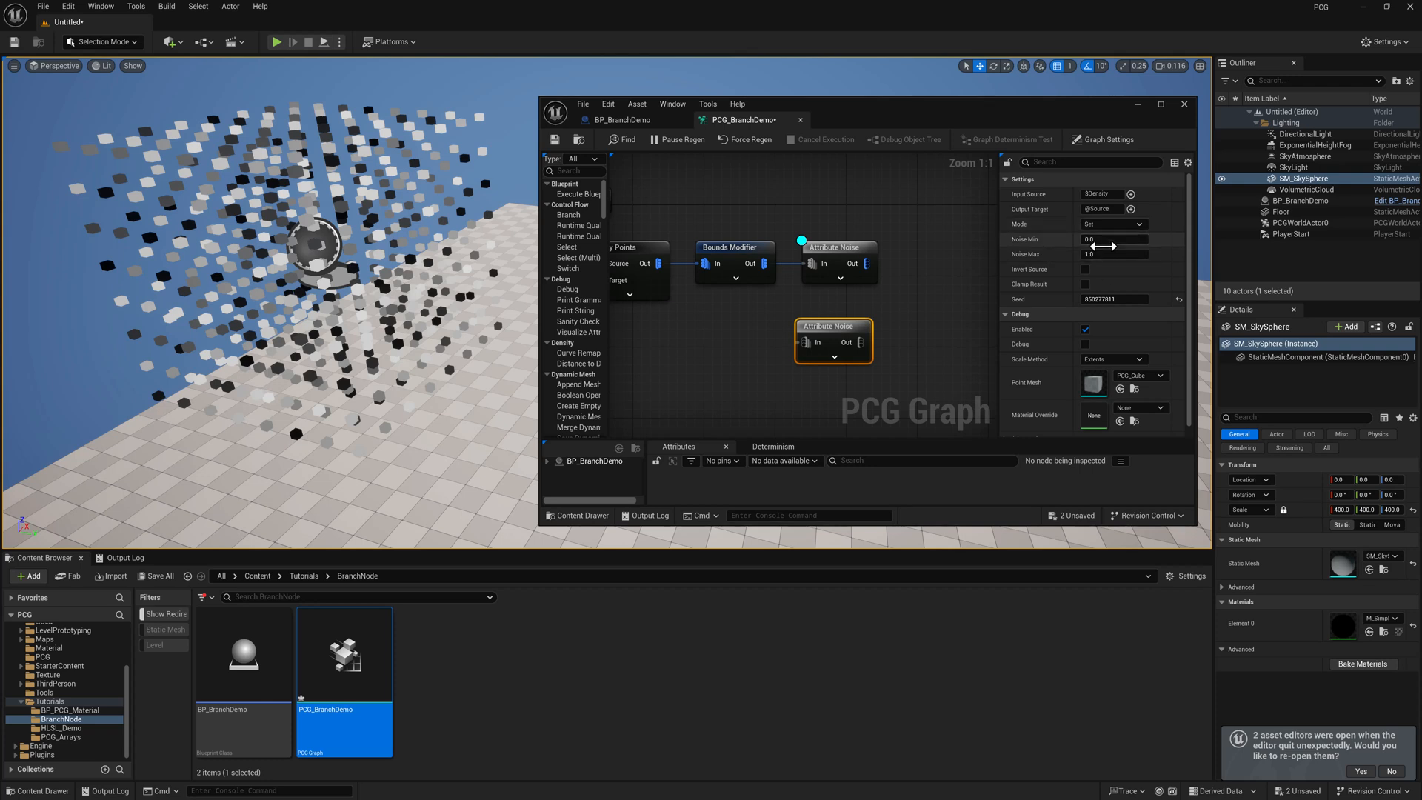
pyautogui.moveTo(934, 370)
pyautogui.write('br')
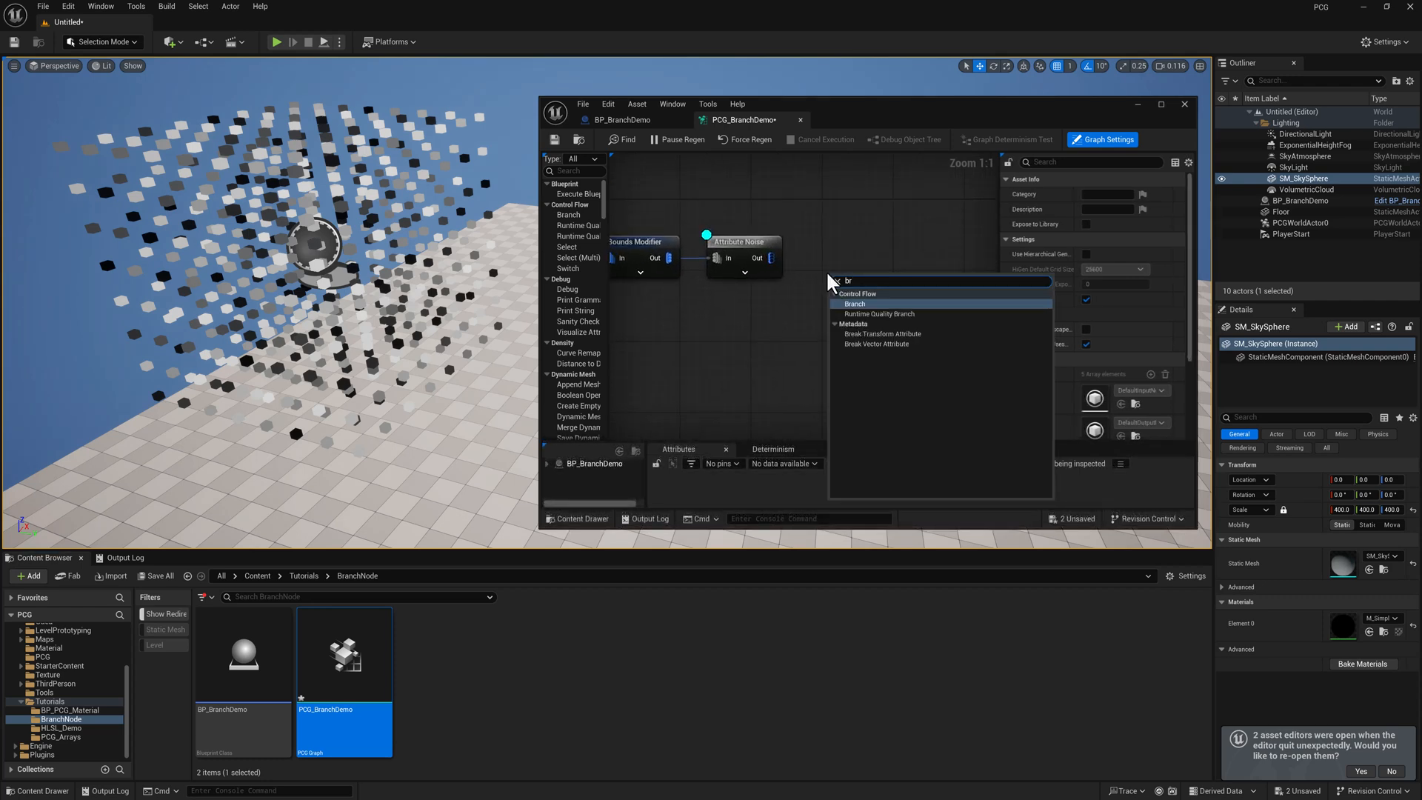
# Add a Branch node after Attribute Noise with Output A wired to a Debug node.
pyautogui.click(854, 304)
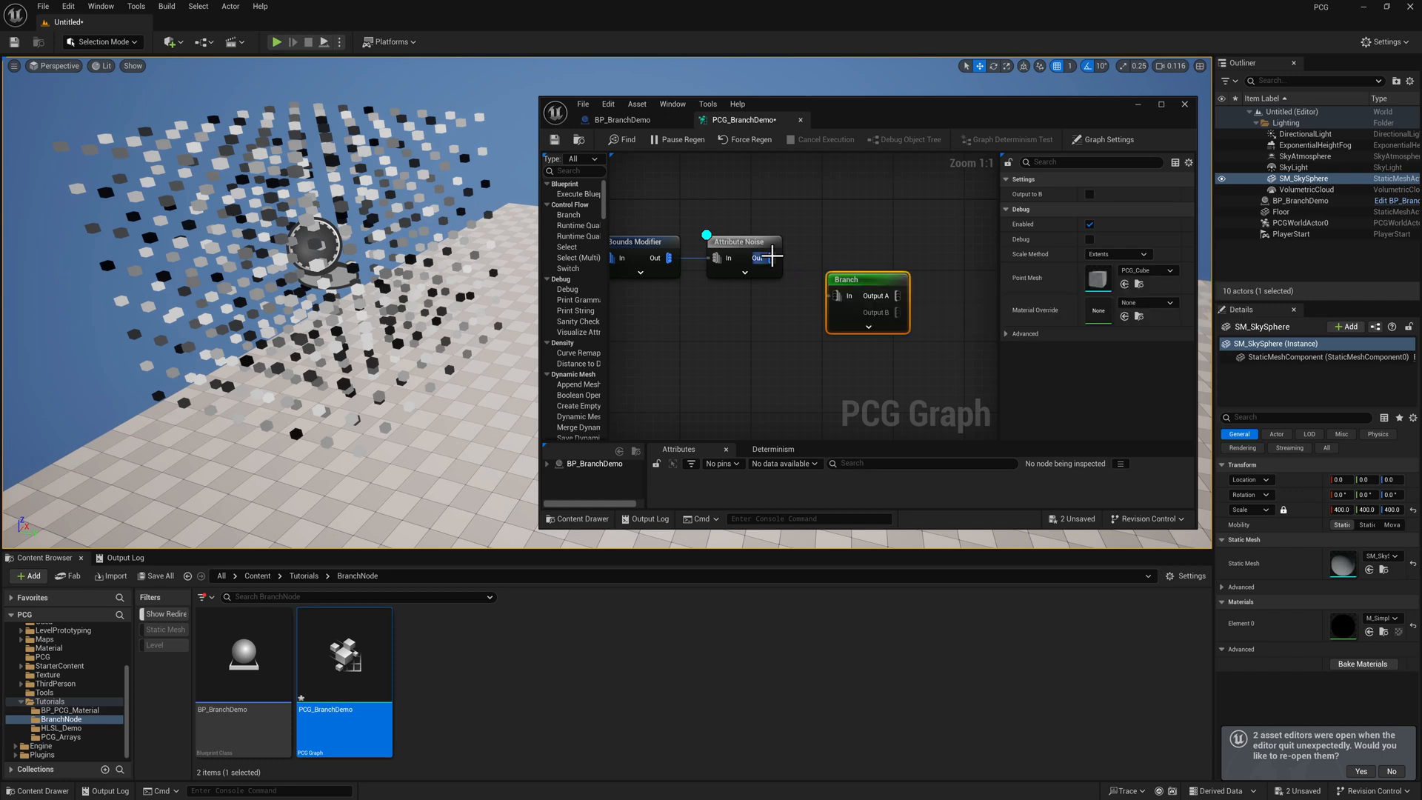
pyautogui.moveTo(865, 279); pyautogui.dragTo(861, 245)
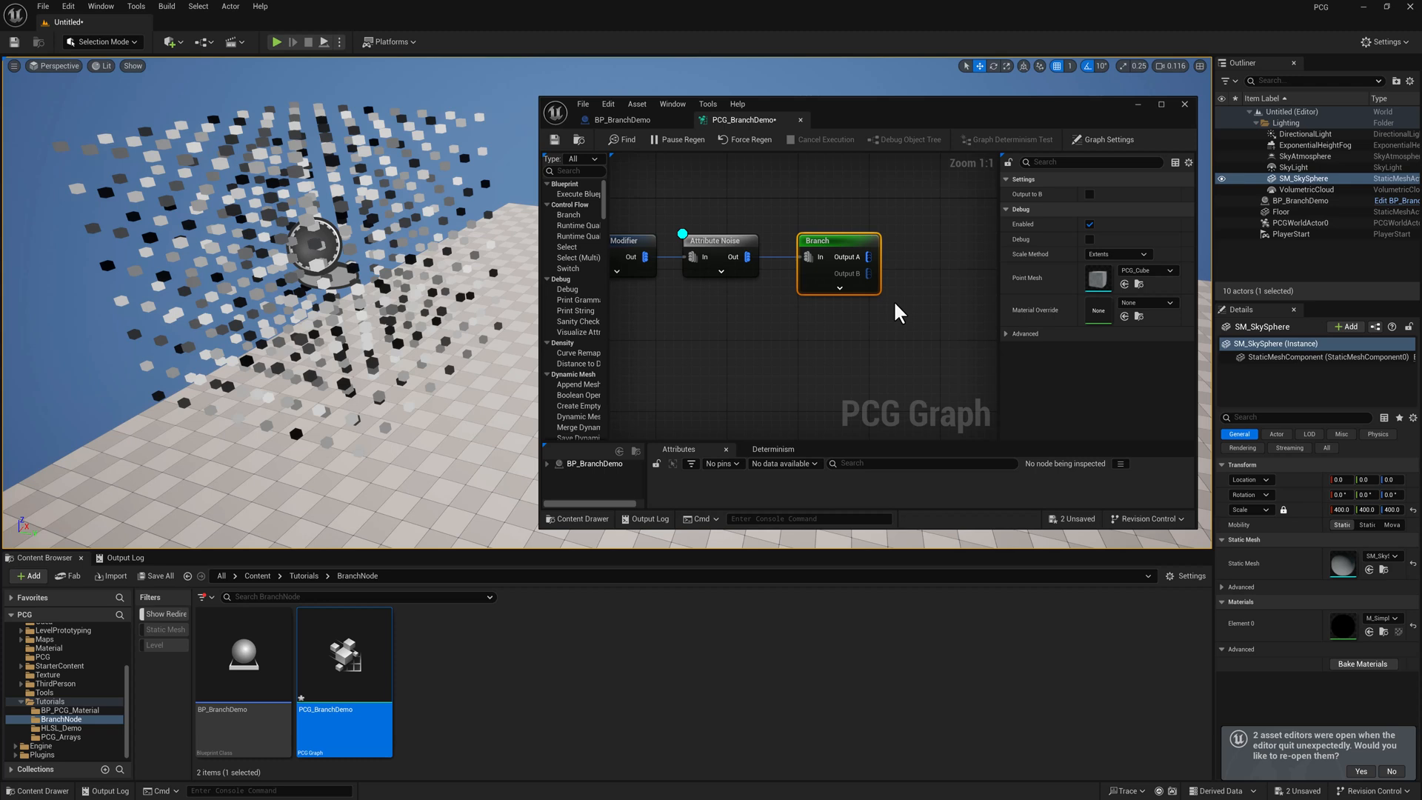
pyautogui.moveTo(839, 301)
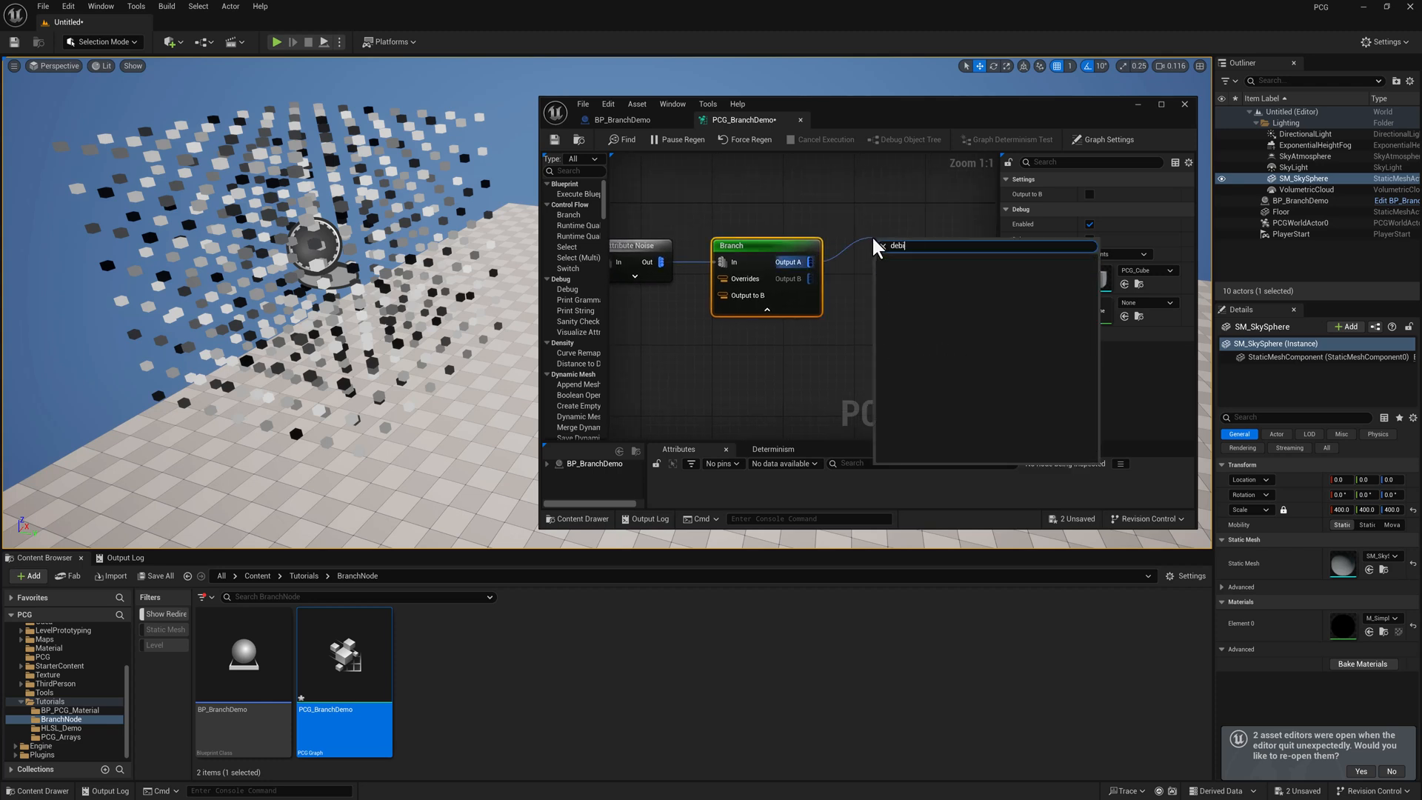
pyautogui.write('deb')
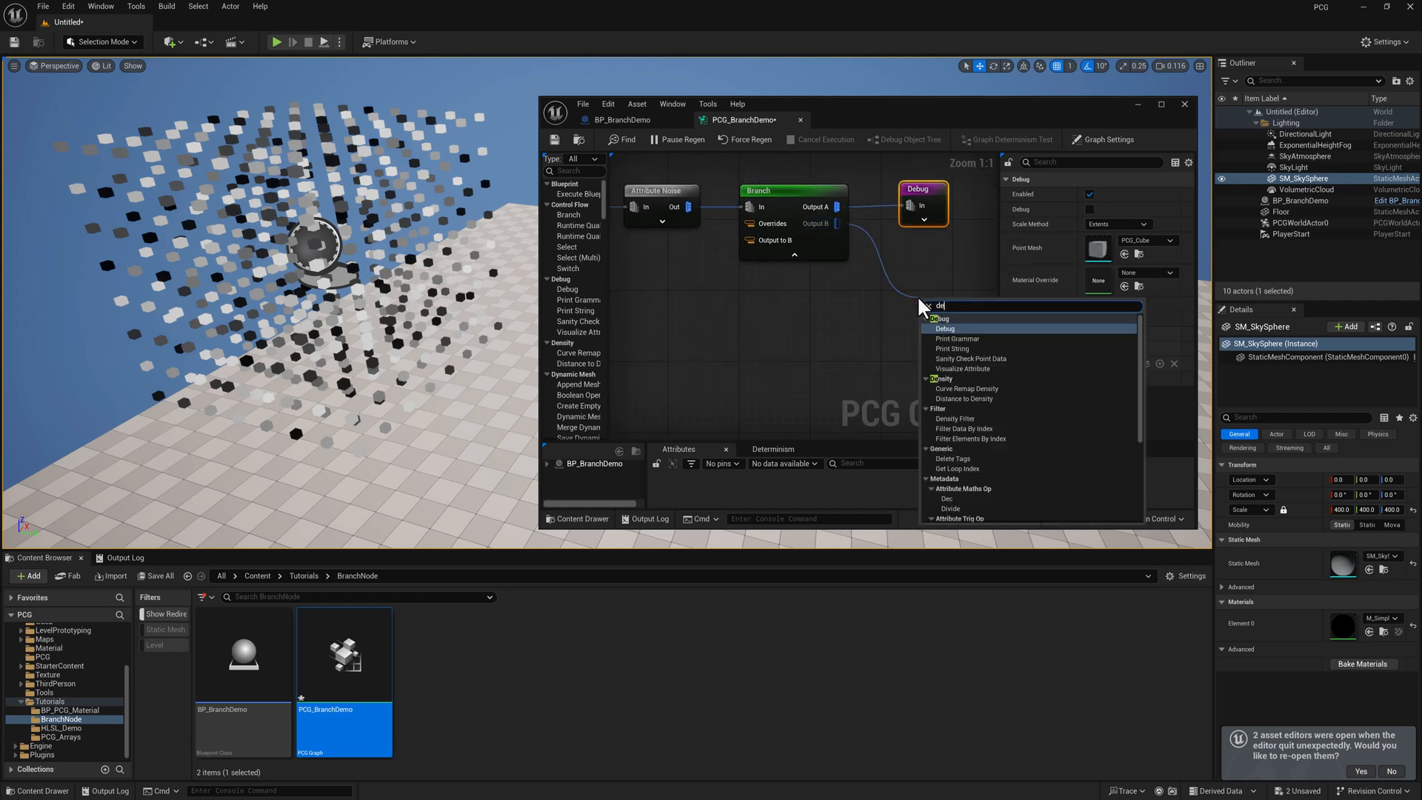
# Route Branch Output B through a 0.5–1.0 Density Filter into its own Debug node.
pyautogui.click(952, 419)
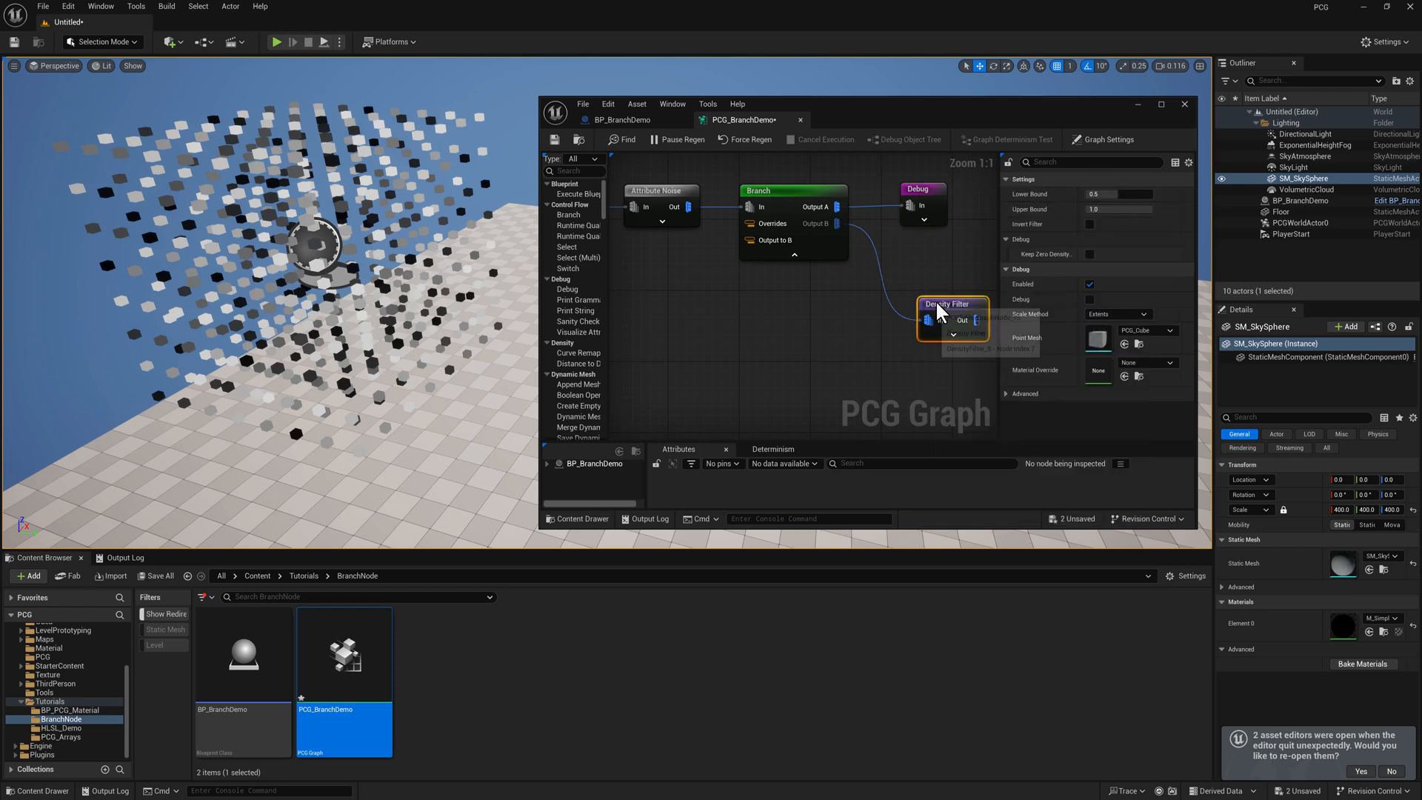
pyautogui.moveTo(953, 303); pyautogui.dragTo(825, 266)
pyautogui.write('deb')
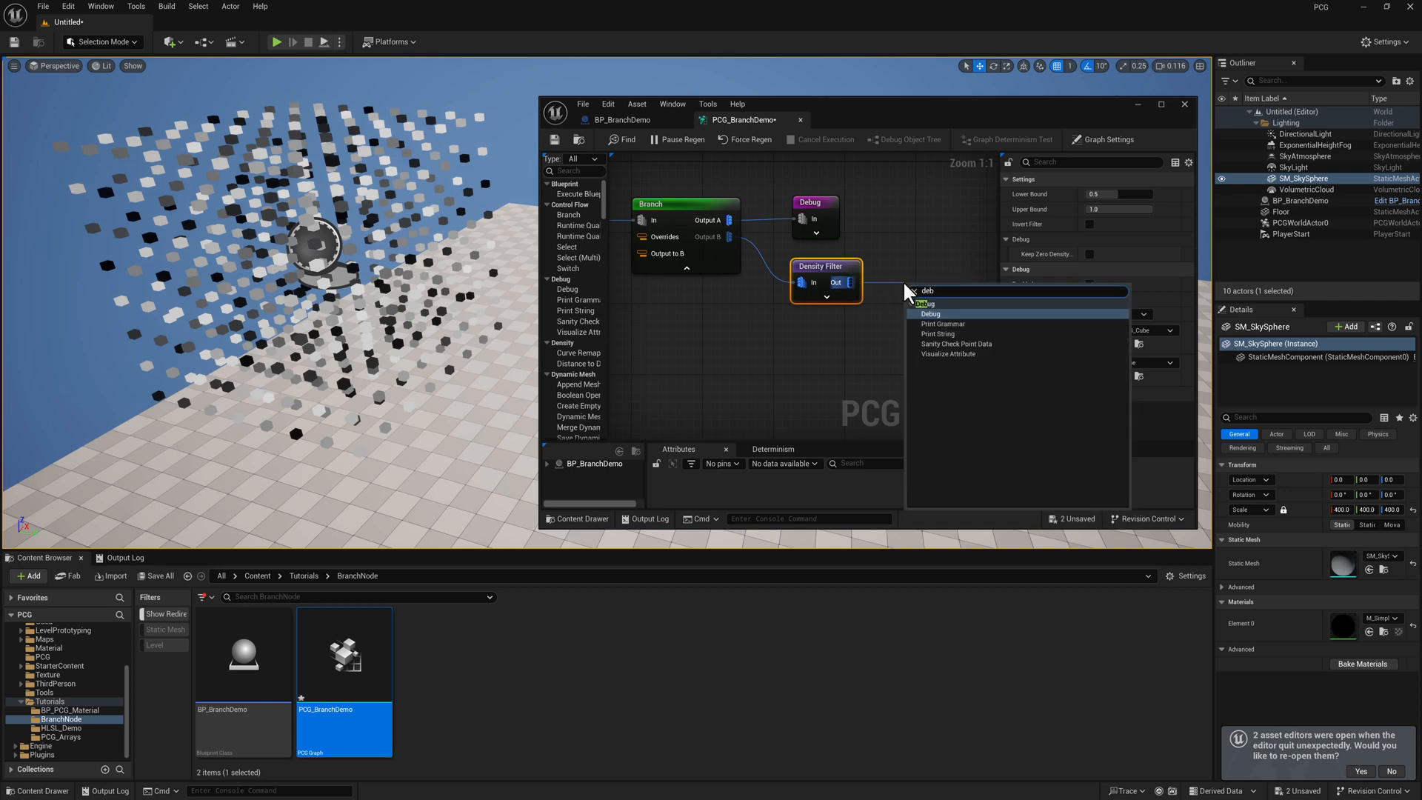
pyautogui.click(930, 312)
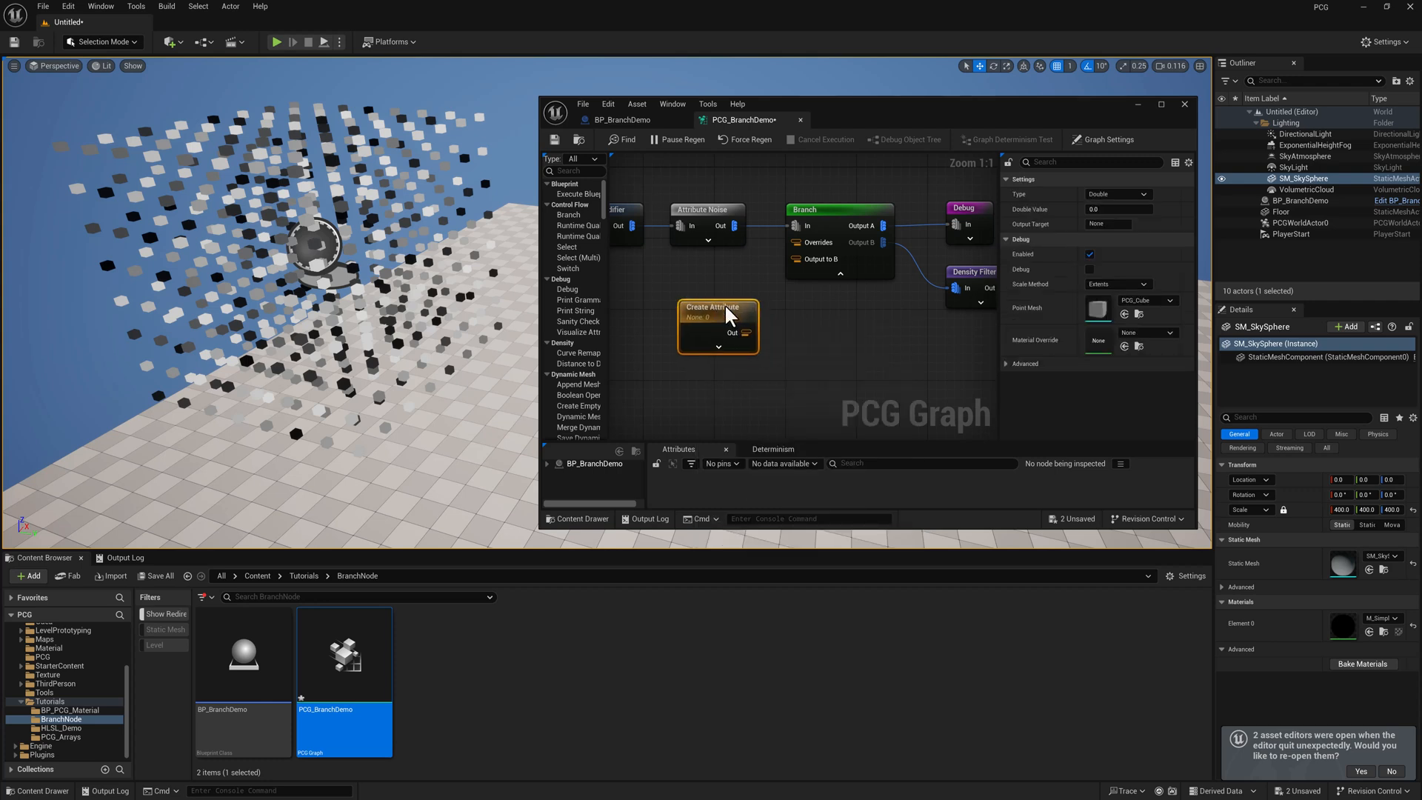
# Make the Create Attribute a Boolean set to True so it drives the Branch override to Output B.
pyautogui.click(1117, 194)
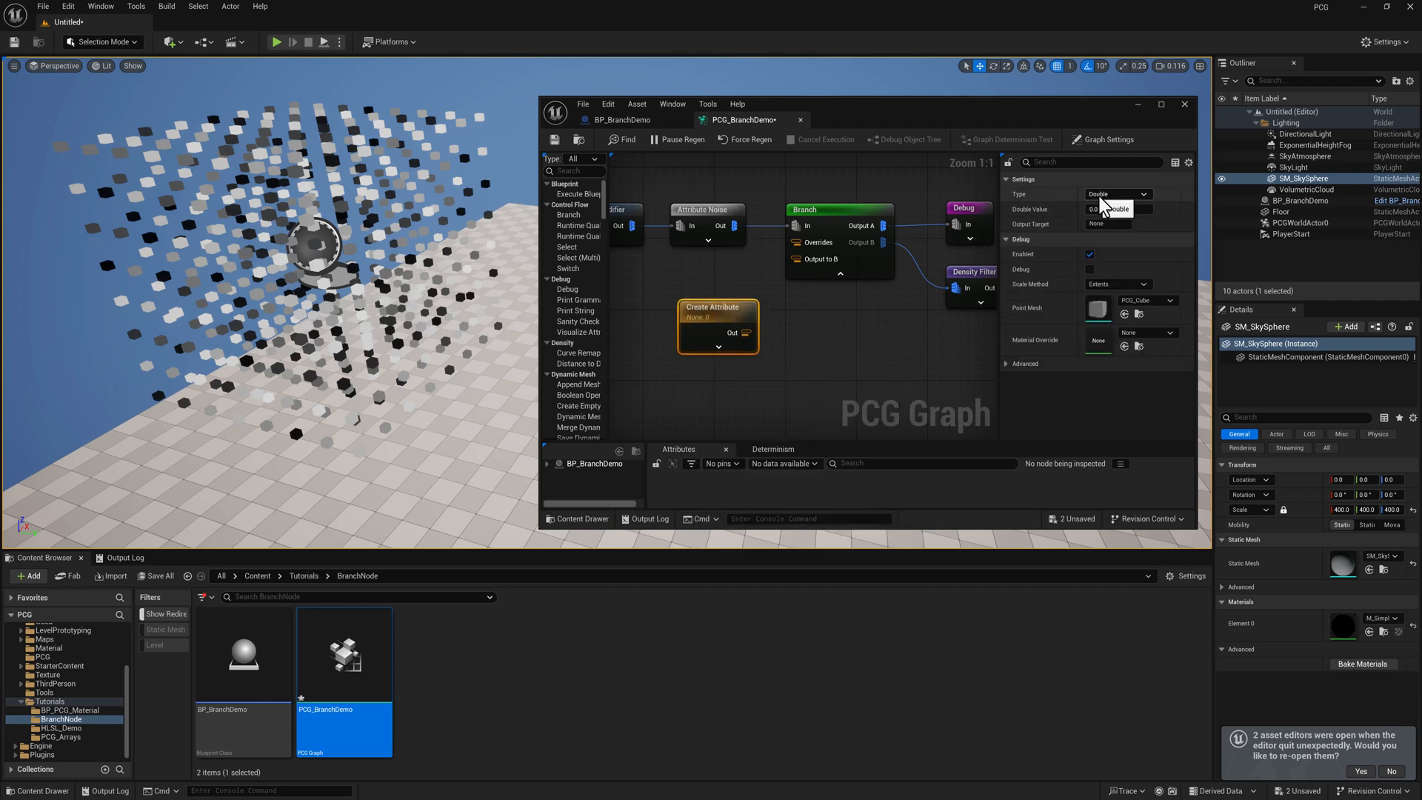
pyautogui.click(1117, 194)
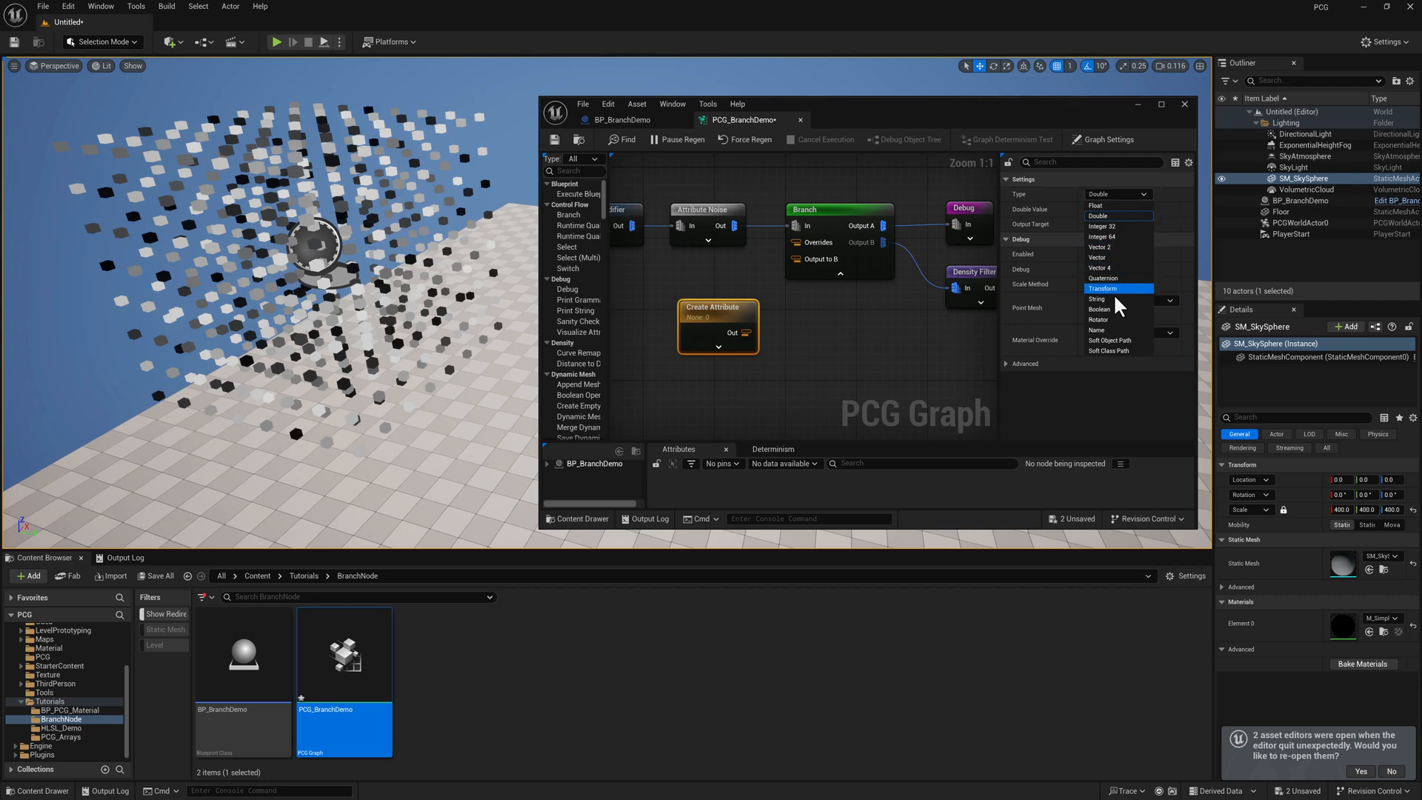
pyautogui.click(1100, 308)
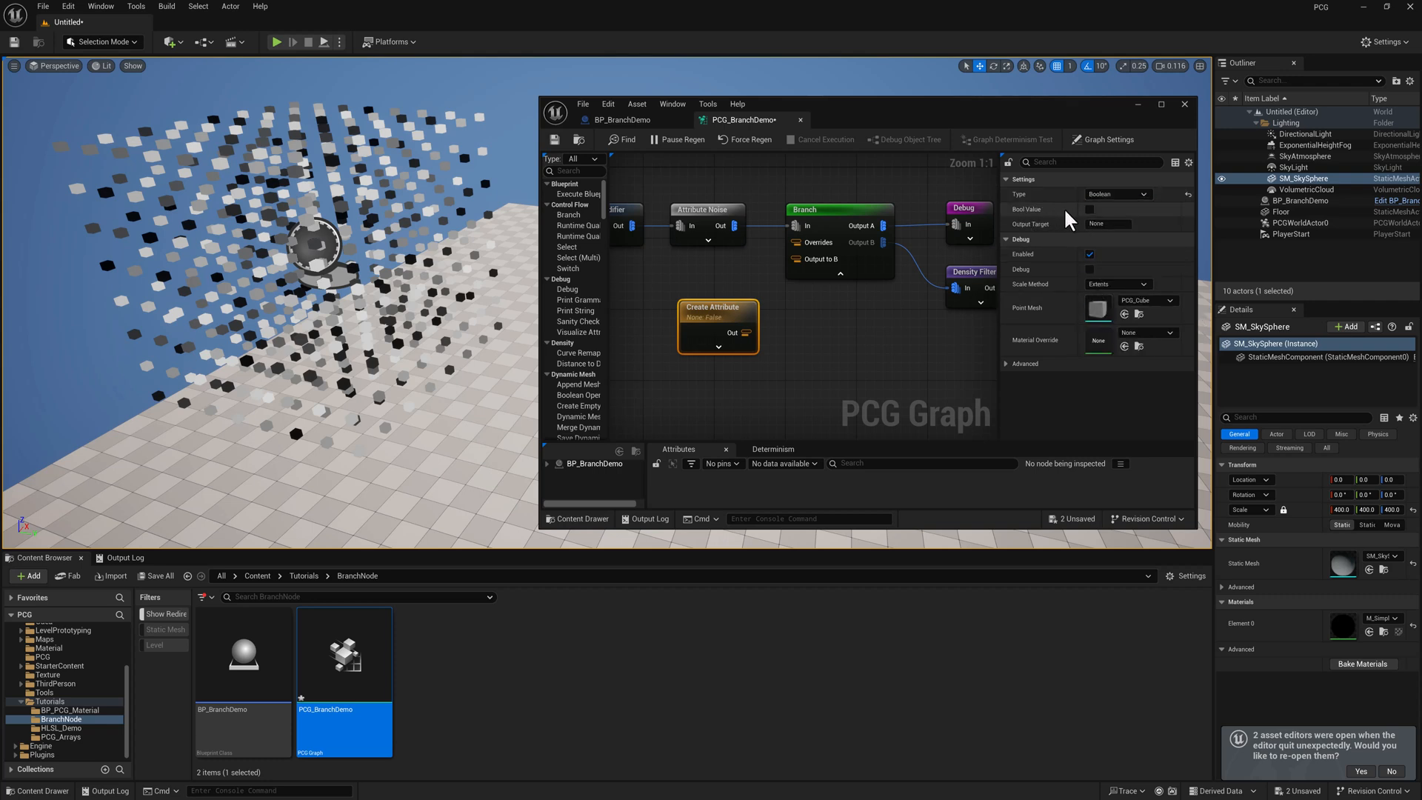
pyautogui.click(1134, 210)
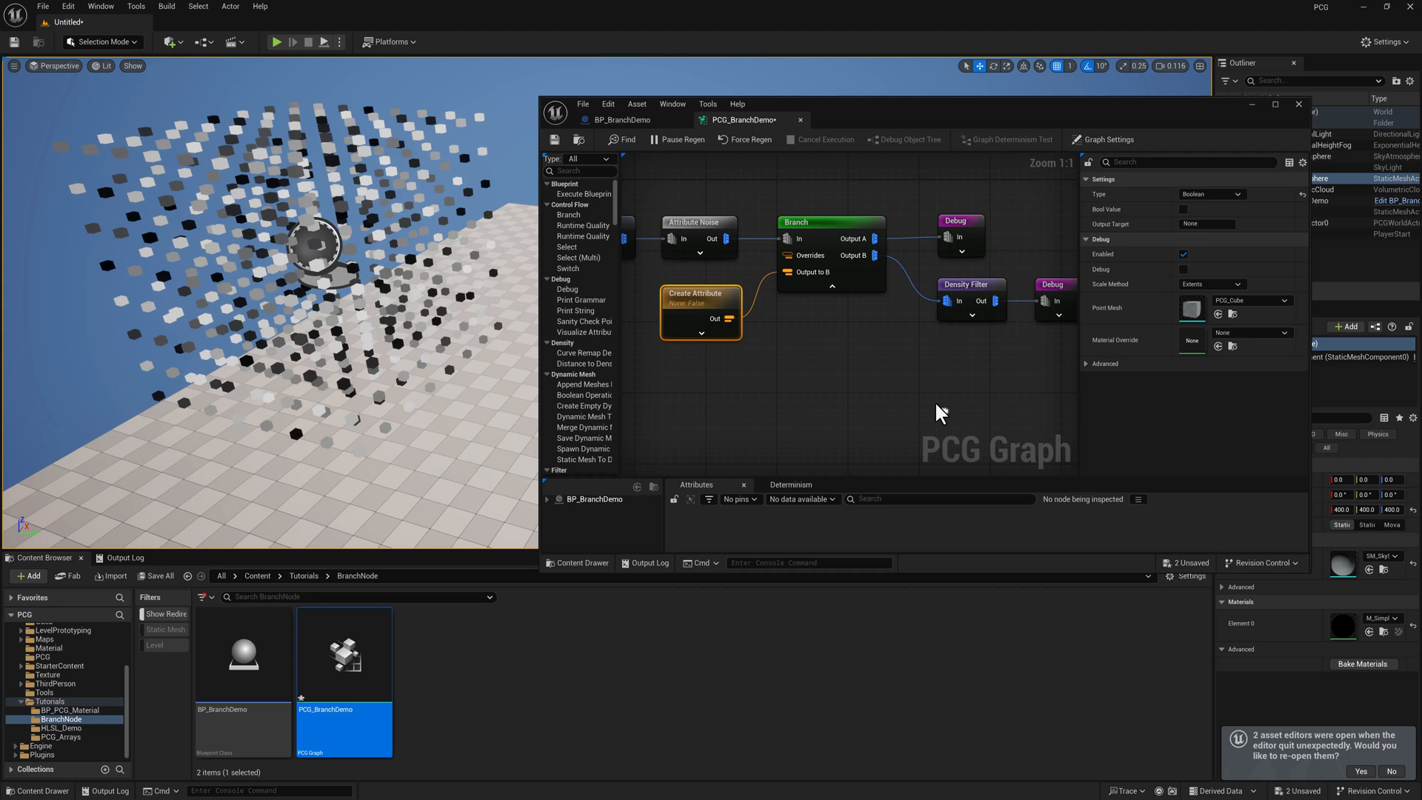
pyautogui.moveTo(845, 247)
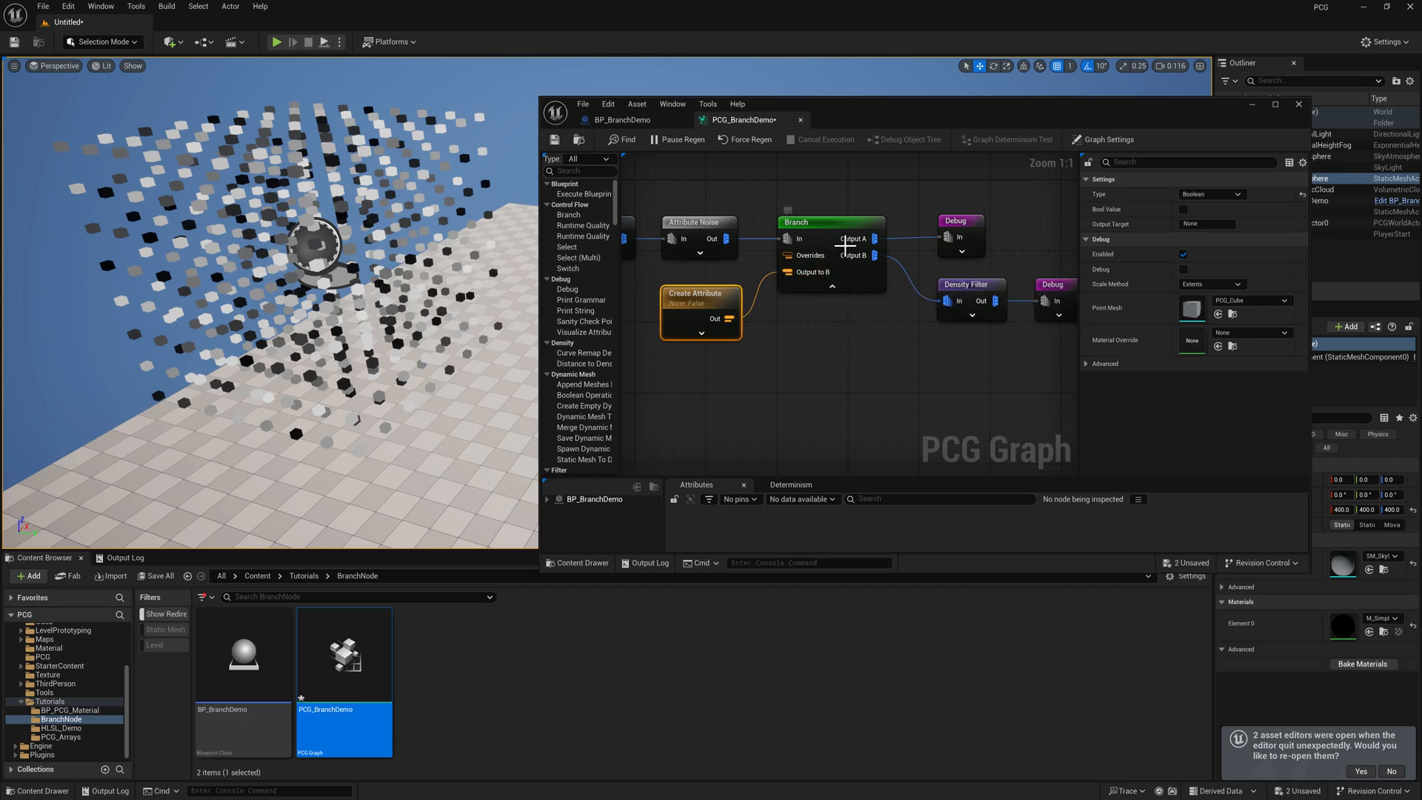
pyautogui.moveTo(848, 238)
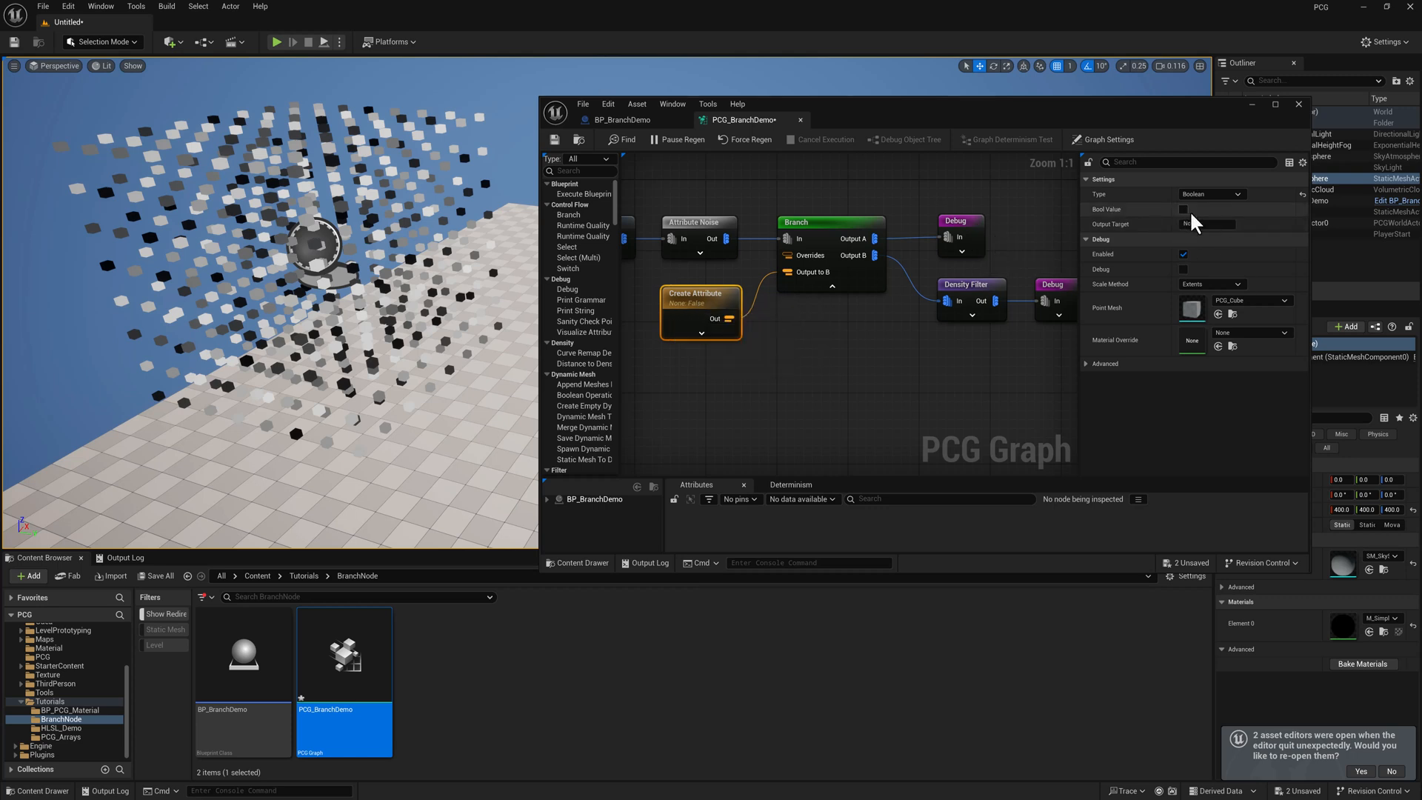
pyautogui.click(1183, 210)
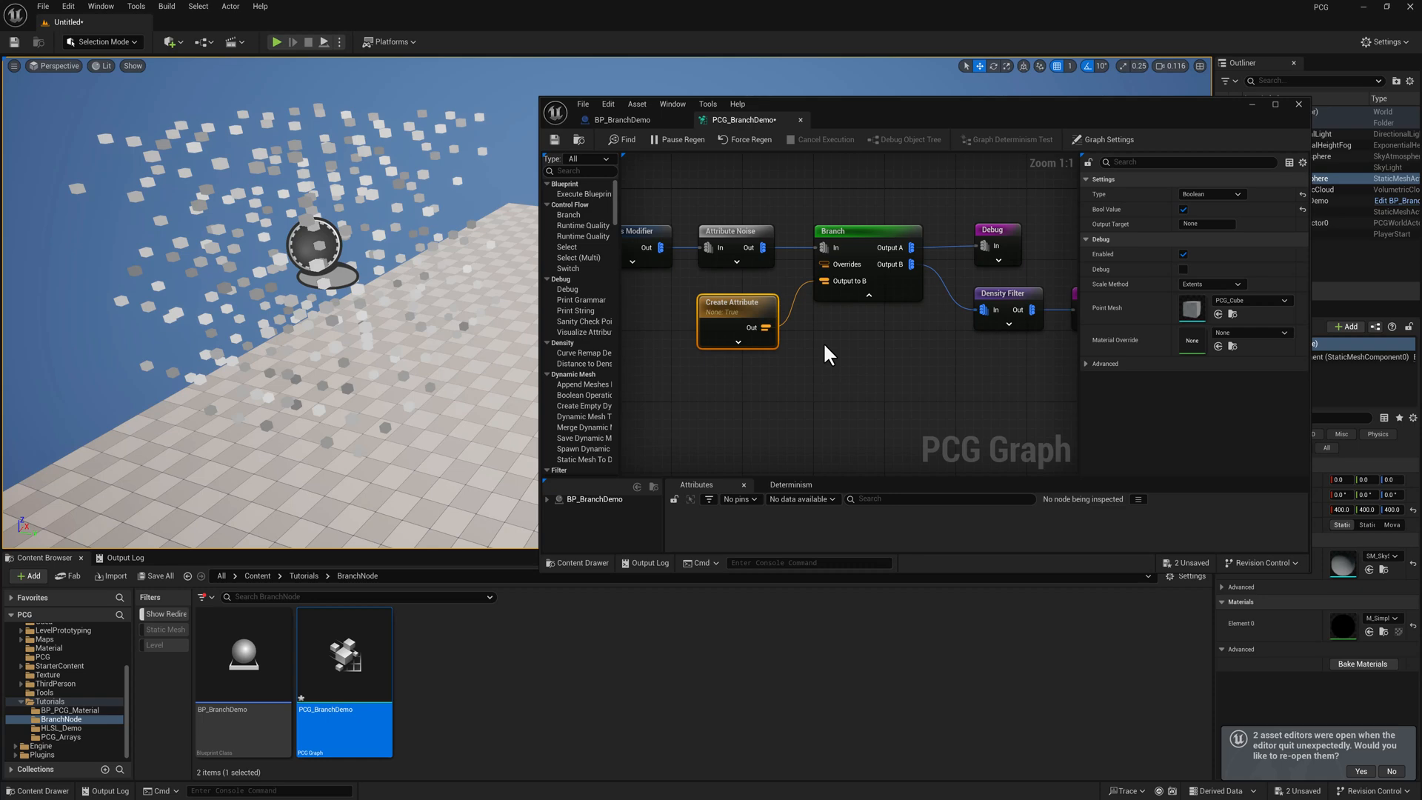
pyautogui.click(621, 118)
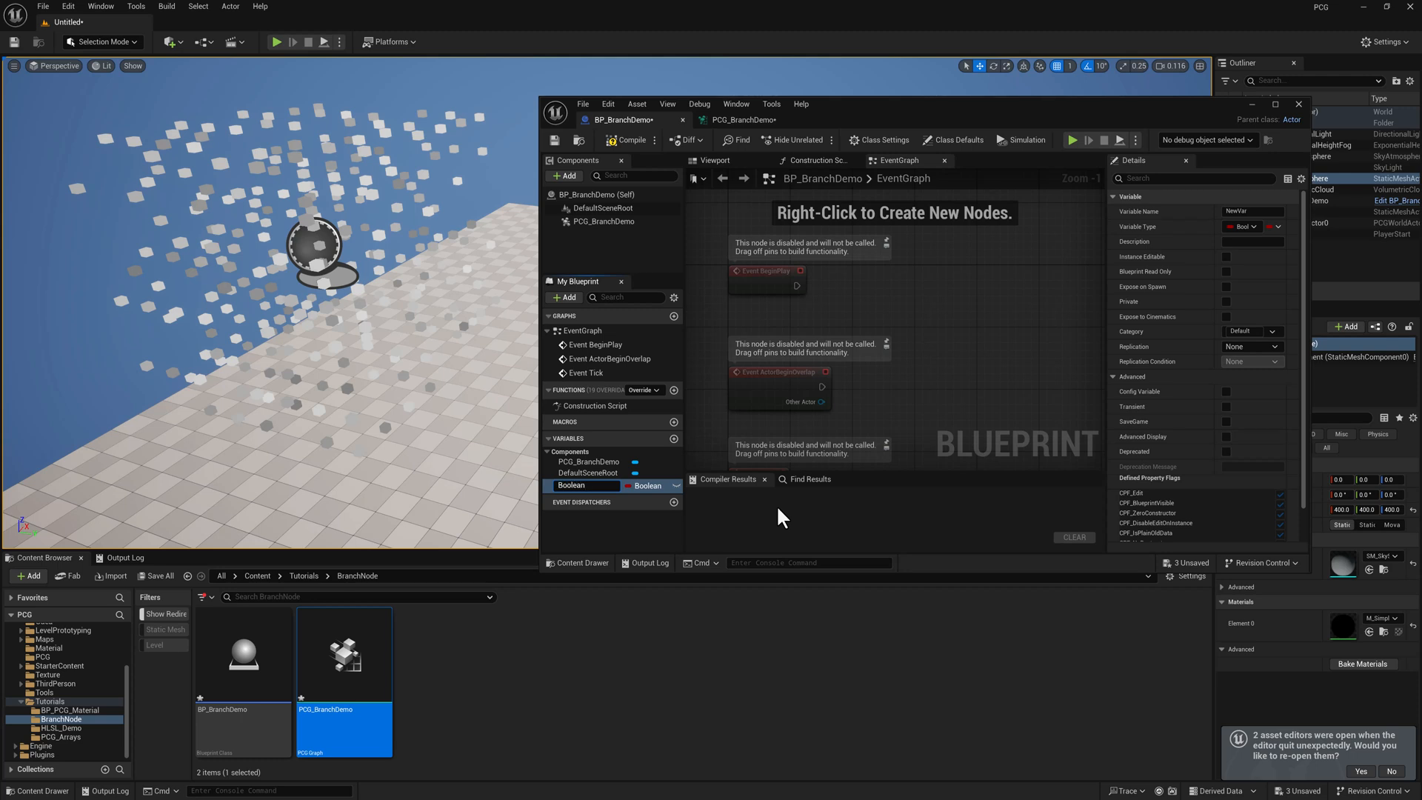
# Name the new variable 'Boolean Branch' and make it instance-editable.
pyautogui.write('Boolean Branch')
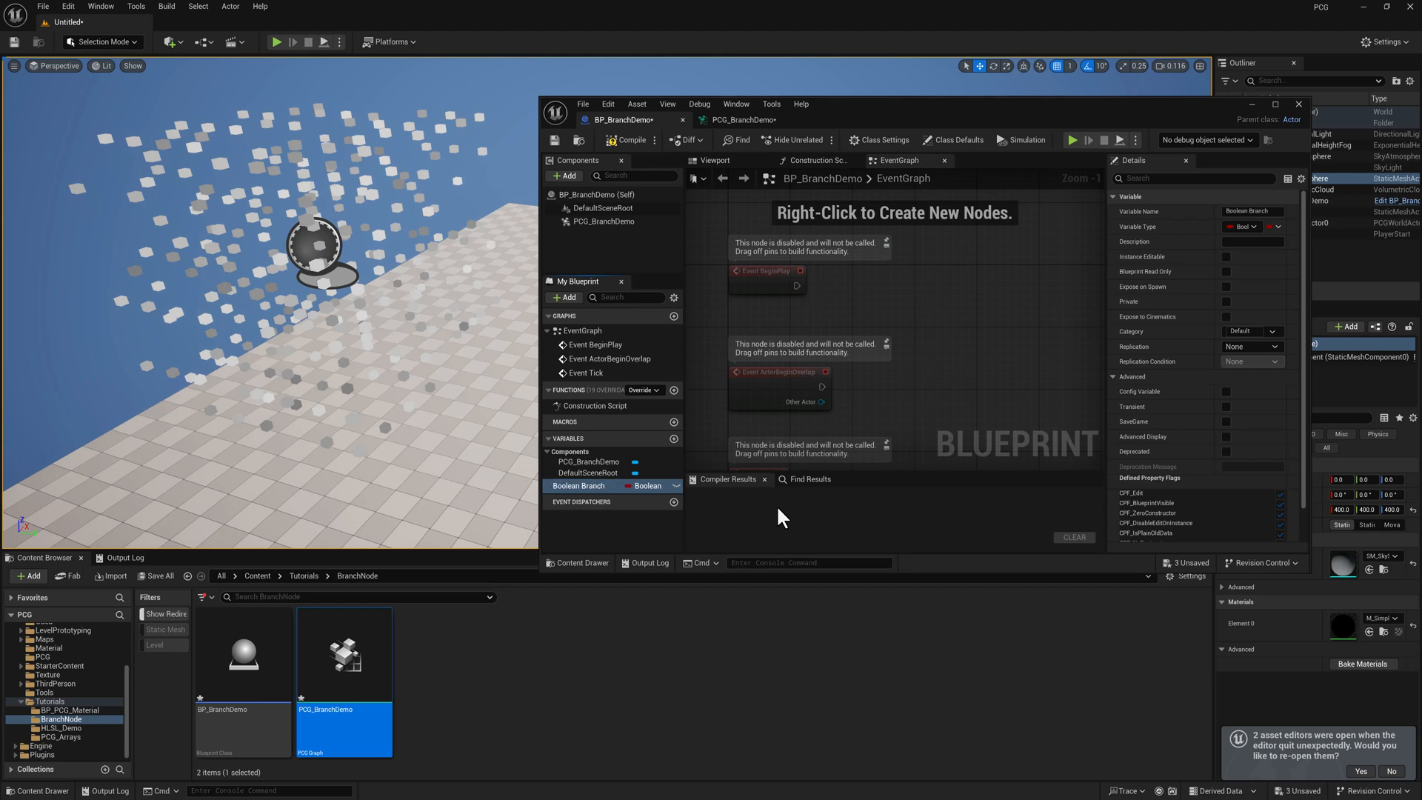
pyautogui.moveTo(654, 491)
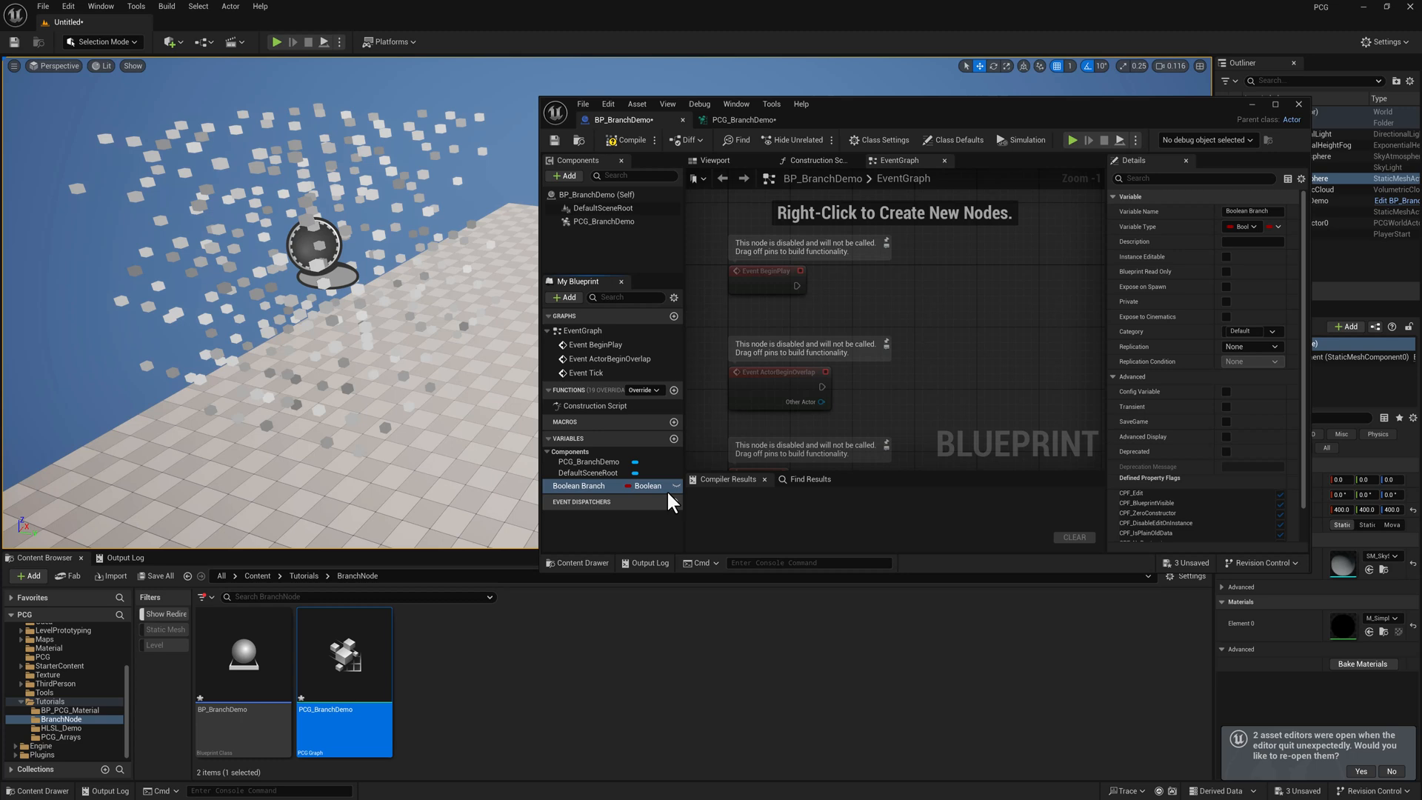
pyautogui.click(1227, 256)
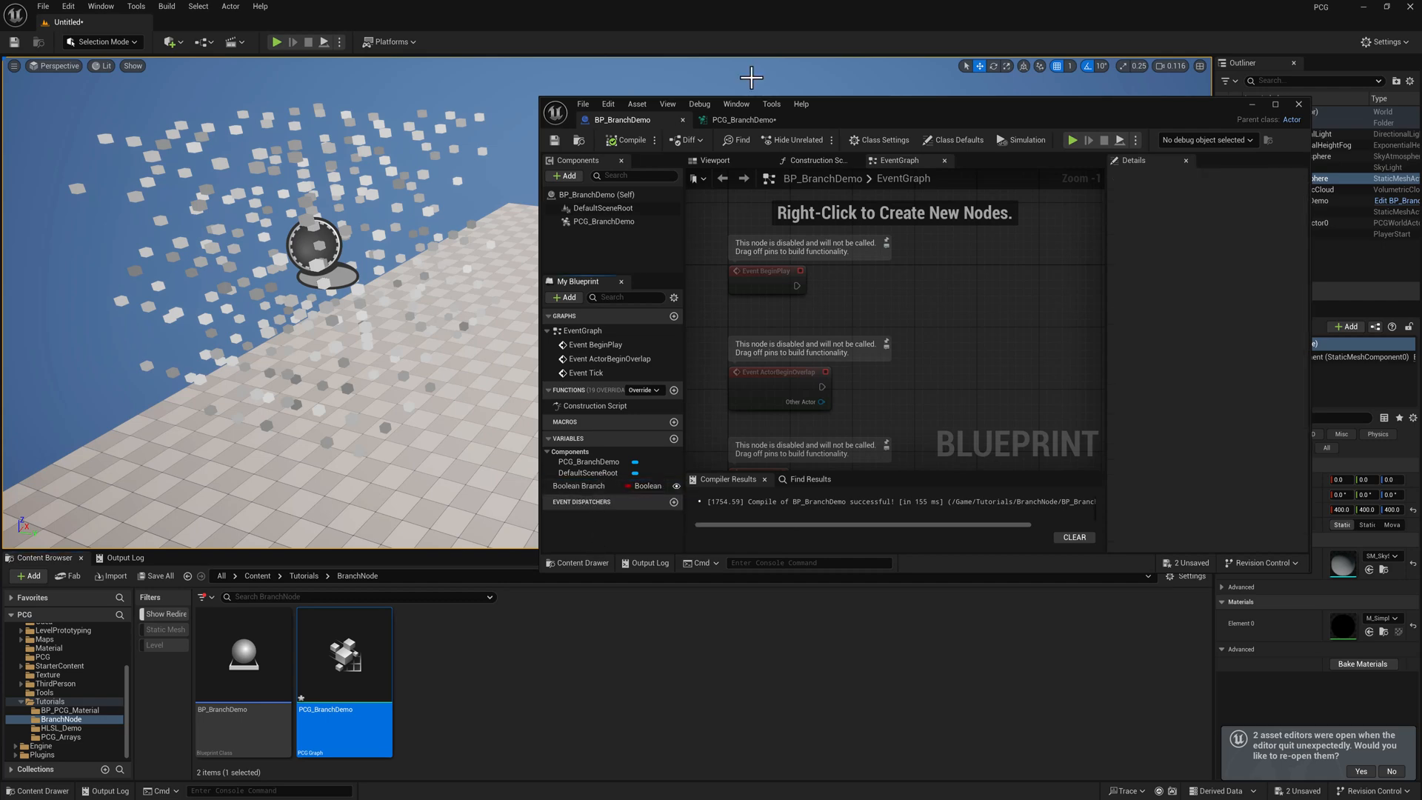
# Add a Get Actor Property node reading Boolean Branch and outputting attribute Boolean Branch.
pyautogui.click(744, 119)
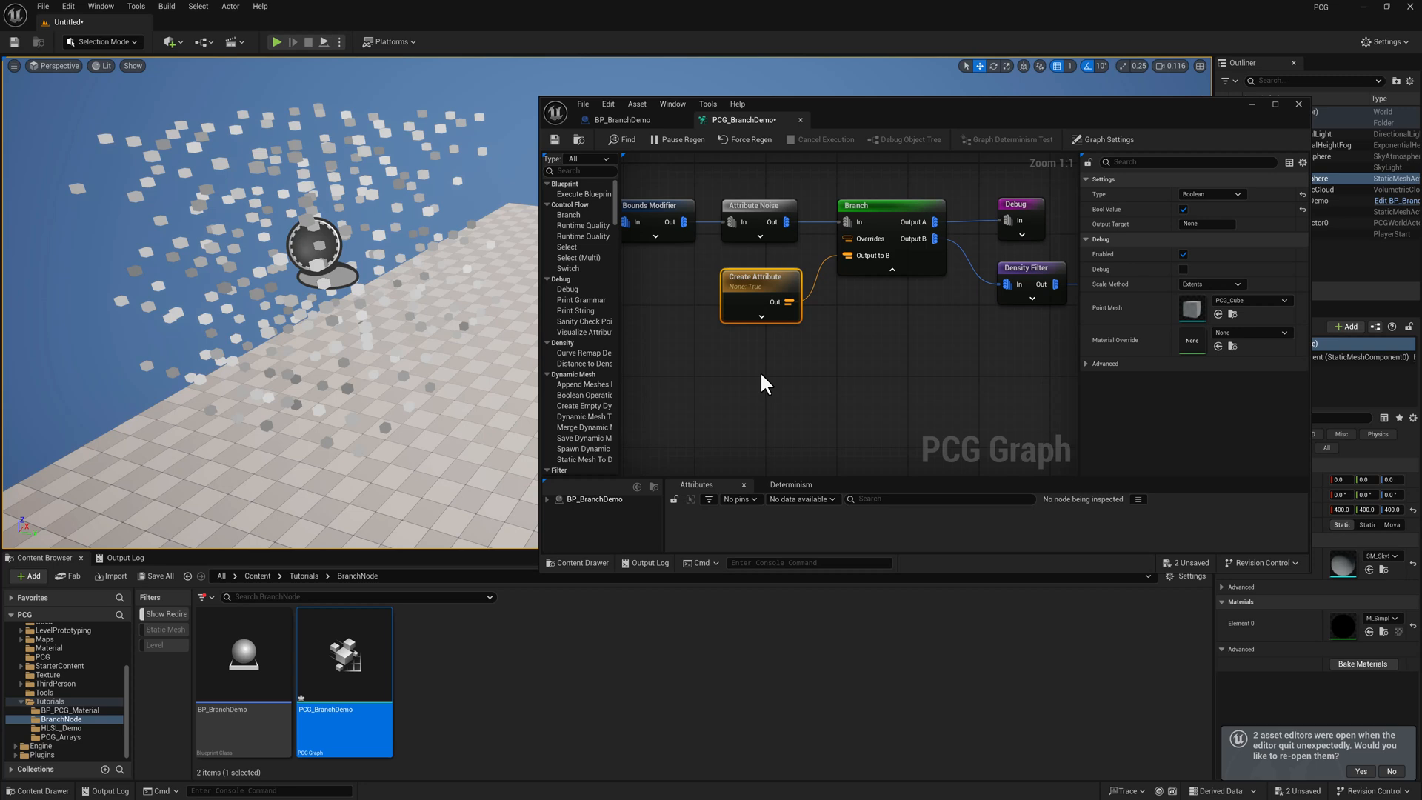
pyautogui.write('get')
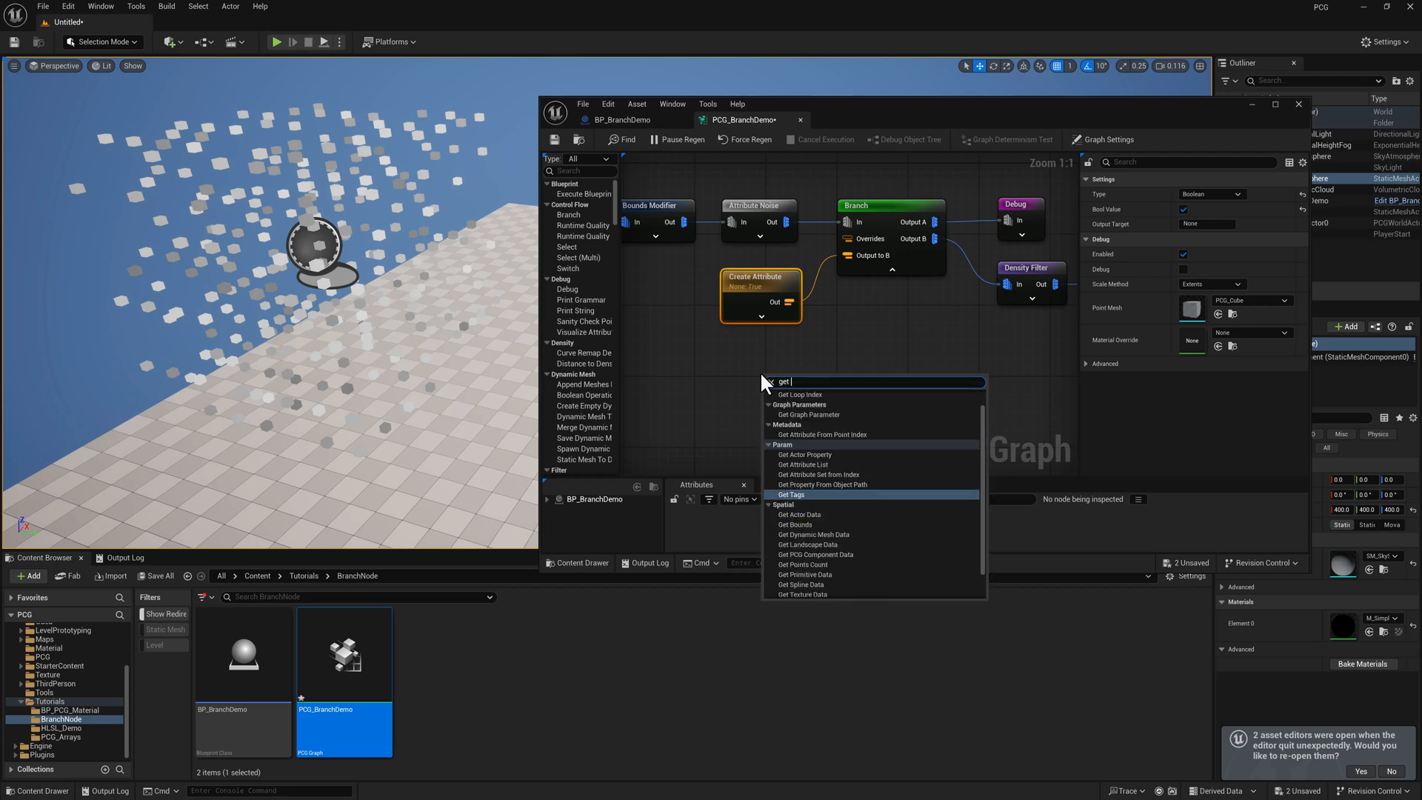
pyautogui.click(802, 454)
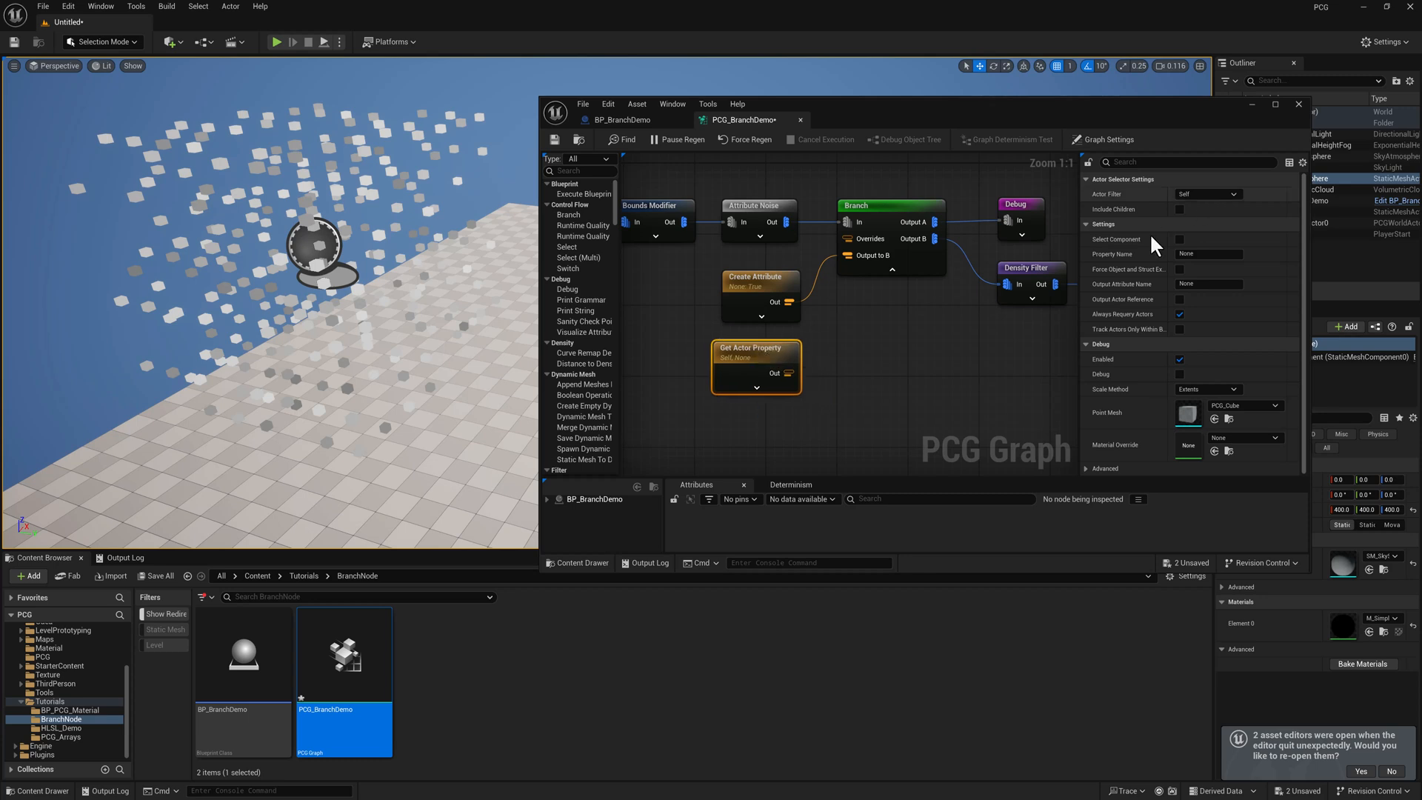
pyautogui.click(1209, 254)
pyautogui.write('Boolean Branch')
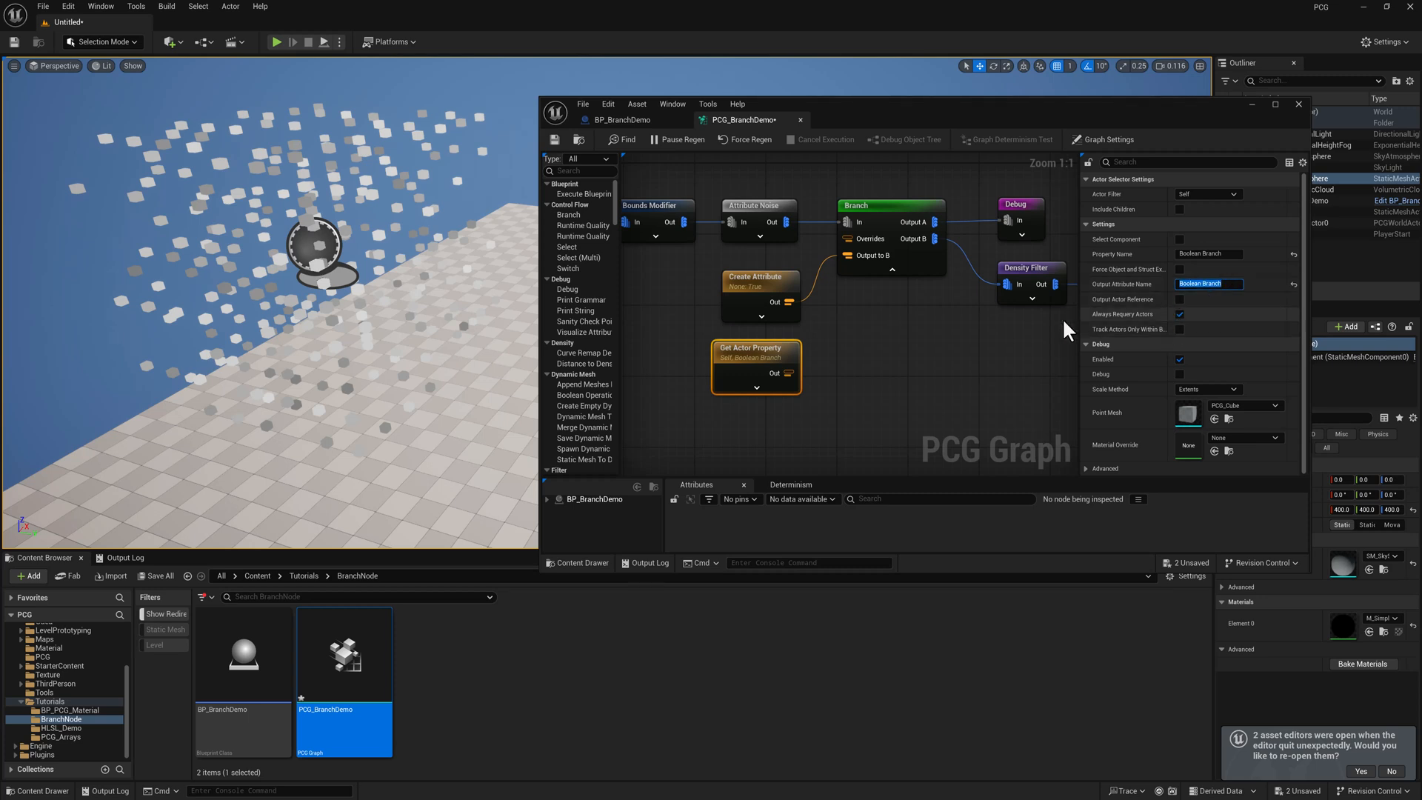
pyautogui.click(1107, 139)
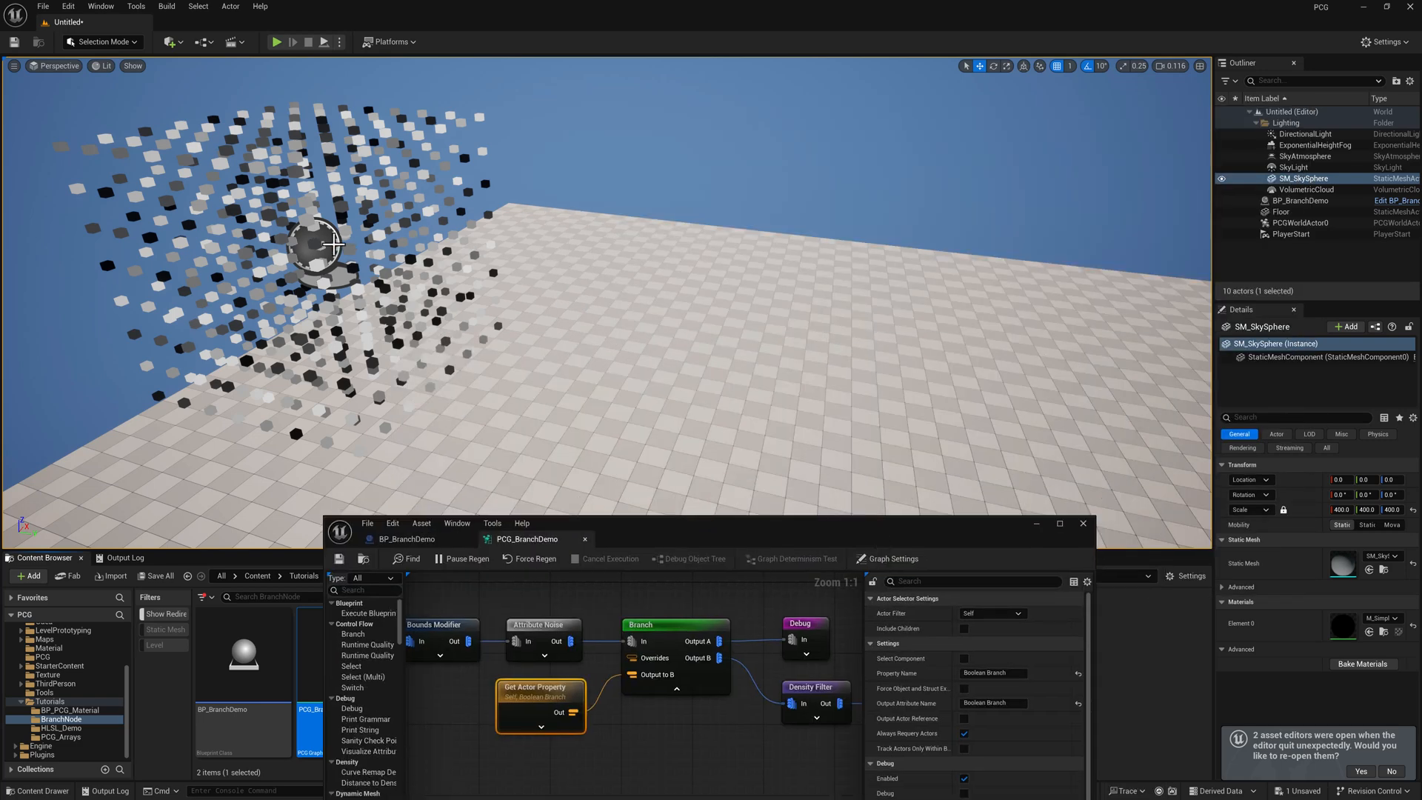
# Tick Boolean Branch on the BP_BranchDemo actor in the level.
pyautogui.click(1301, 200)
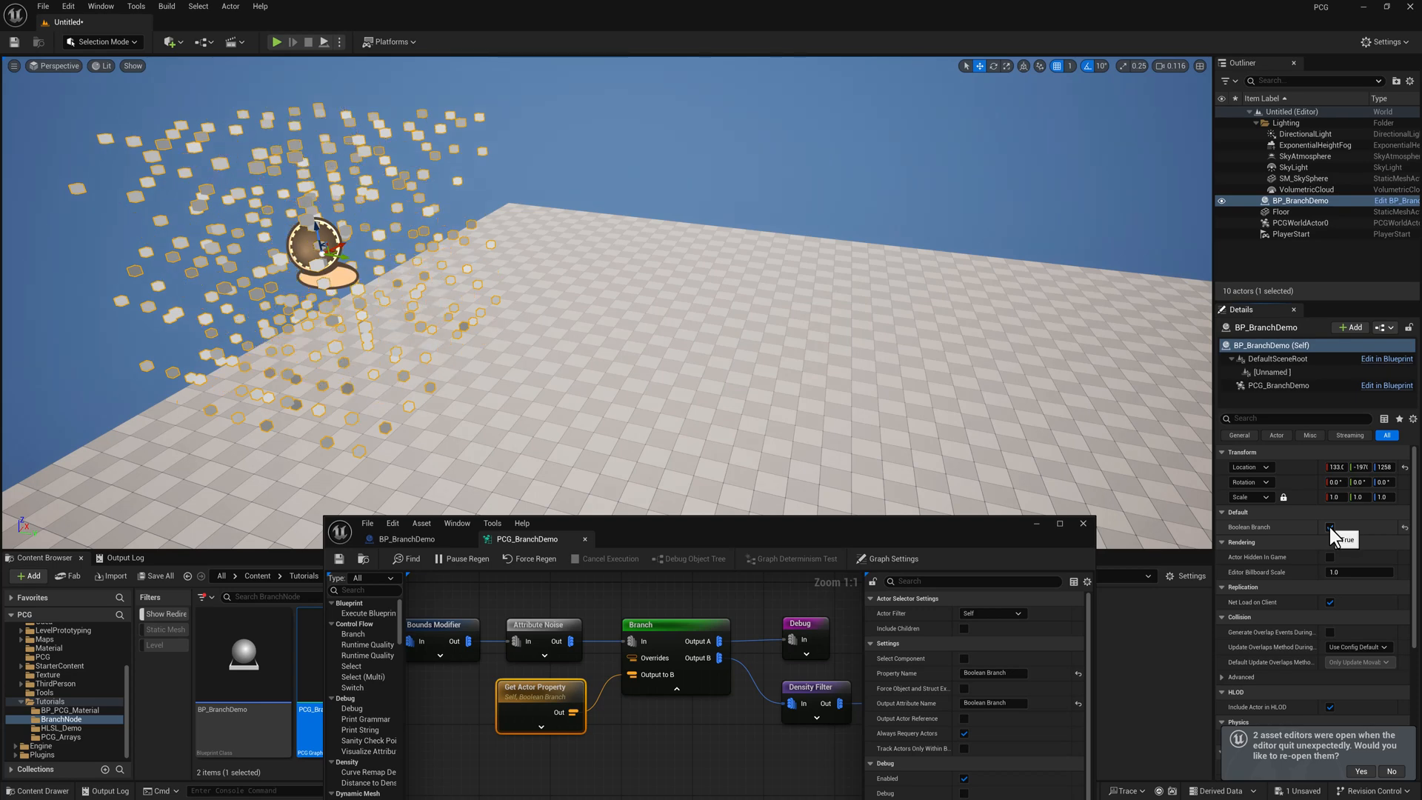
pyautogui.click(1330, 527)
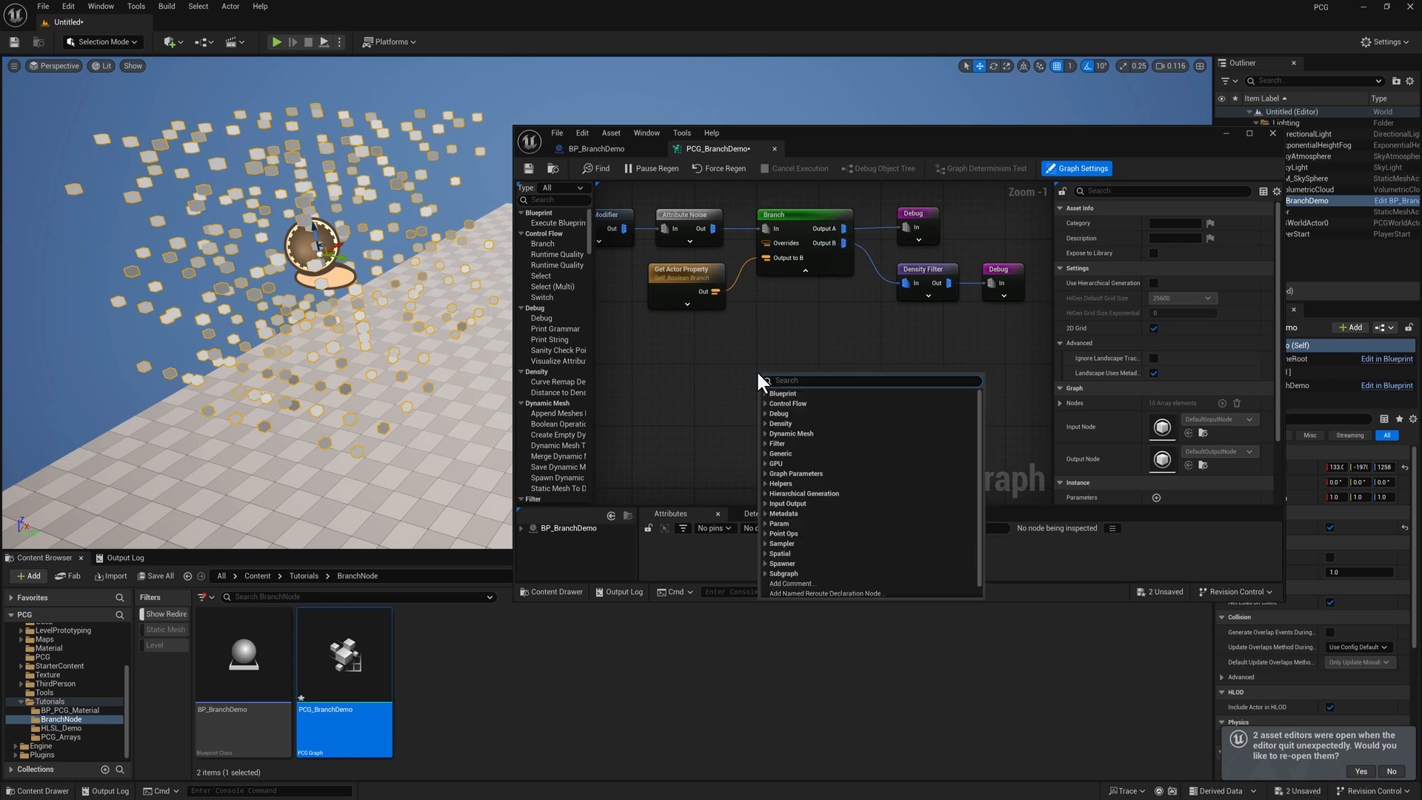
# Add a Switch node kept in Integer selection mode, then return to BP_BranchDemo.
pyautogui.write('swit')
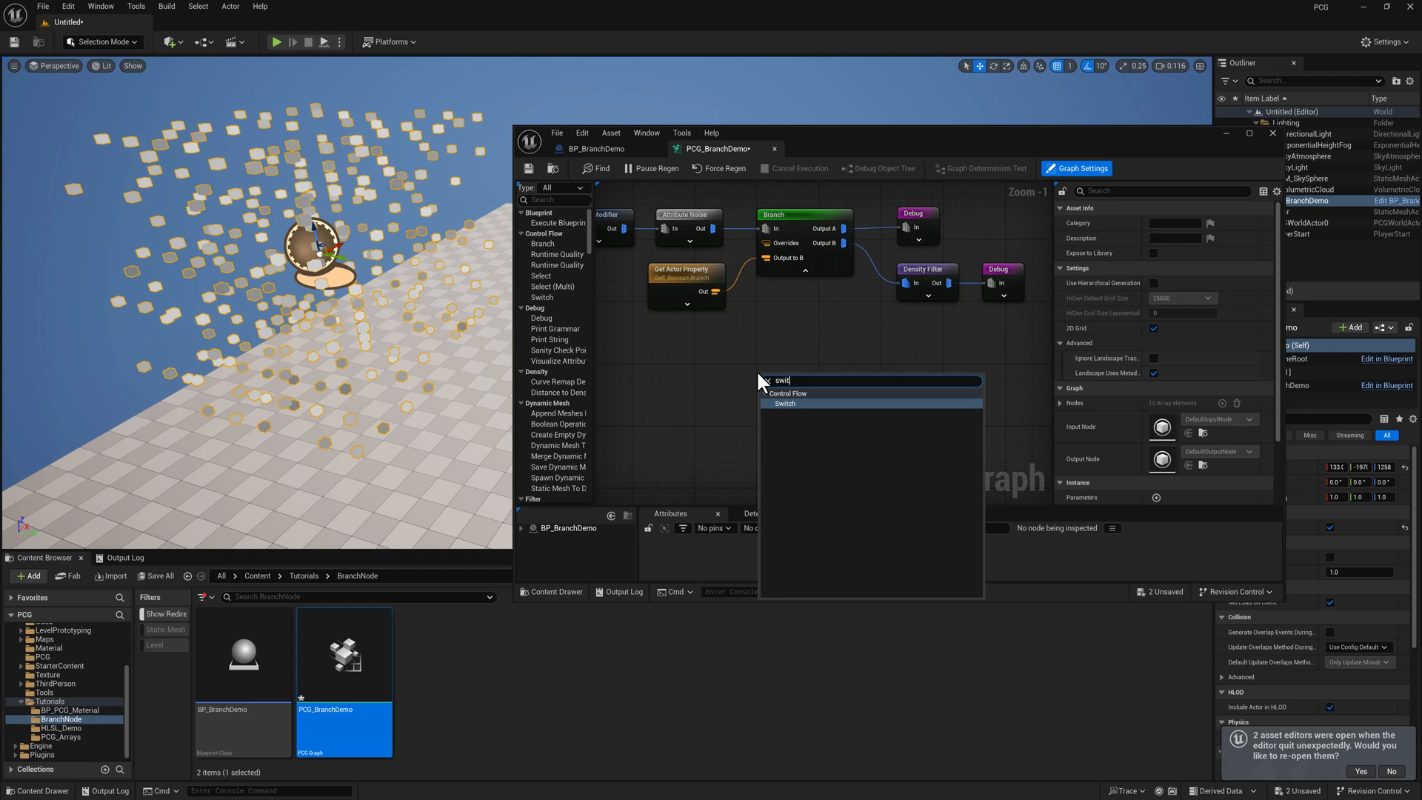
pyautogui.click(784, 404)
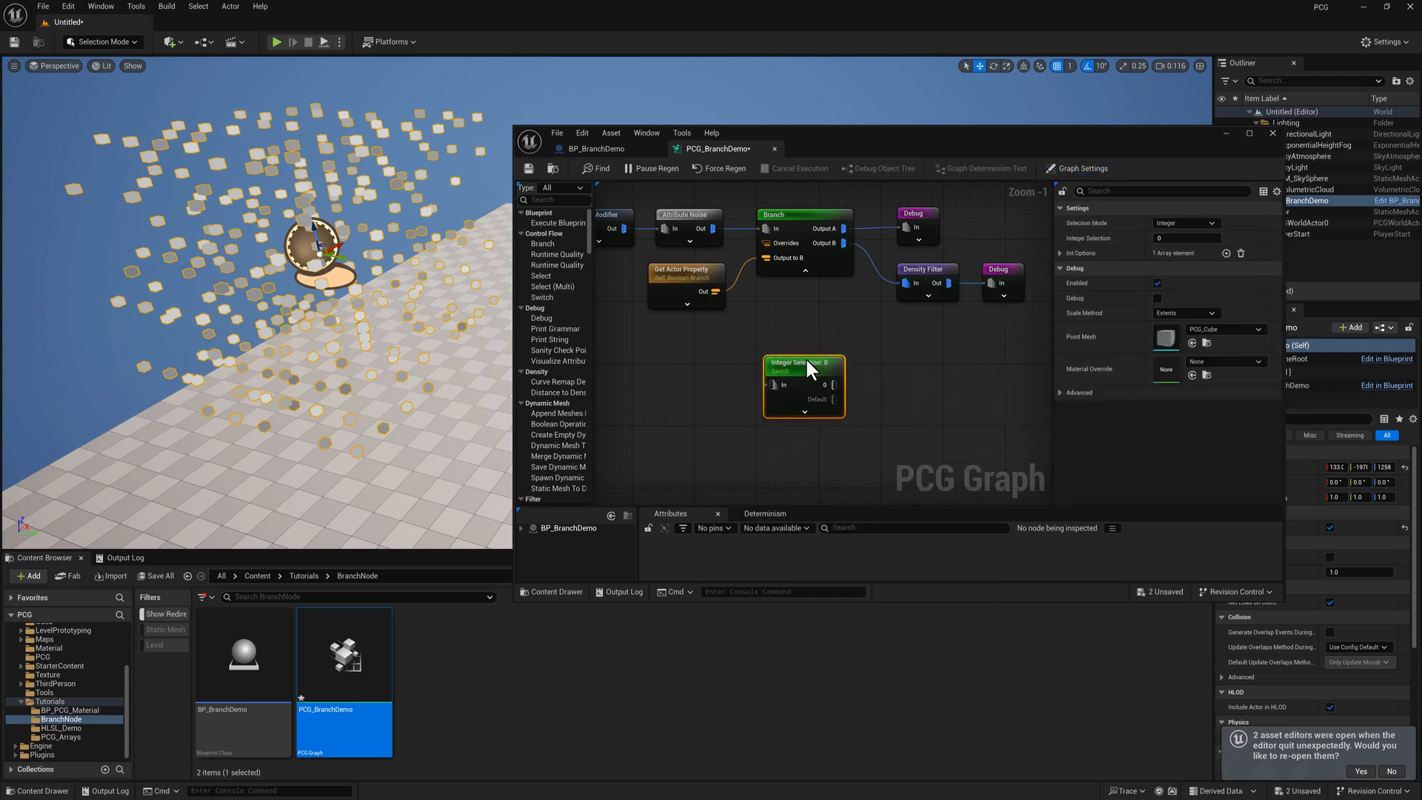
pyautogui.click(1210, 223)
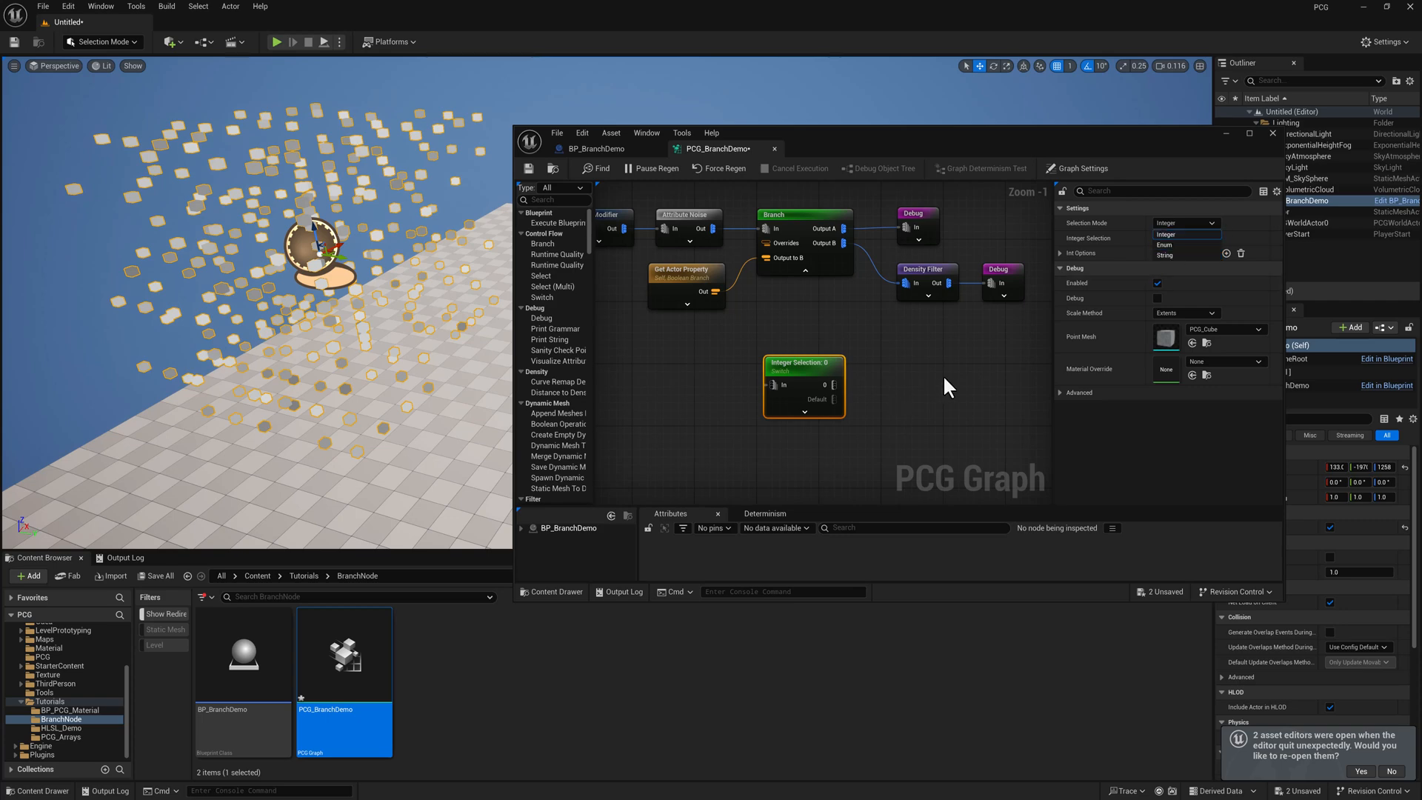
pyautogui.click(596, 149)
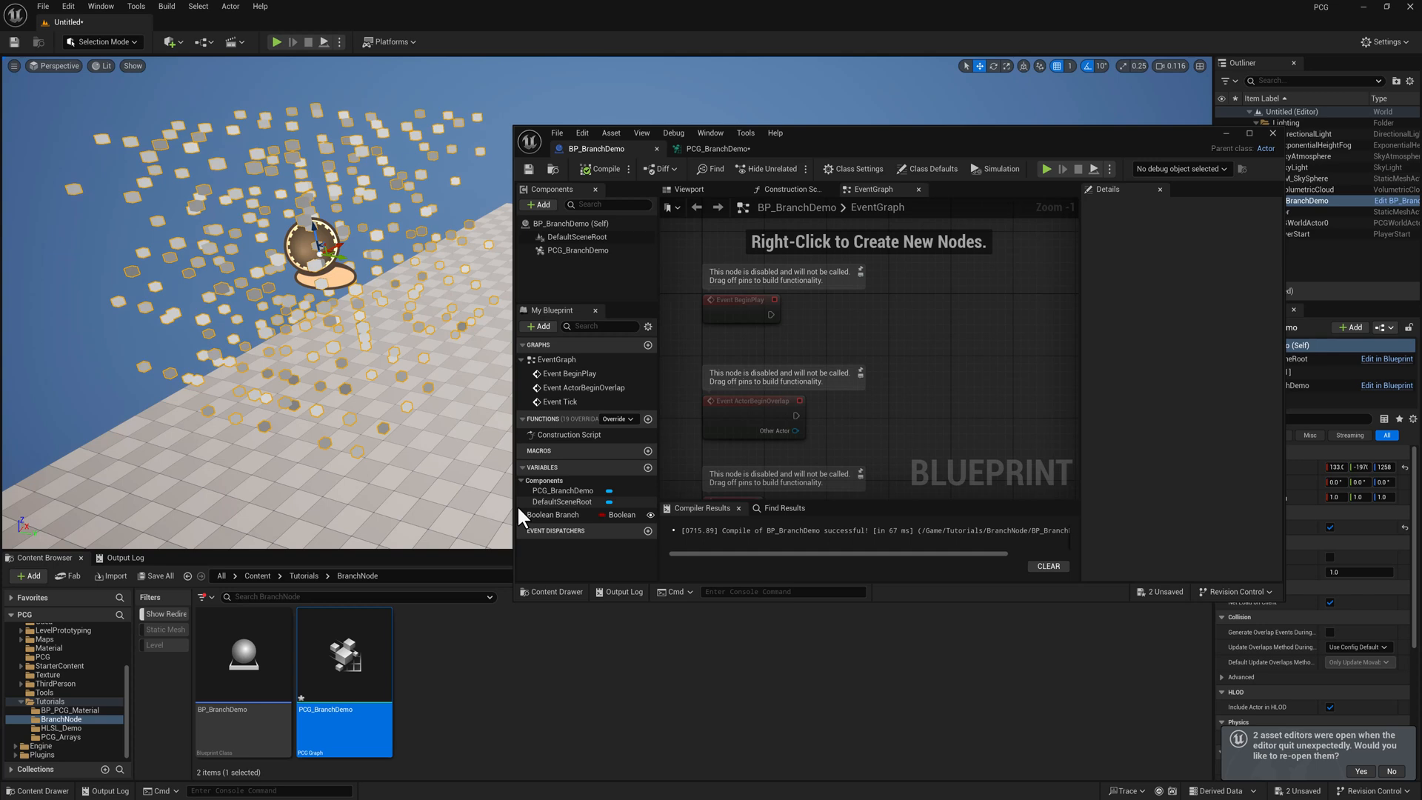
# Add an instance-editable Integer variable Int Switch to BP_BranchDemo.
pyautogui.click(647, 467)
pyautogui.write('Int Switch')
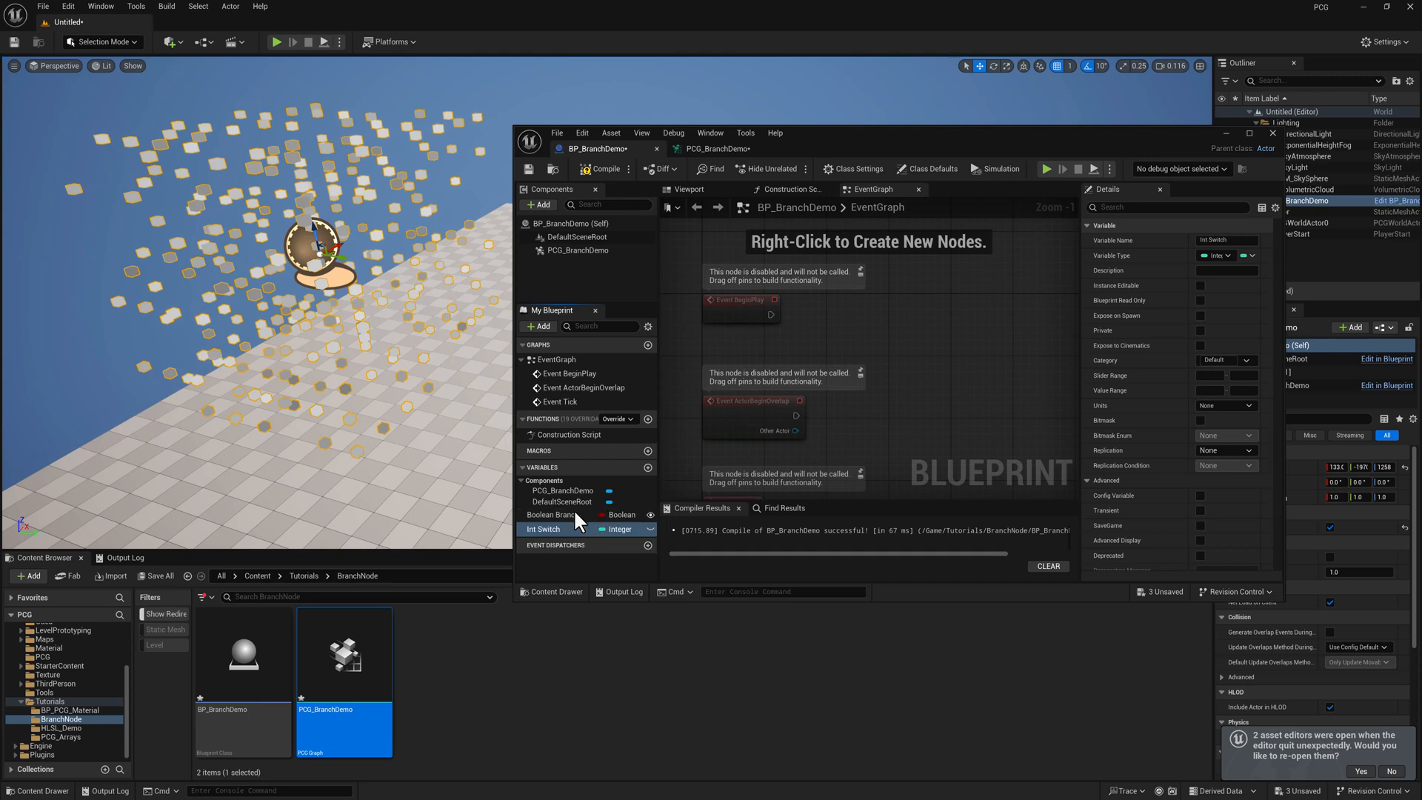
pyautogui.click(617, 529)
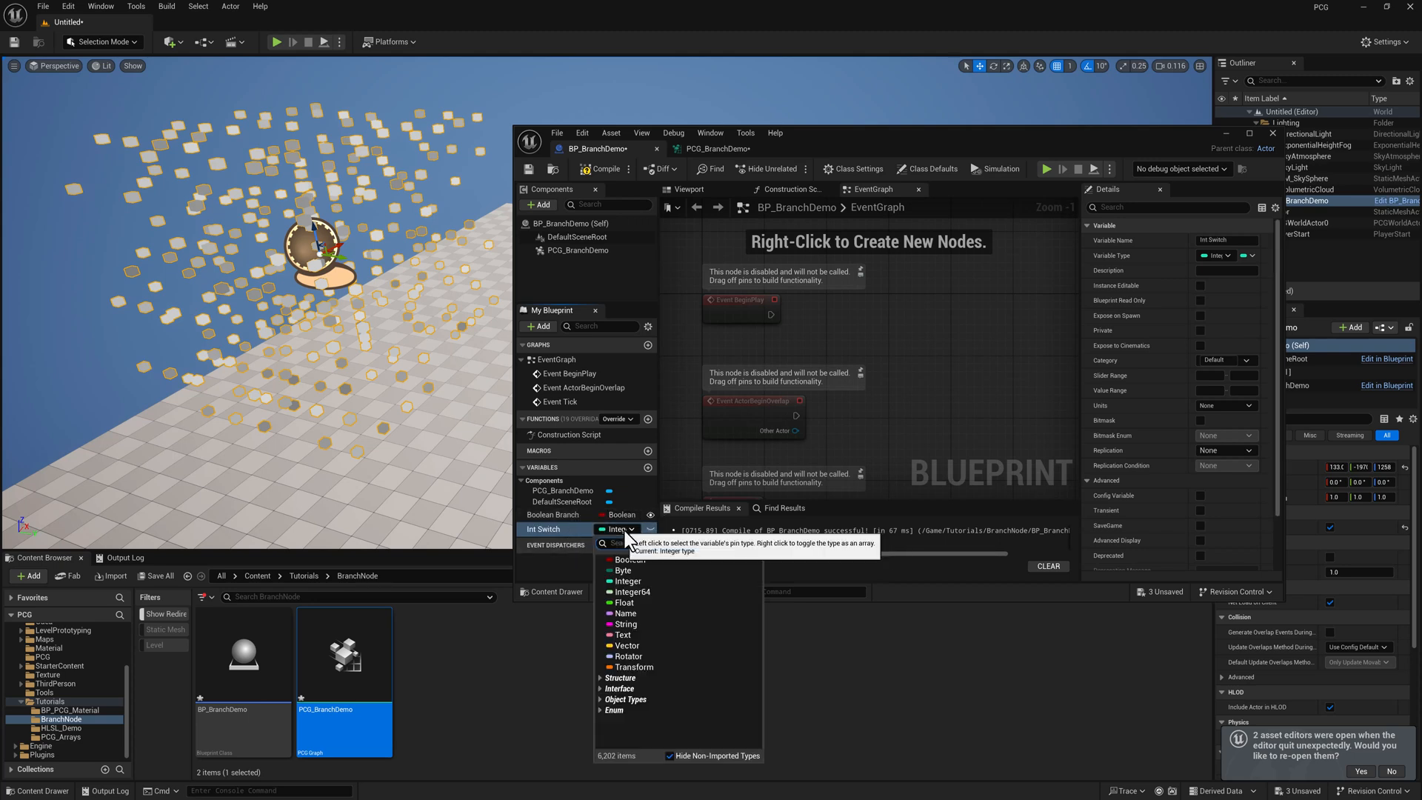
pyautogui.click(651, 530)
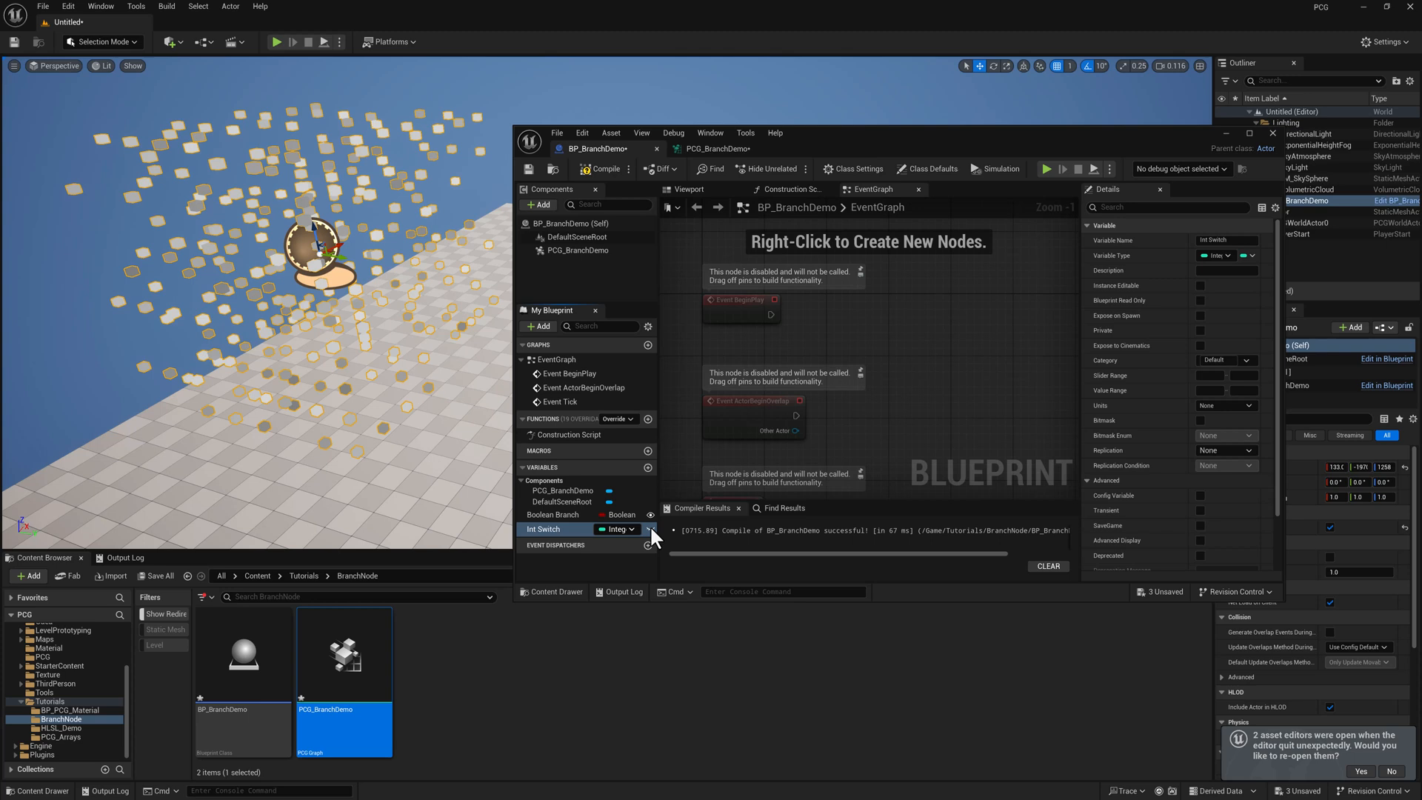
pyautogui.click(1201, 286)
pyautogui.write('3')
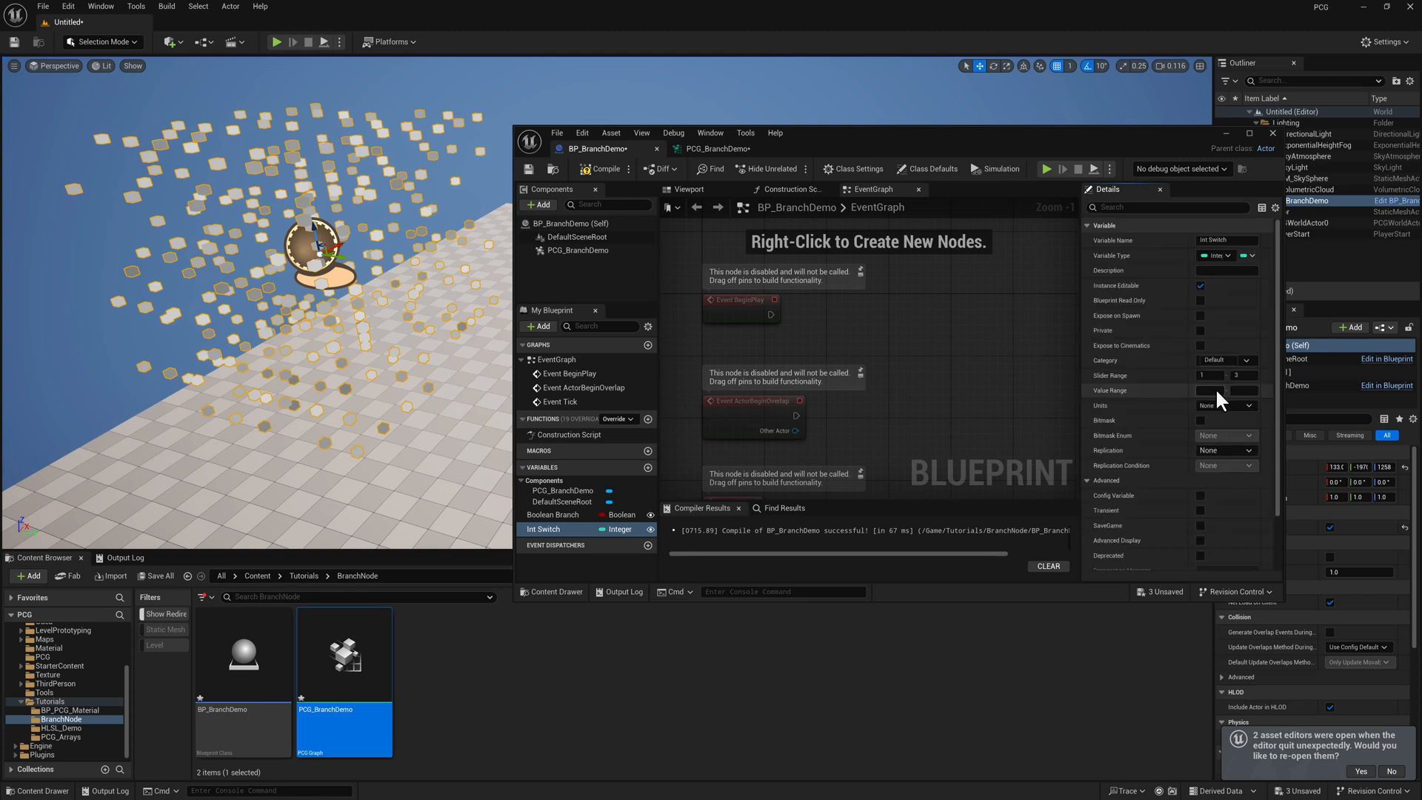
# Limit Int Switch's slider and value range to 1–2 and return to the PCG graph.
pyautogui.click(1213, 391)
pyautogui.write('1')
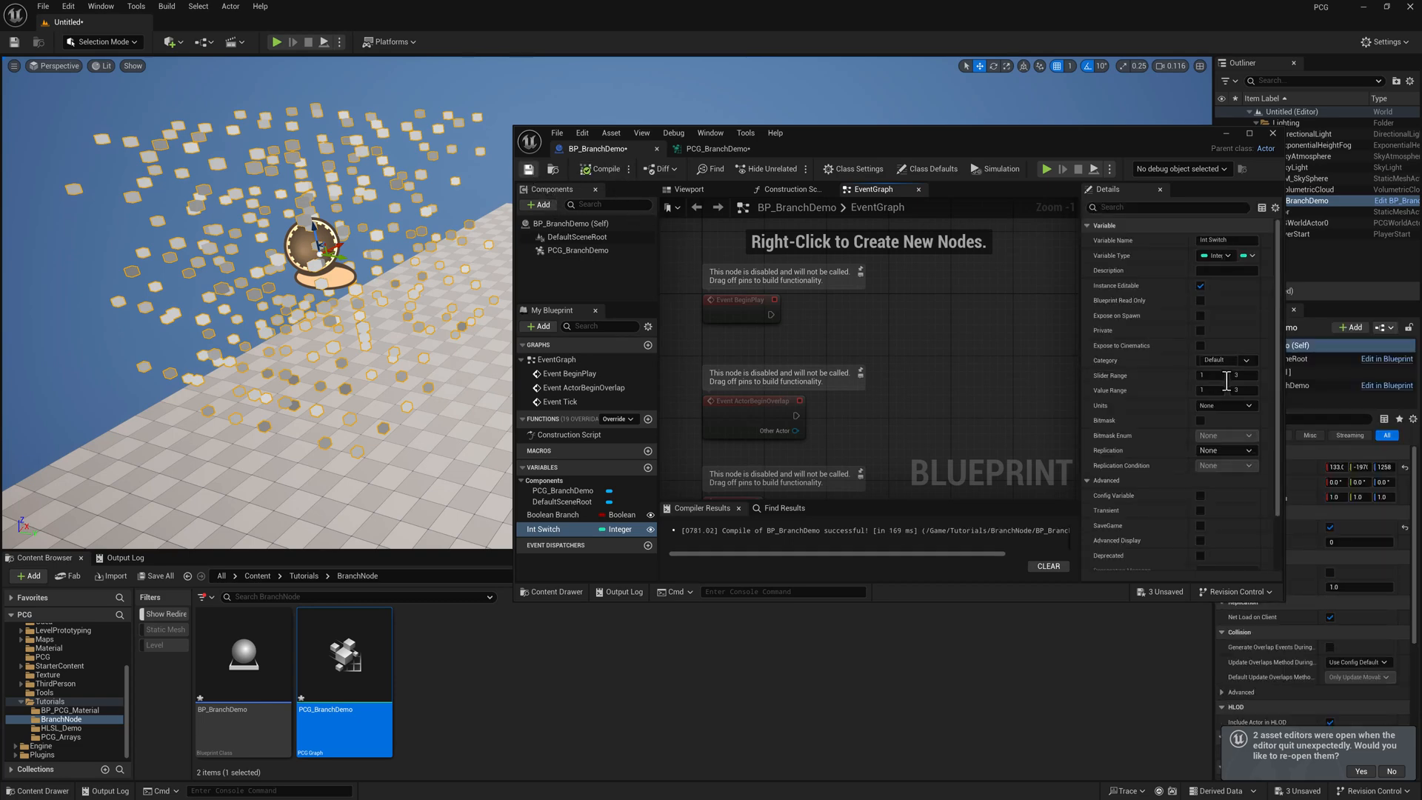
pyautogui.scroll(-3)
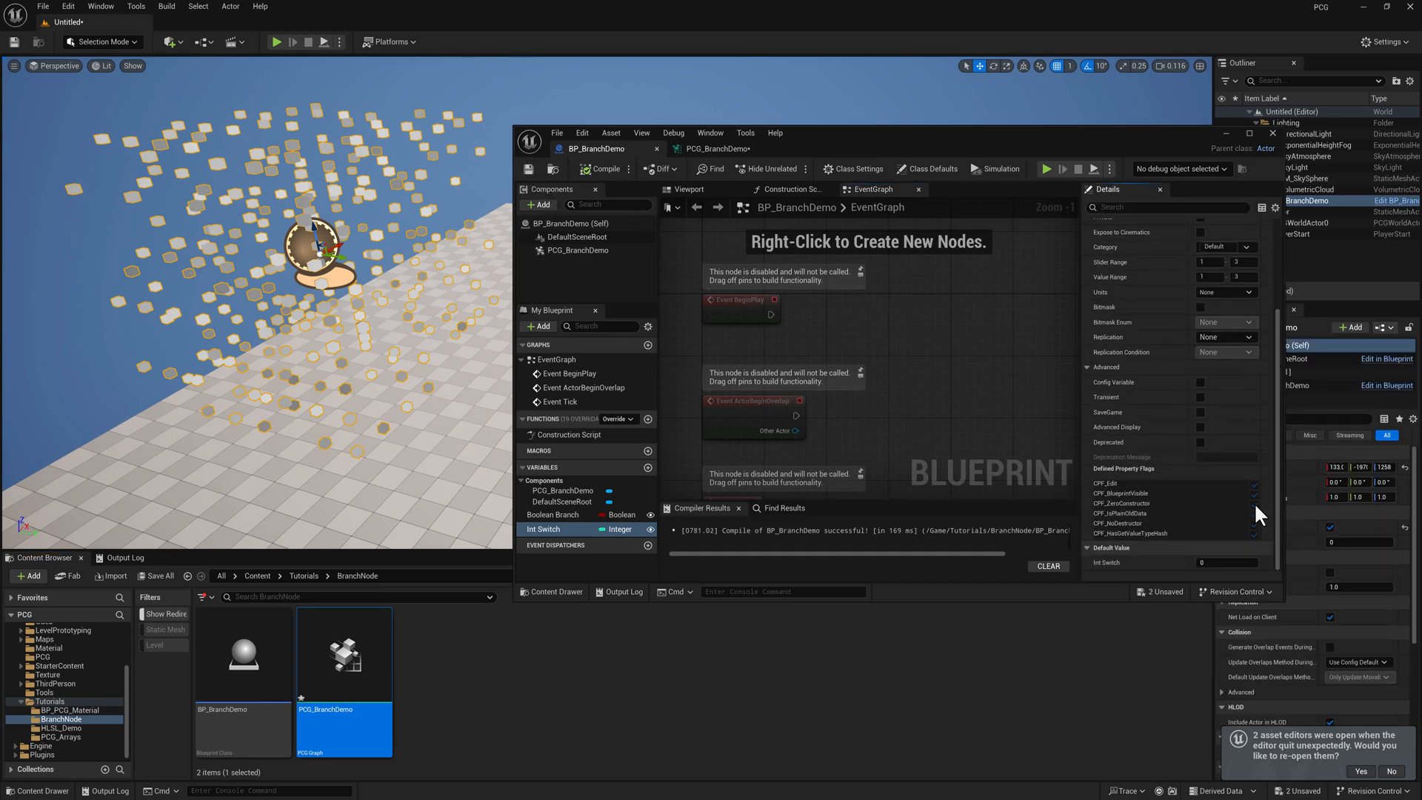
pyautogui.click(1226, 562)
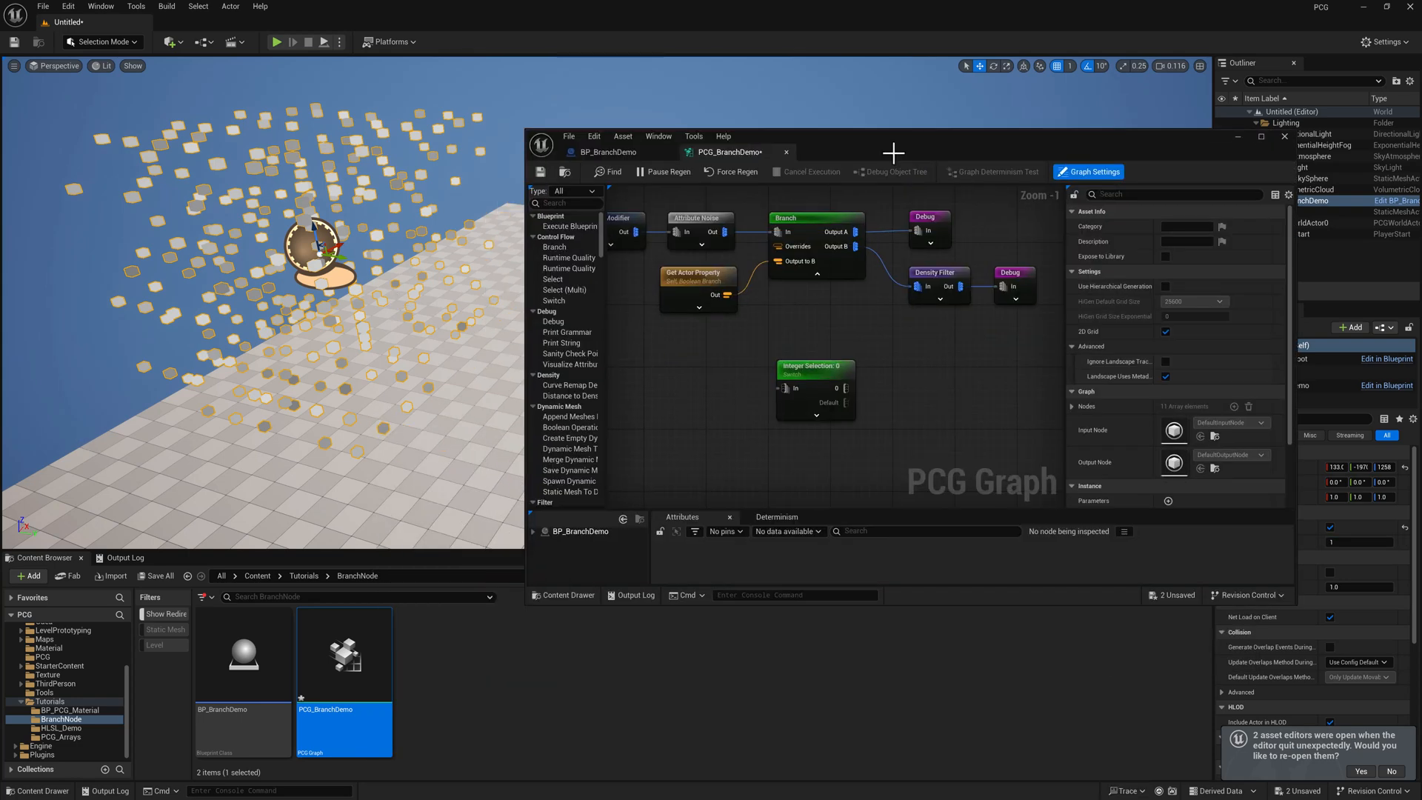
# Add a second Get Actor Property node with Property Name set to Int Switch.
pyautogui.write('ge')
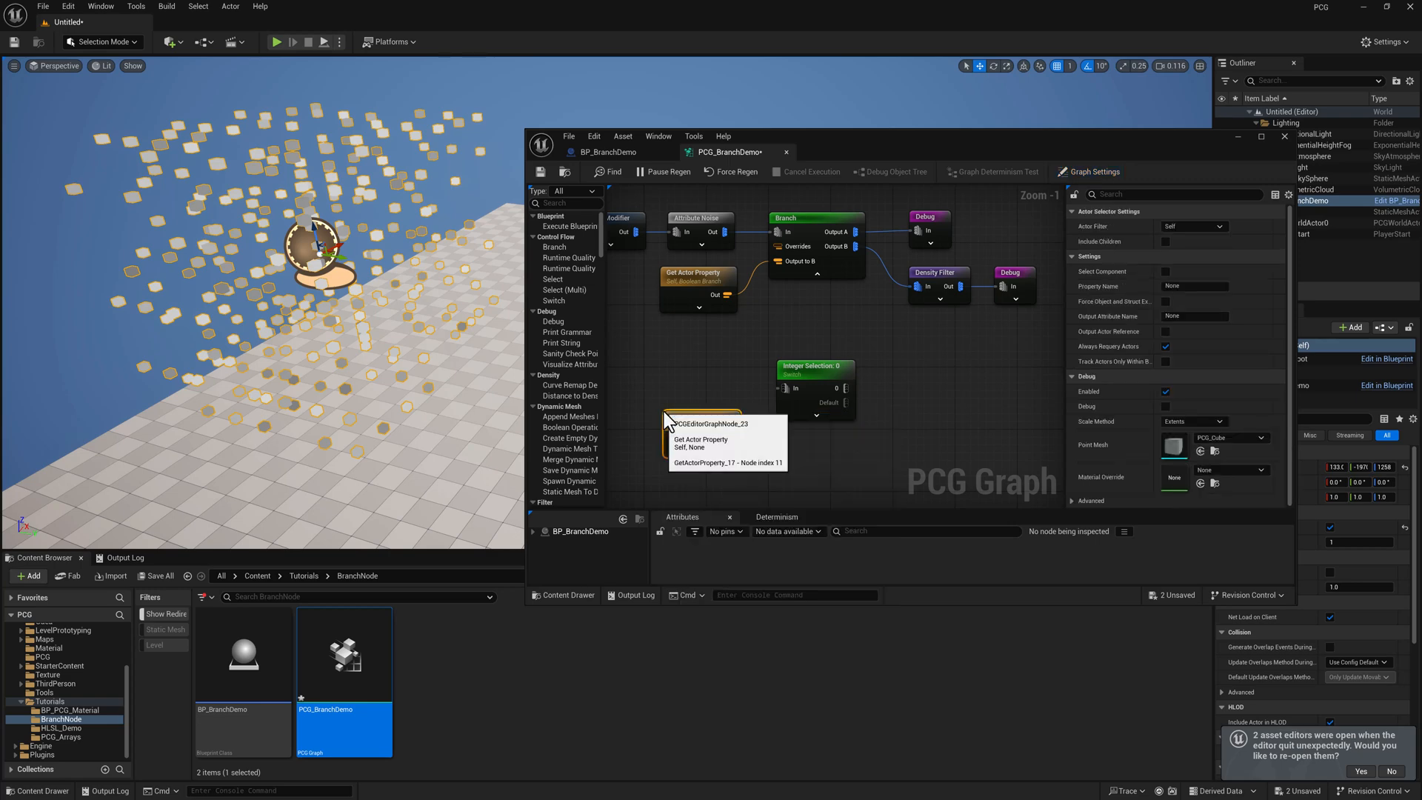
pyautogui.click(607, 151)
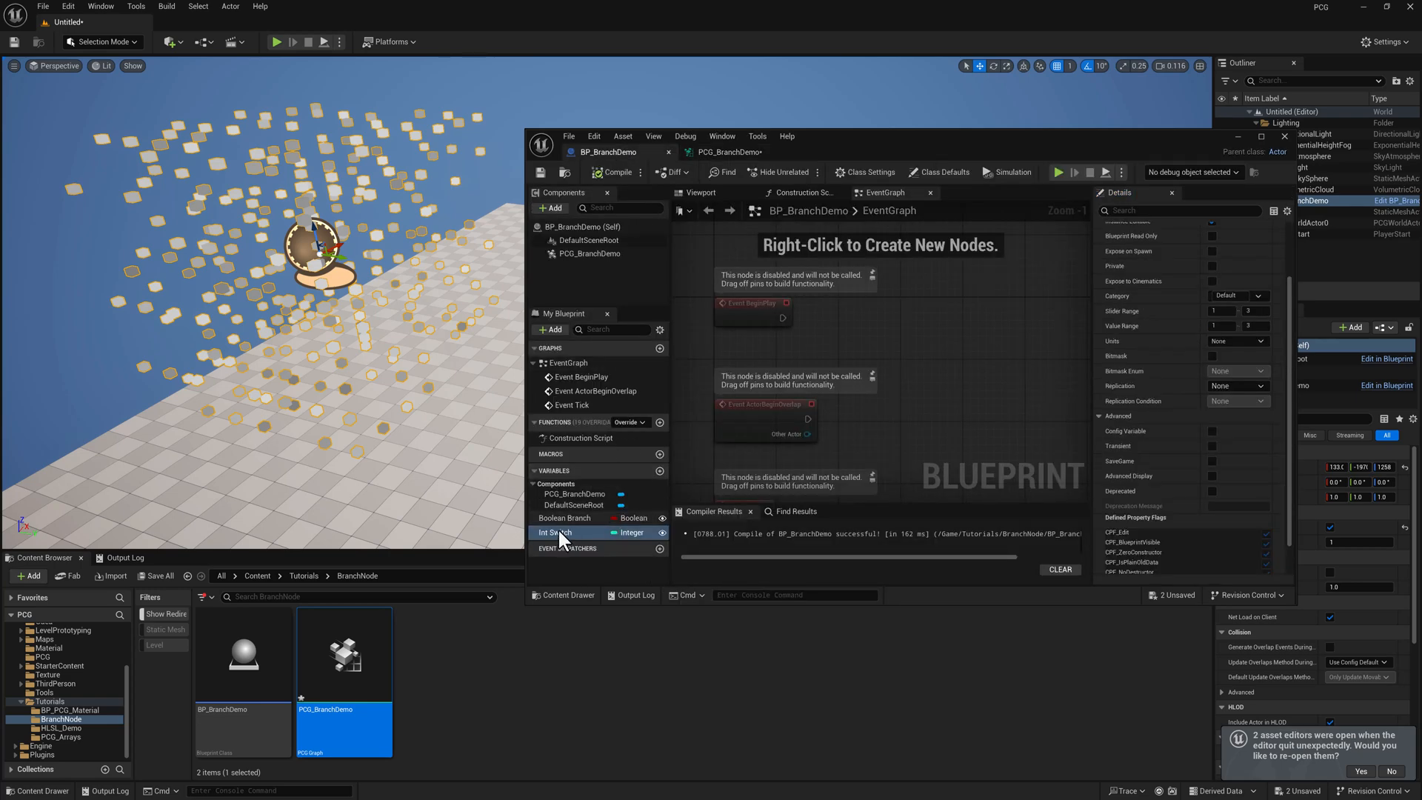
pyautogui.doubleClick(555, 532)
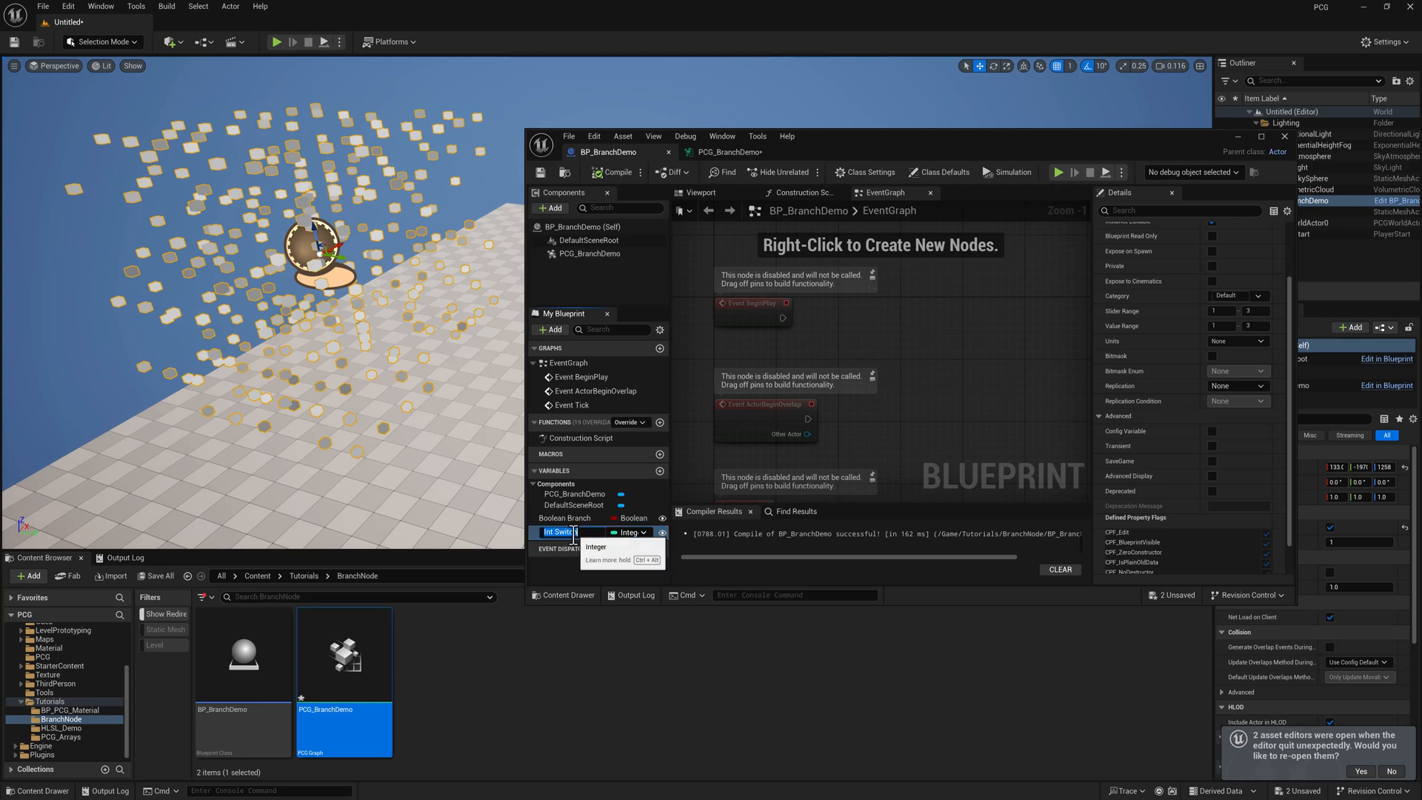
pyautogui.click(724, 151)
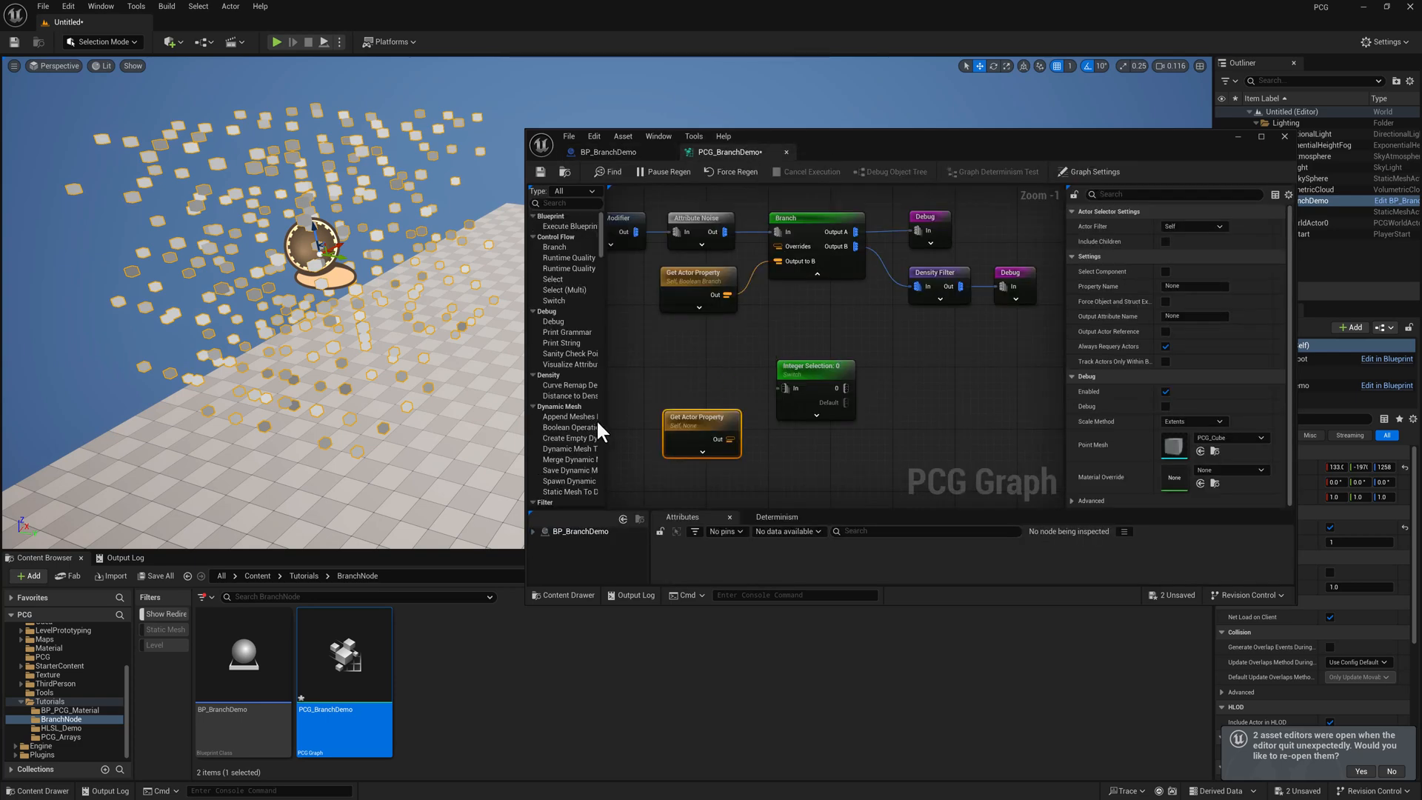
pyautogui.write('Int Switch')
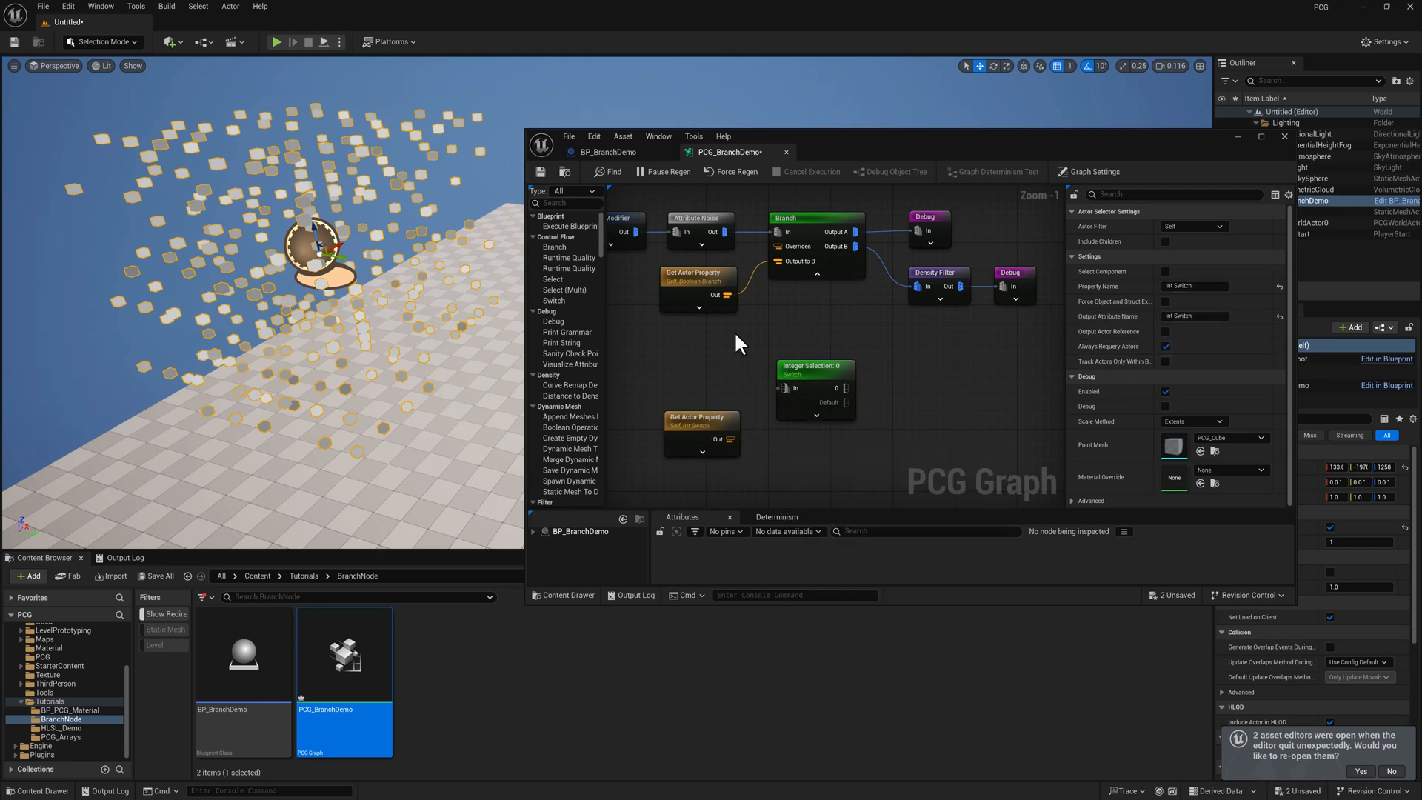
pyautogui.click(1093, 171)
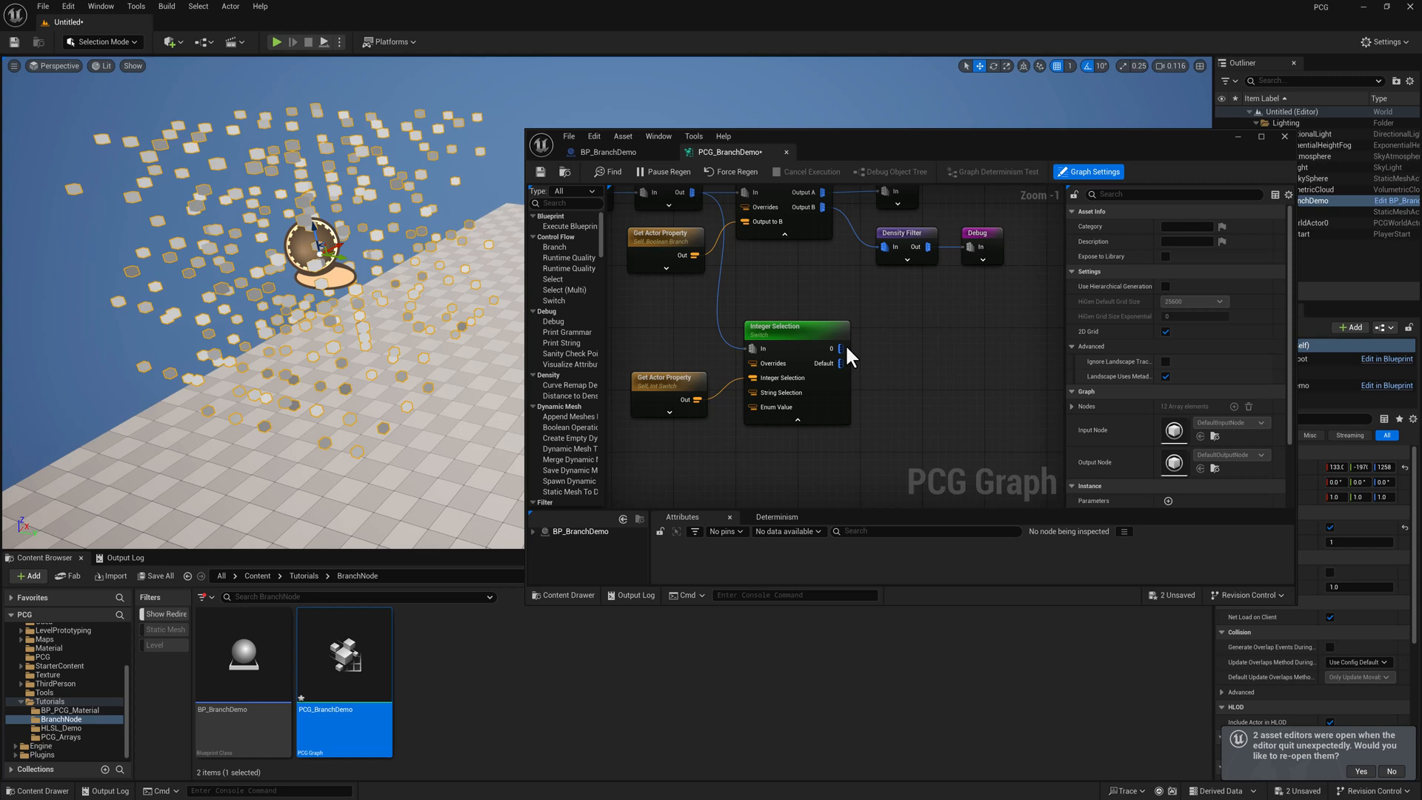
# Wire it into the Integer Selection node and show that node's settings.
pyautogui.click(823, 364)
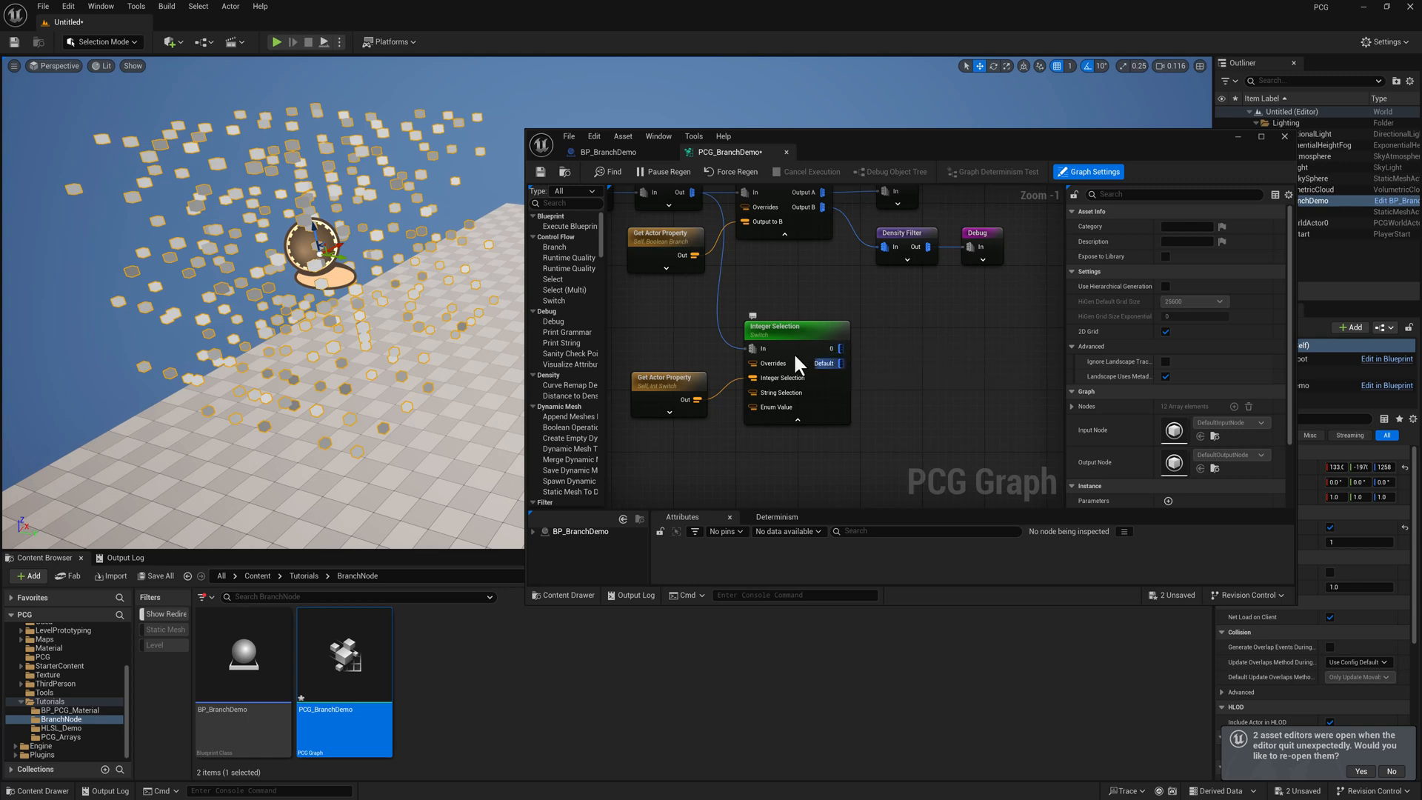
pyautogui.click(796, 327)
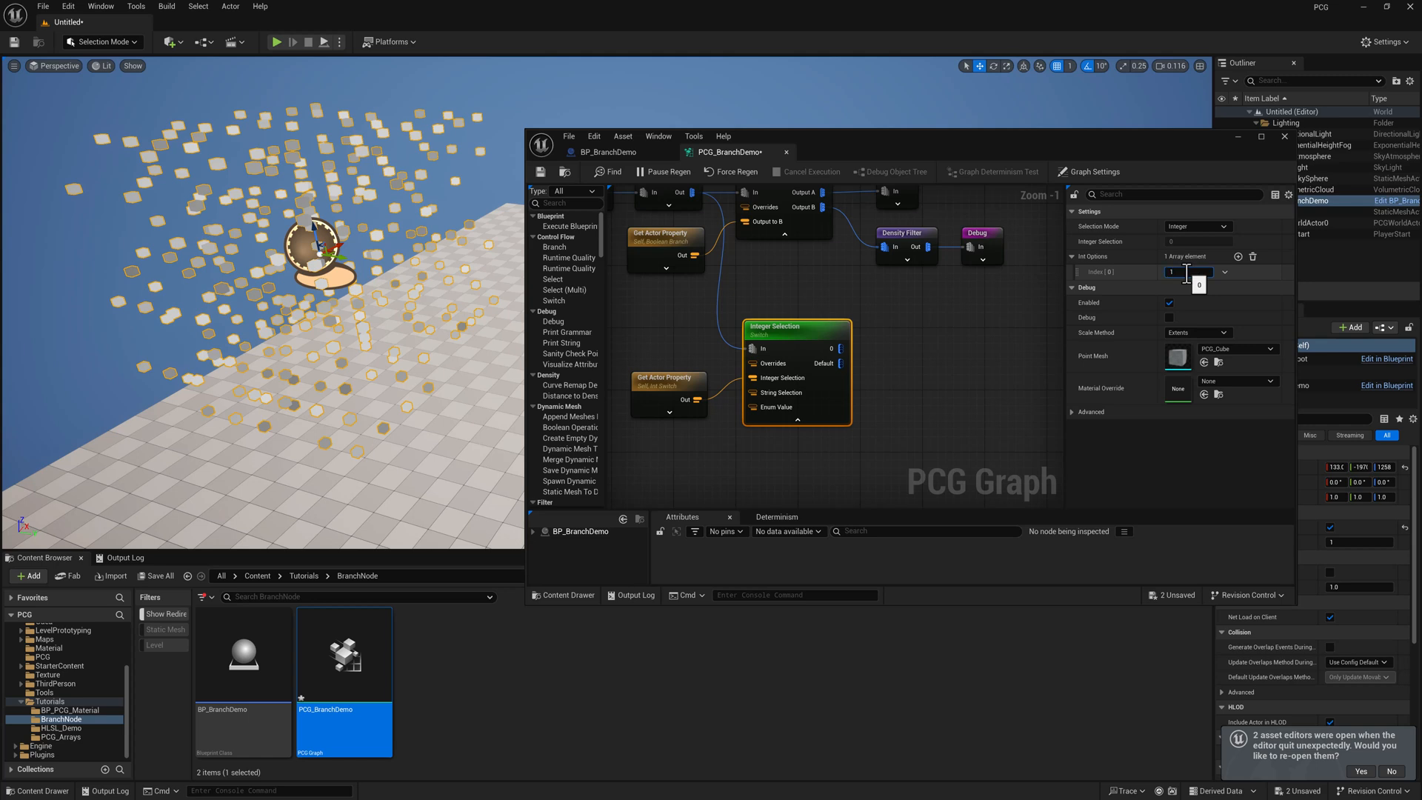
# Add Int Options 1–3 to Integer Selection and set each output's Density Filter bounds, e.g. 0–0.3 and 0.6–1.0.
pyautogui.write('1.0')
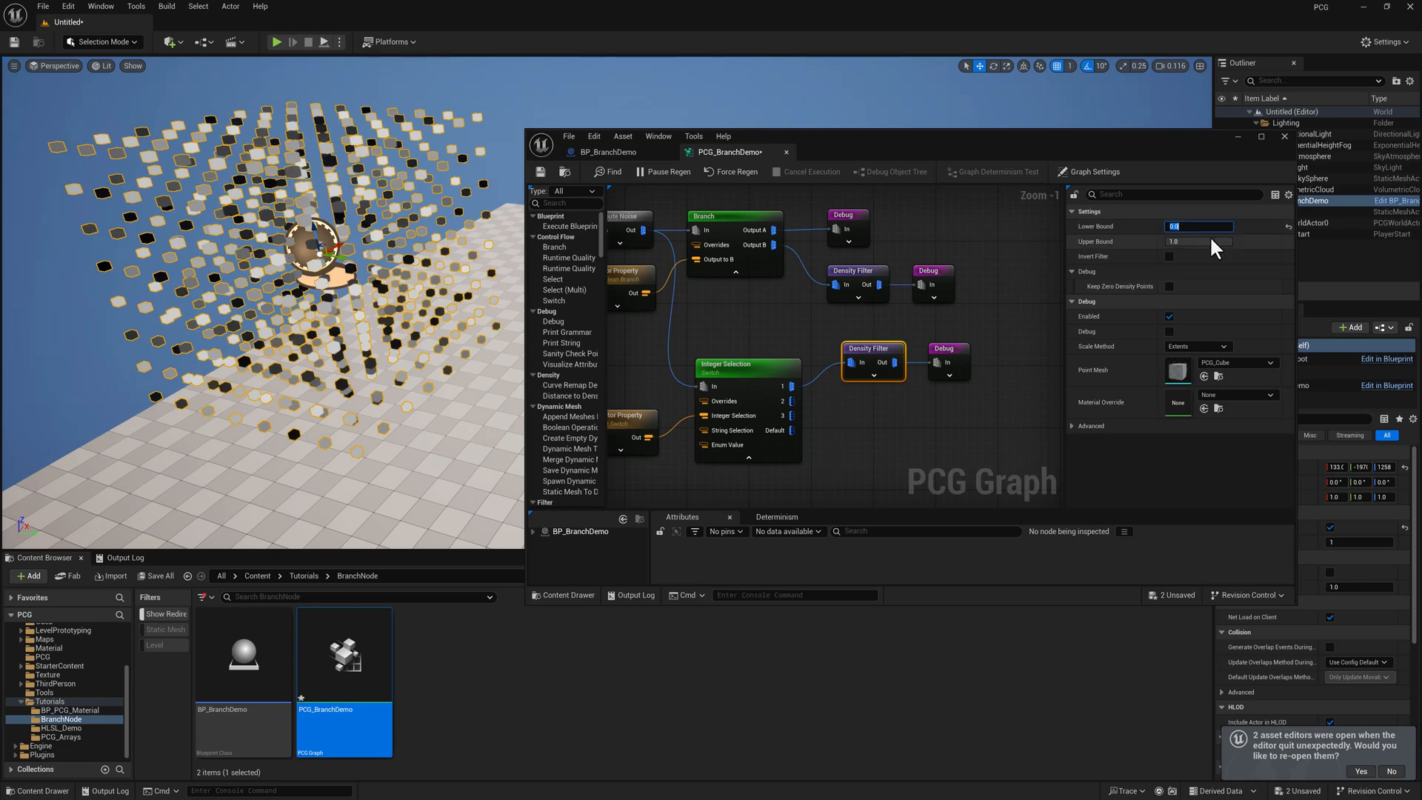
pyautogui.moveTo(1197, 241); pyautogui.dragTo(1211, 241)
pyautogui.write('0.3')
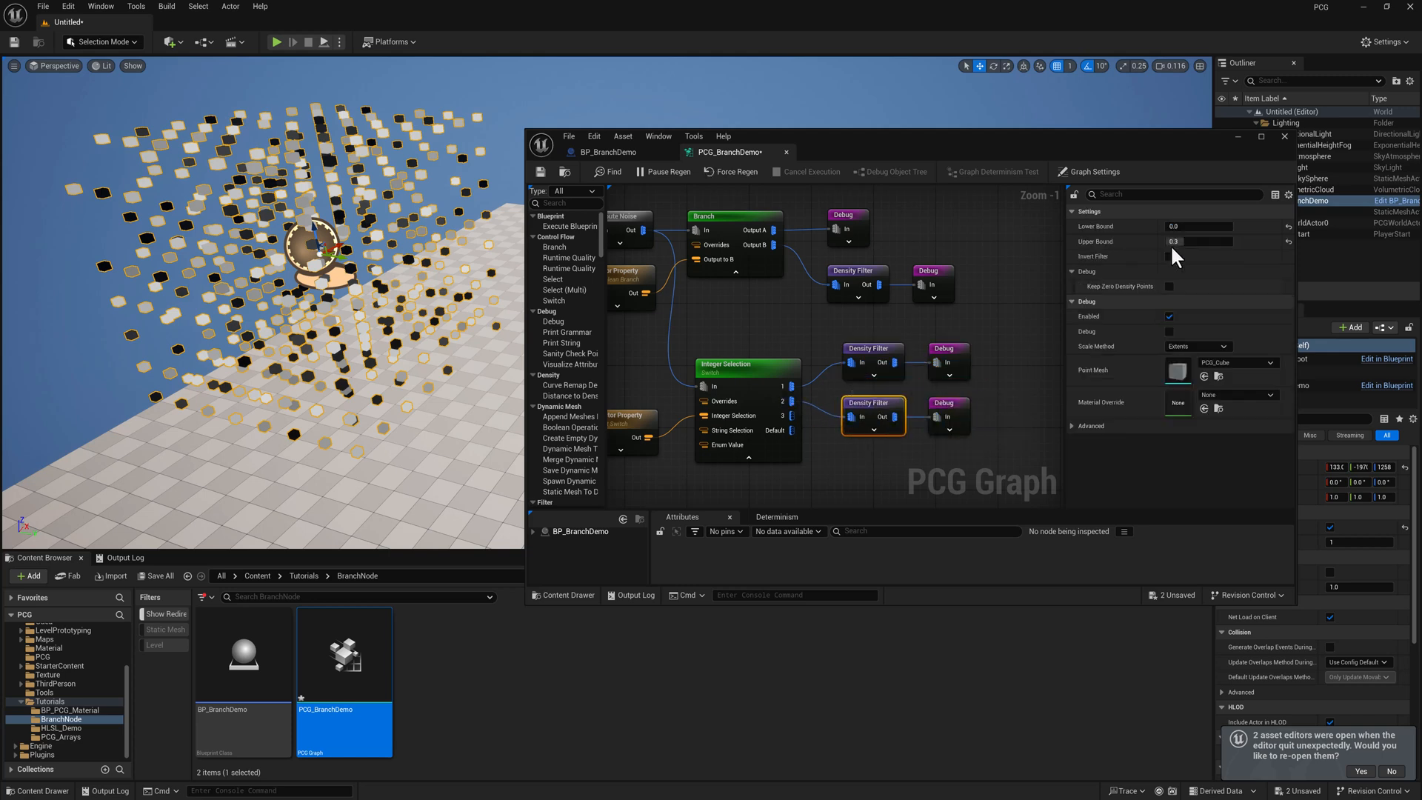
pyautogui.click(1199, 226)
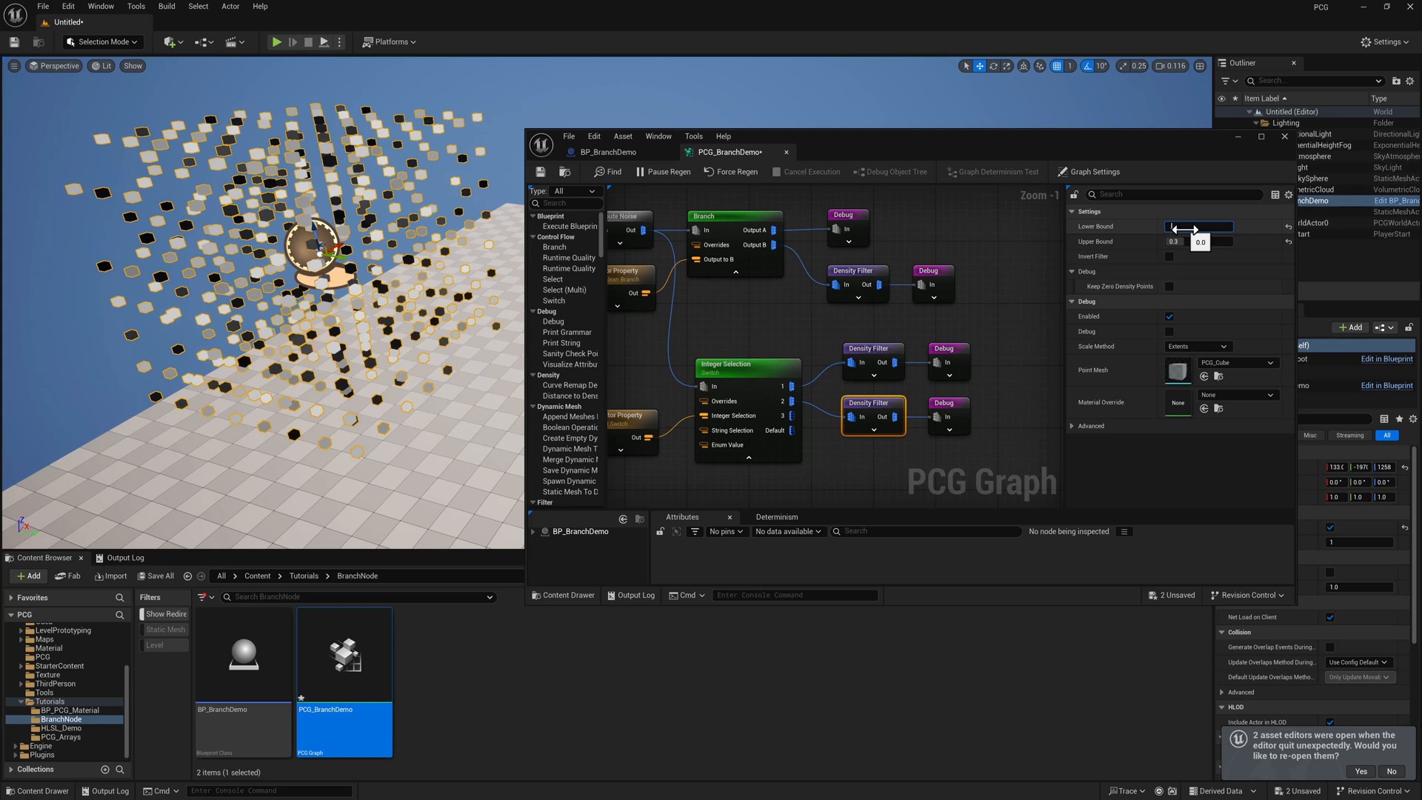
pyautogui.click(1199, 241)
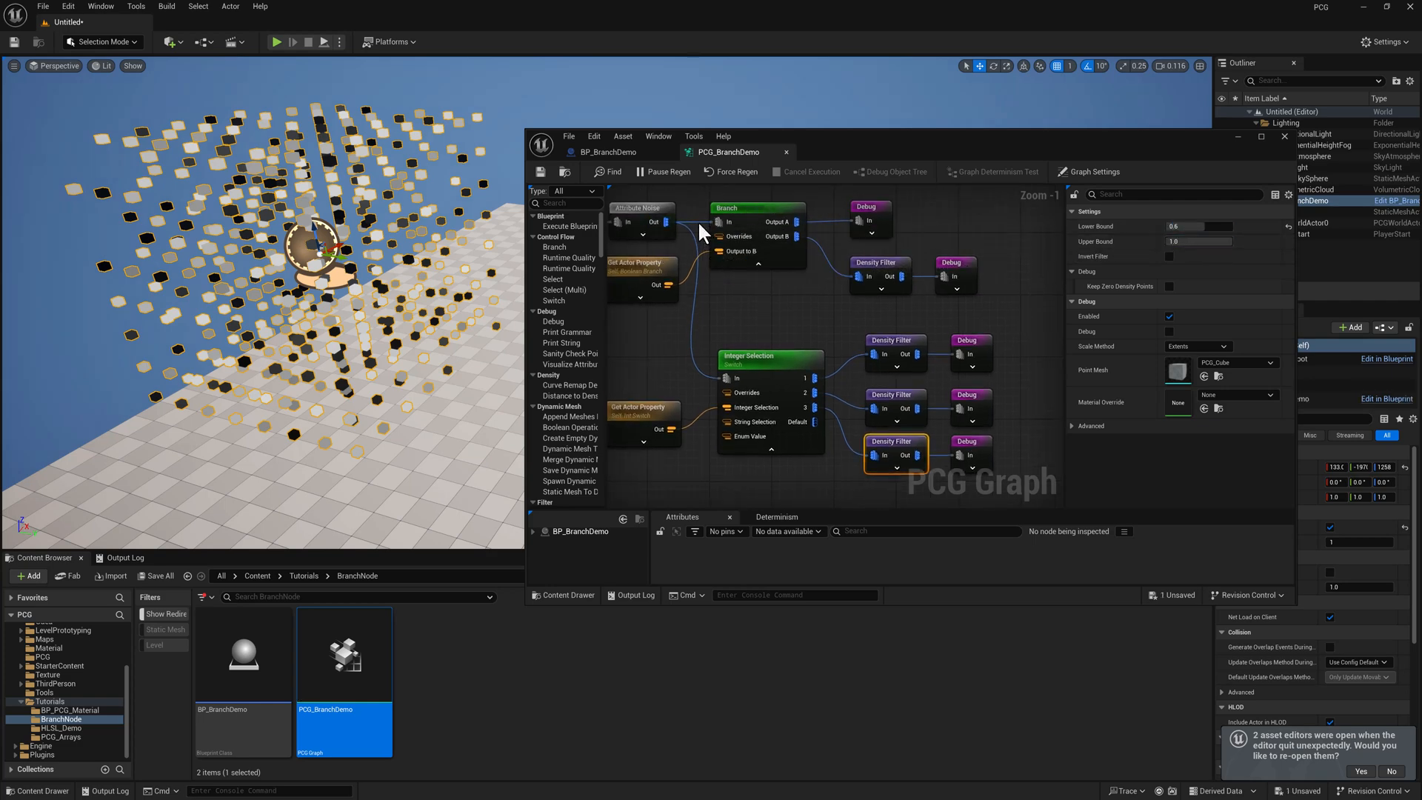
# Set BP_BranchDemo's Int Switch to 3 and inspect the data on output pin 3.
pyautogui.click(1088, 171)
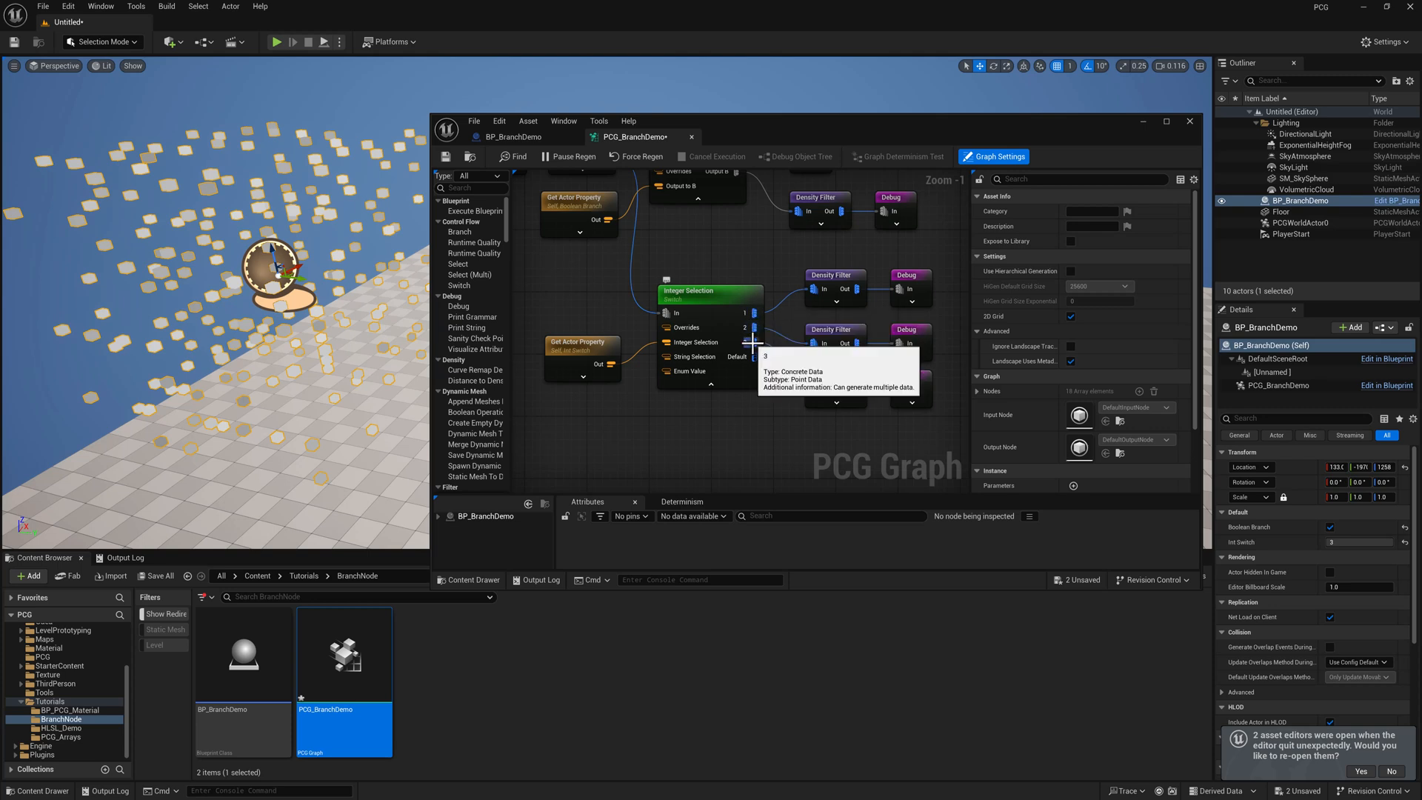
pyautogui.click(910, 342)
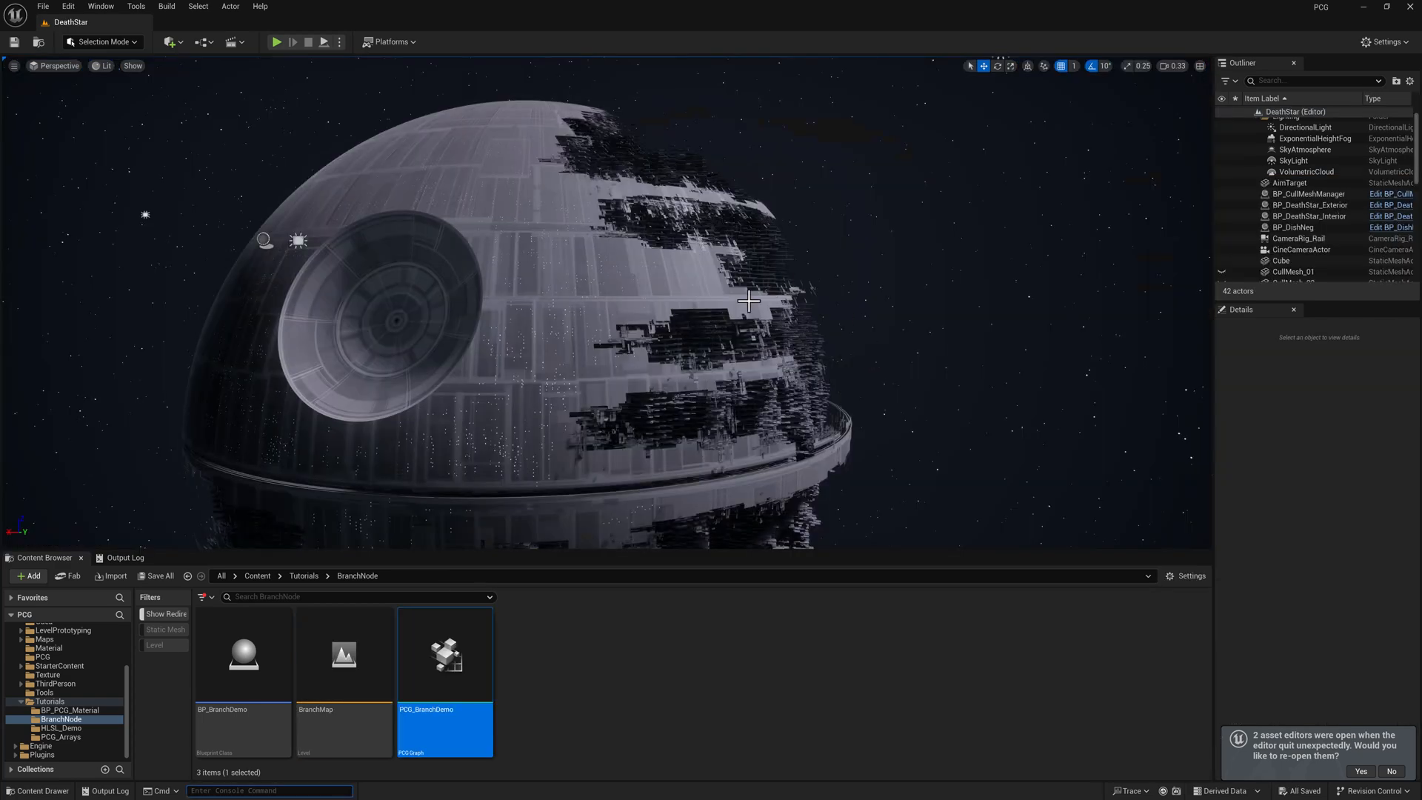
pyautogui.moveTo(598, 372)
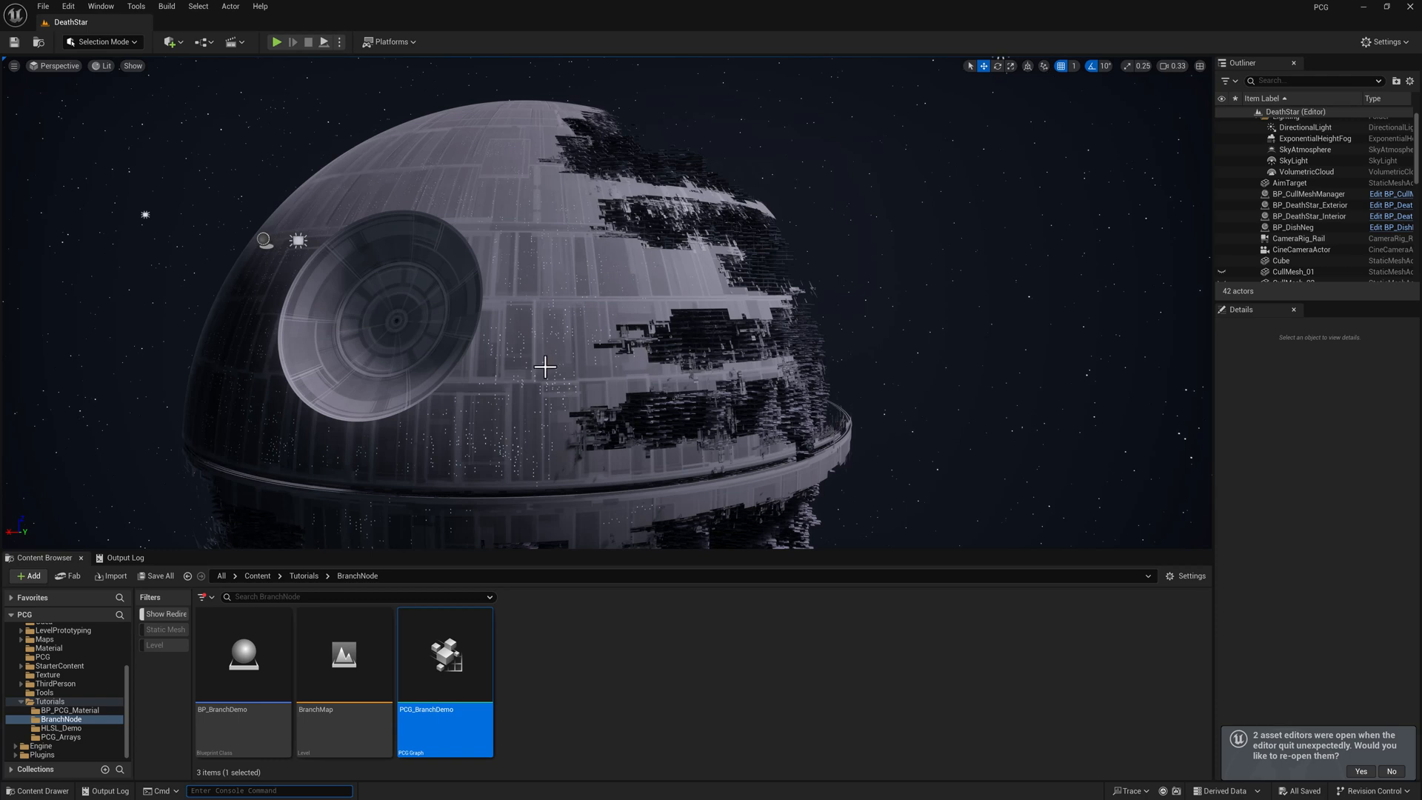
pyautogui.moveTo(563, 397)
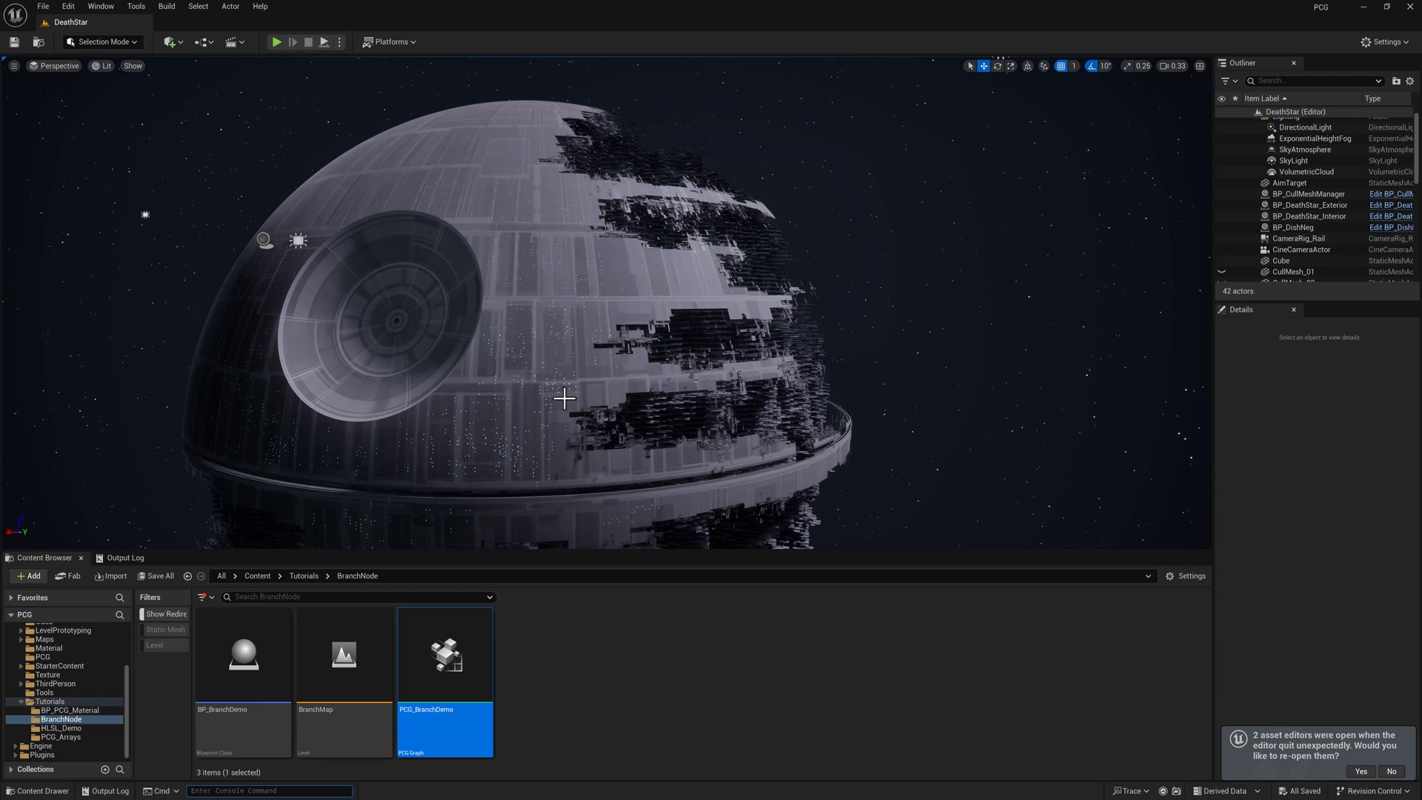
pyautogui.moveTo(562, 279)
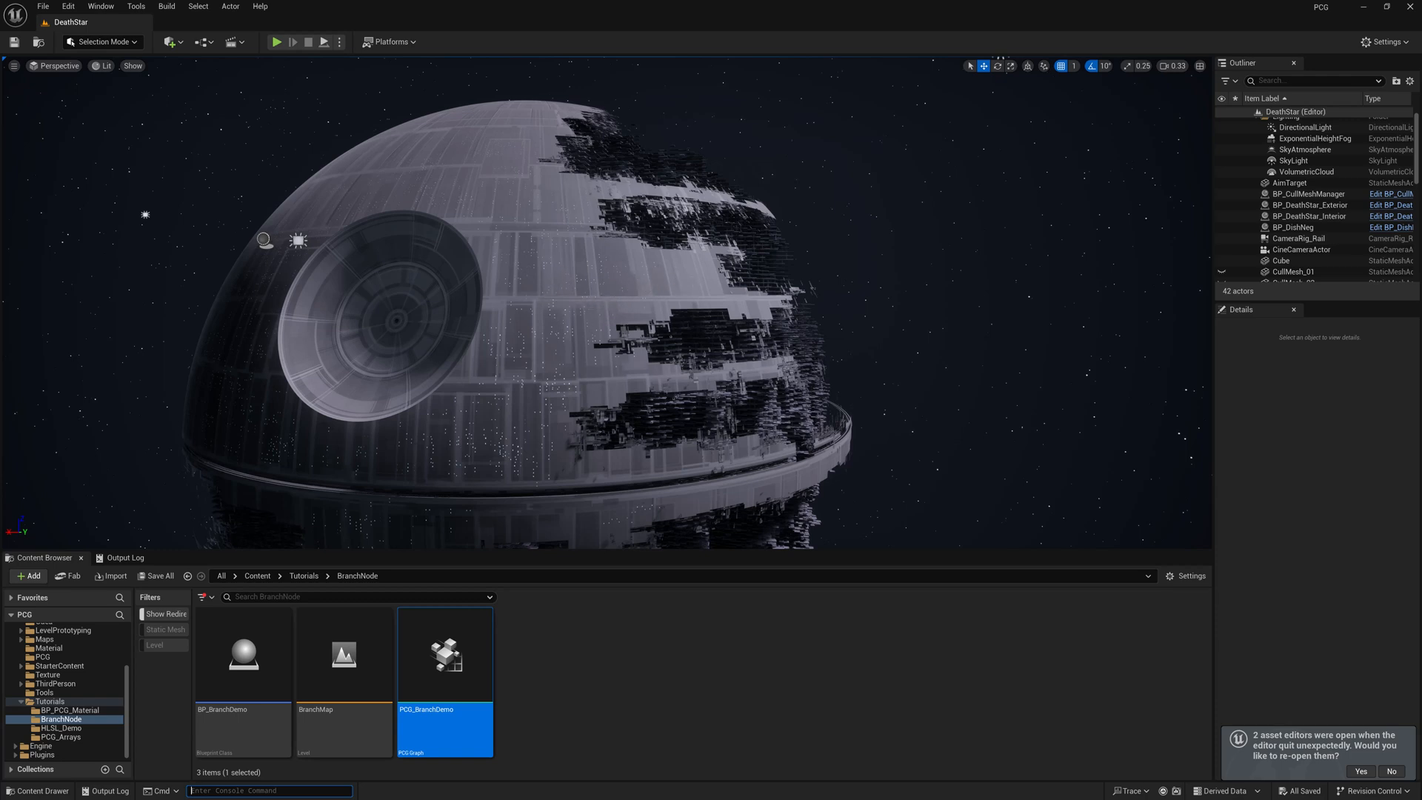
# Select the BP_DeathStar_Exterior actor in the DeathStar level viewport.
pyautogui.click(1311, 204)
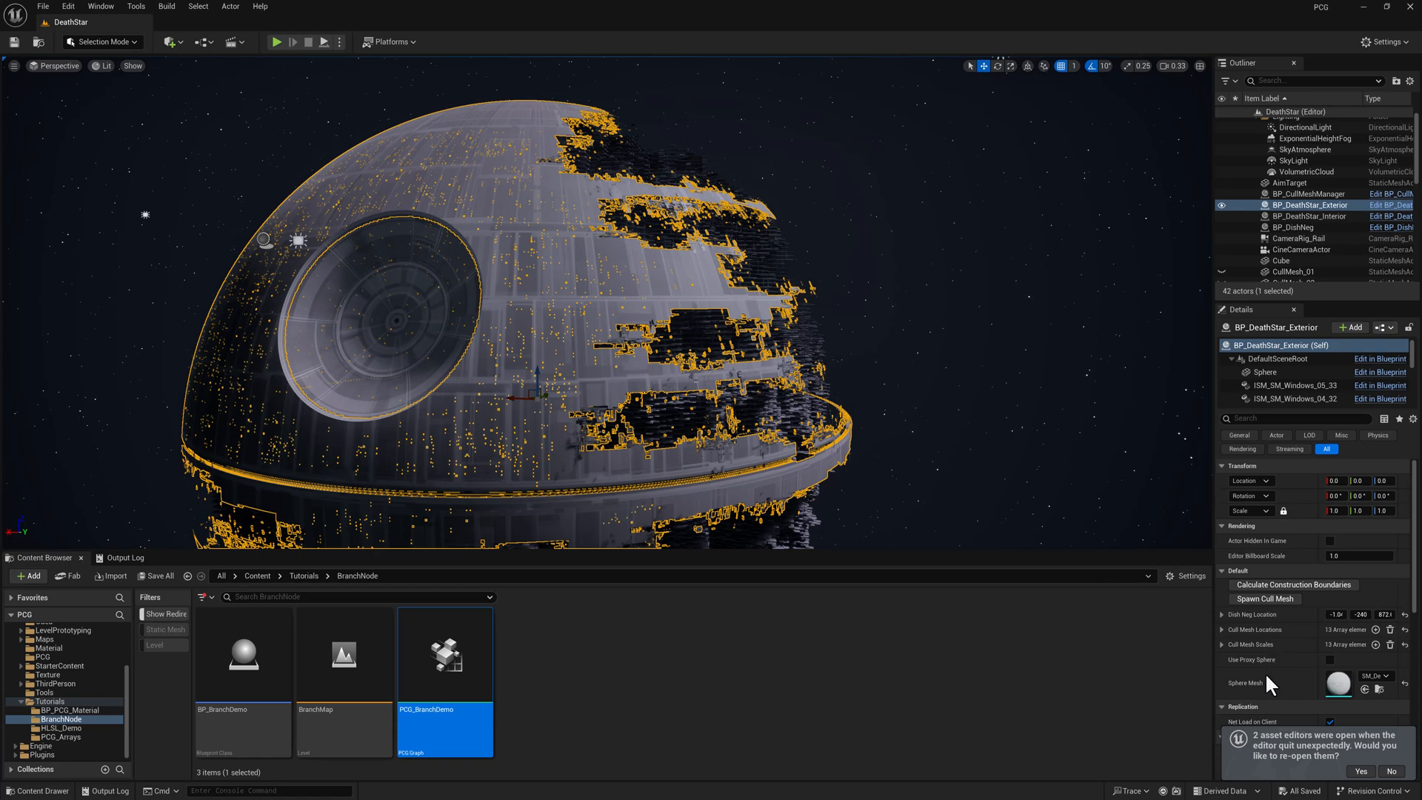
pyautogui.moveTo(1249, 669)
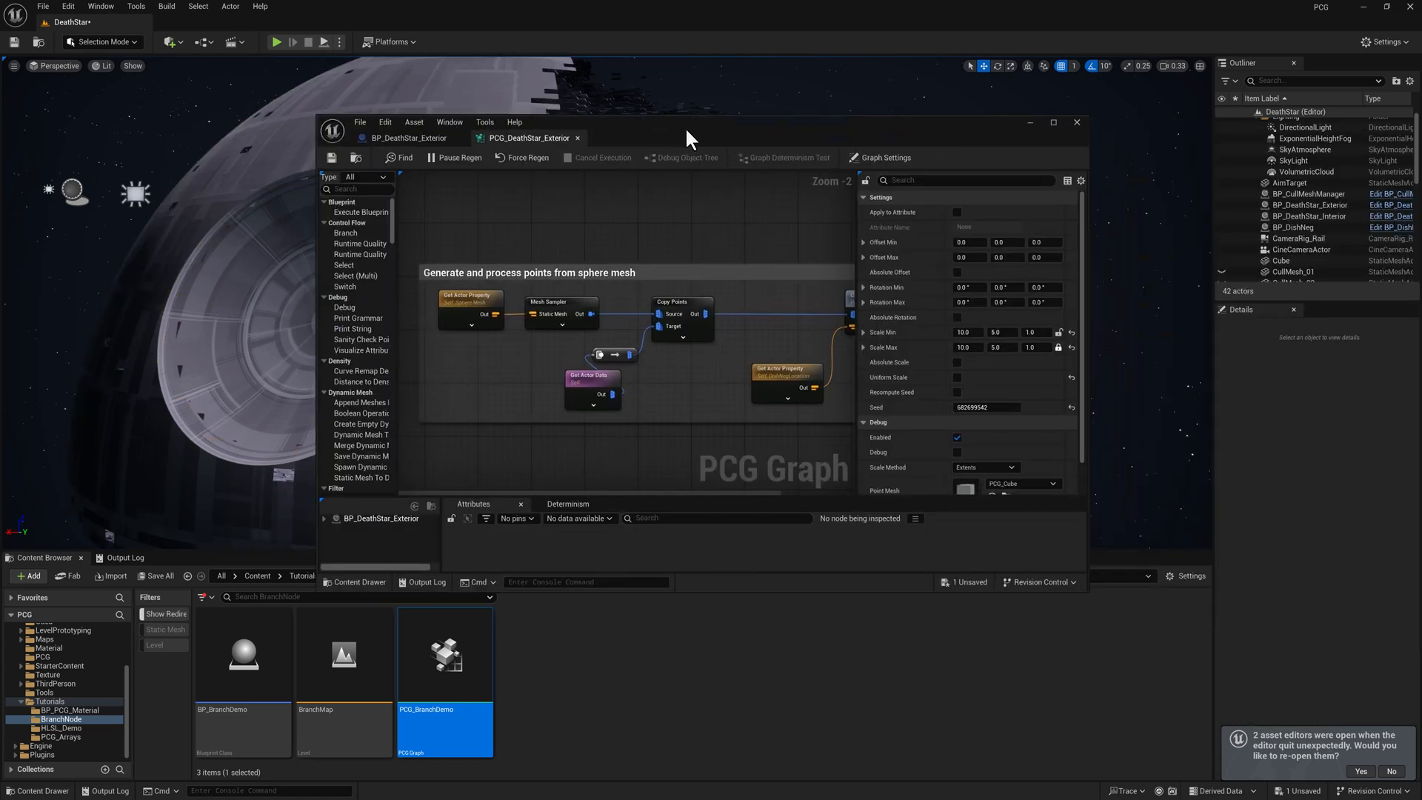
pyautogui.click(408, 137)
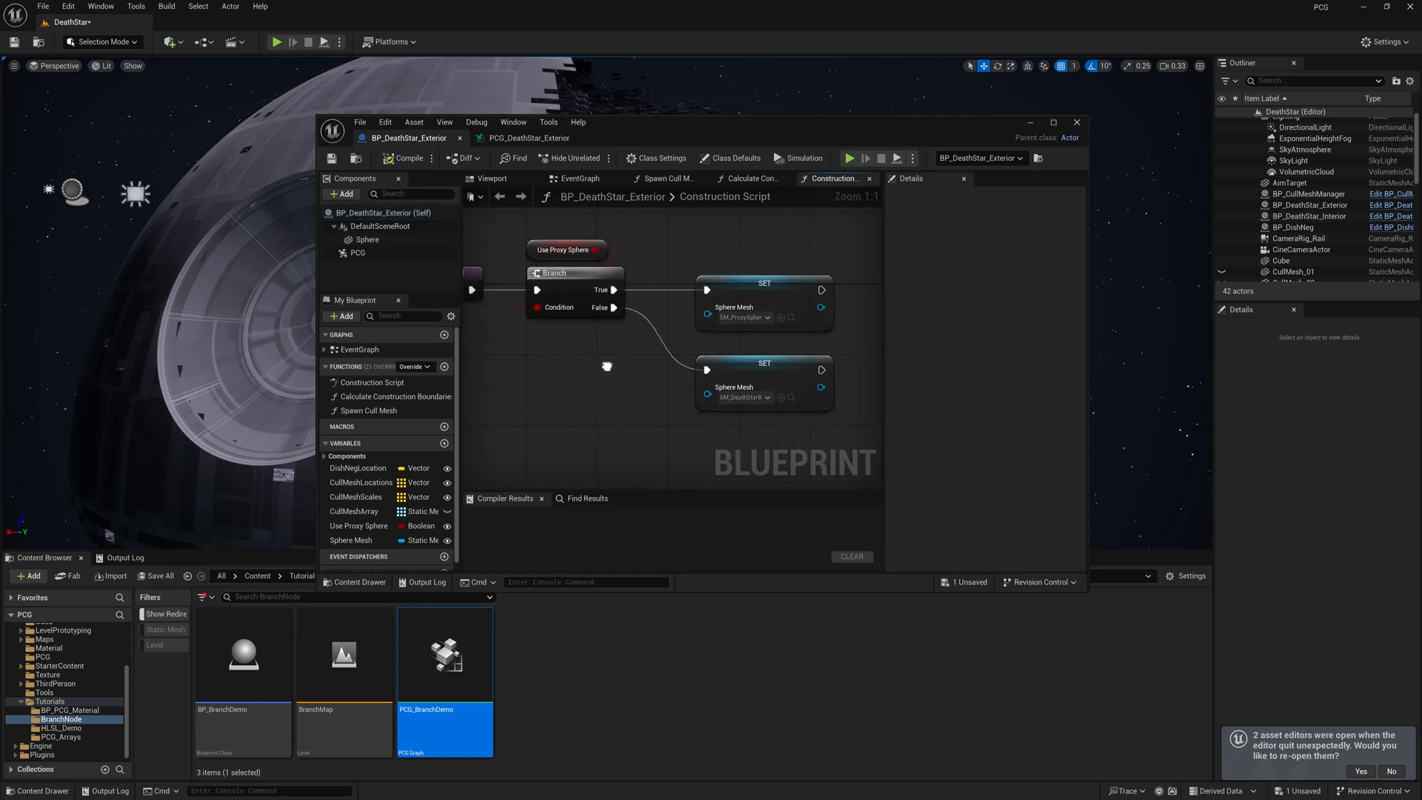
pyautogui.moveTo(732, 315)
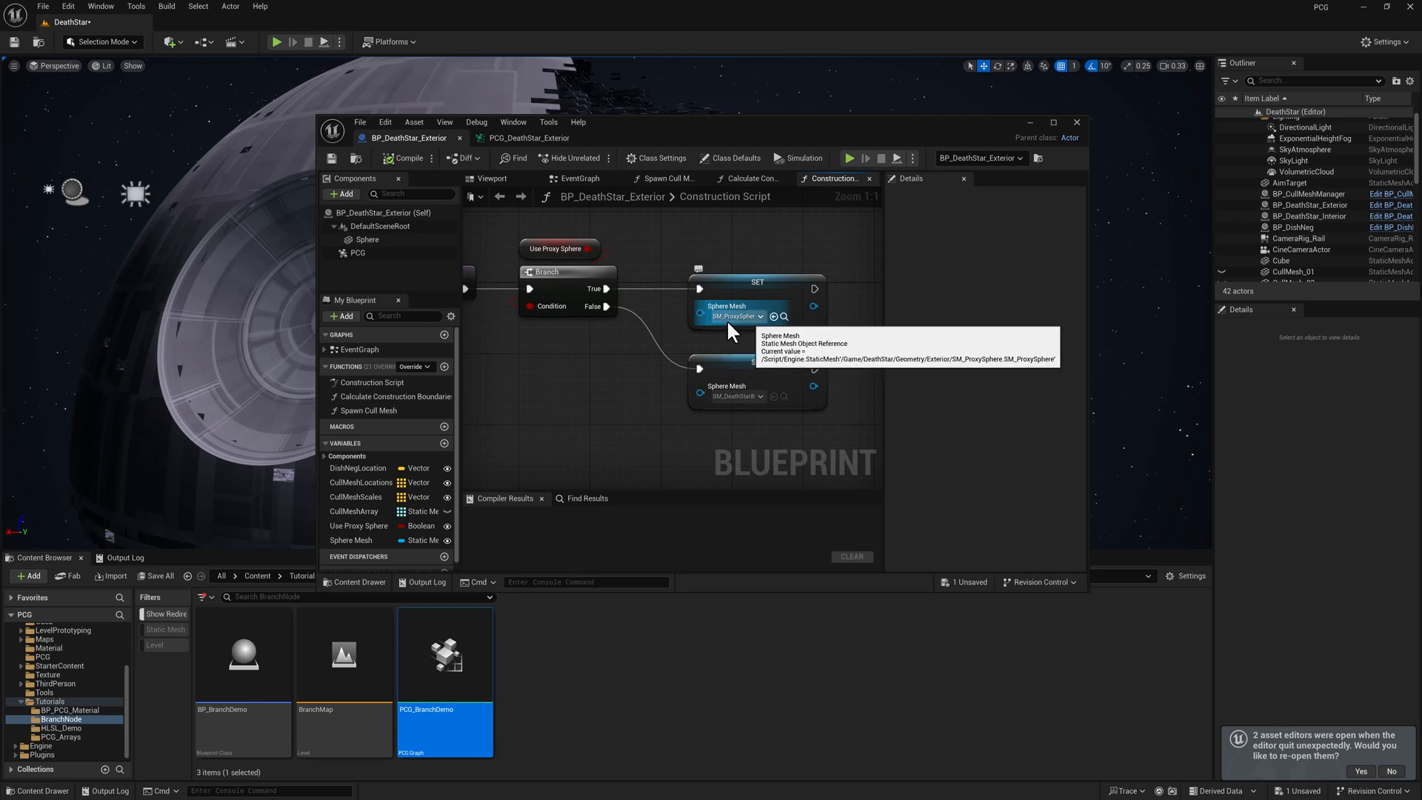
pyautogui.moveTo(660, 324)
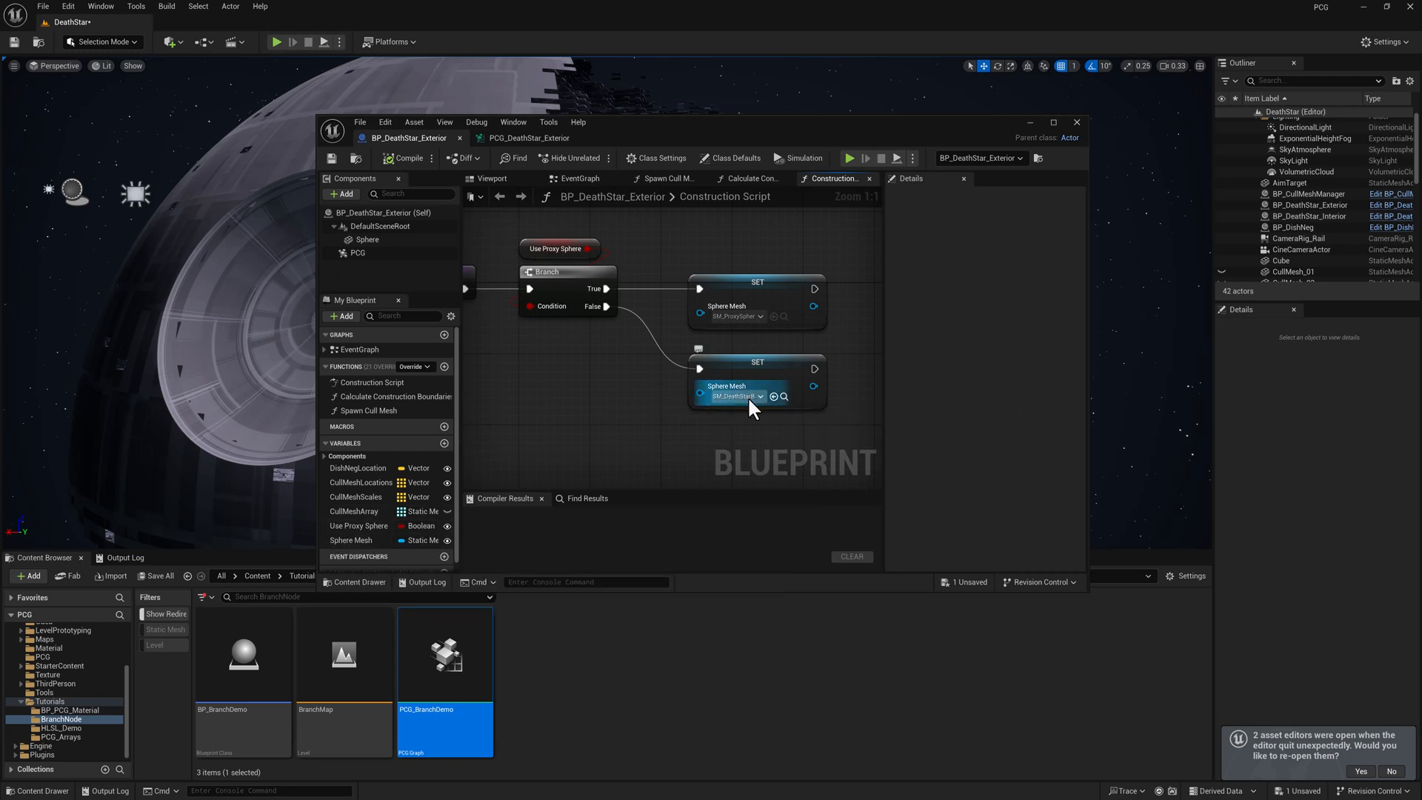
pyautogui.click(525, 137)
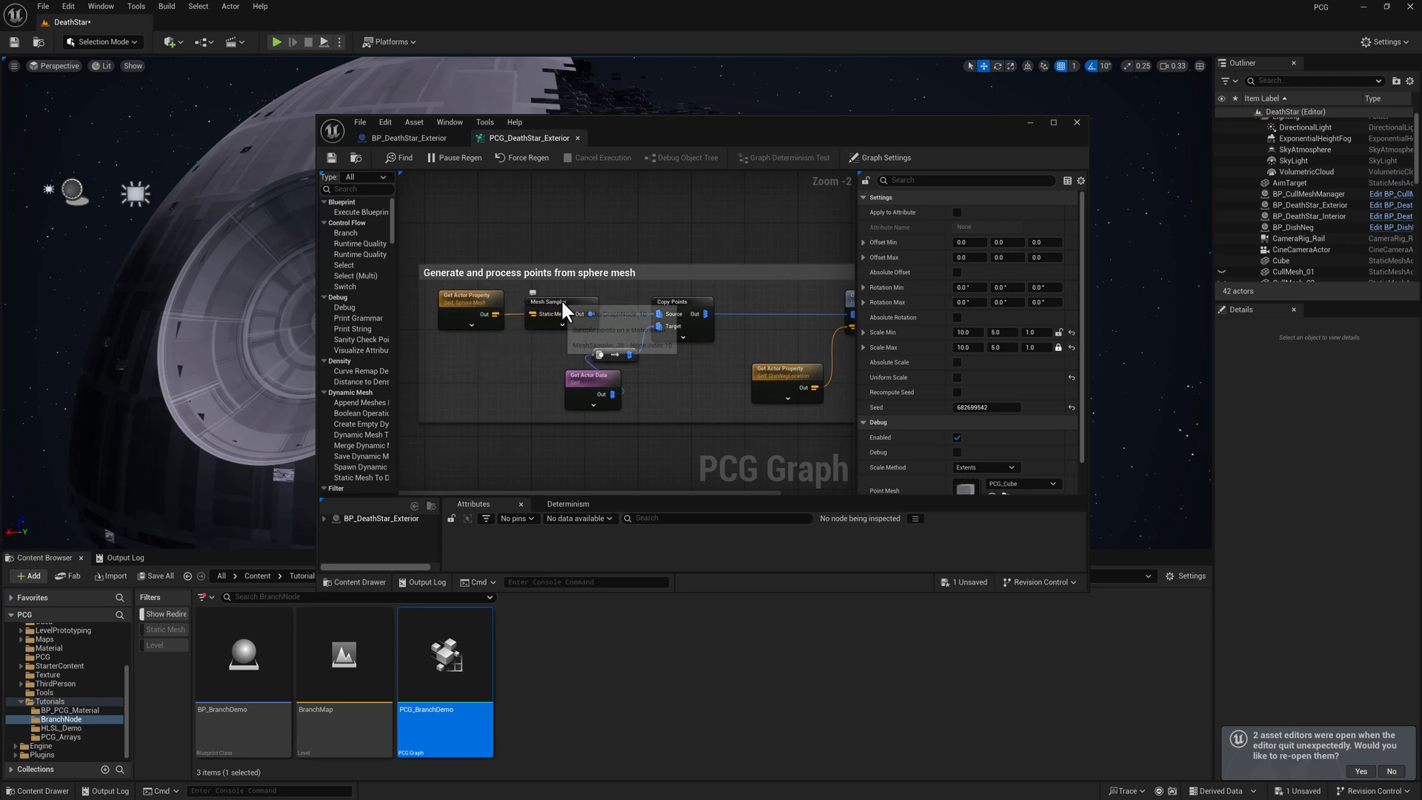
# Inspect the Mesh Sampler node in PCG_DeathStar_Exterior, then close the PCG editor.
pyautogui.click(551, 302)
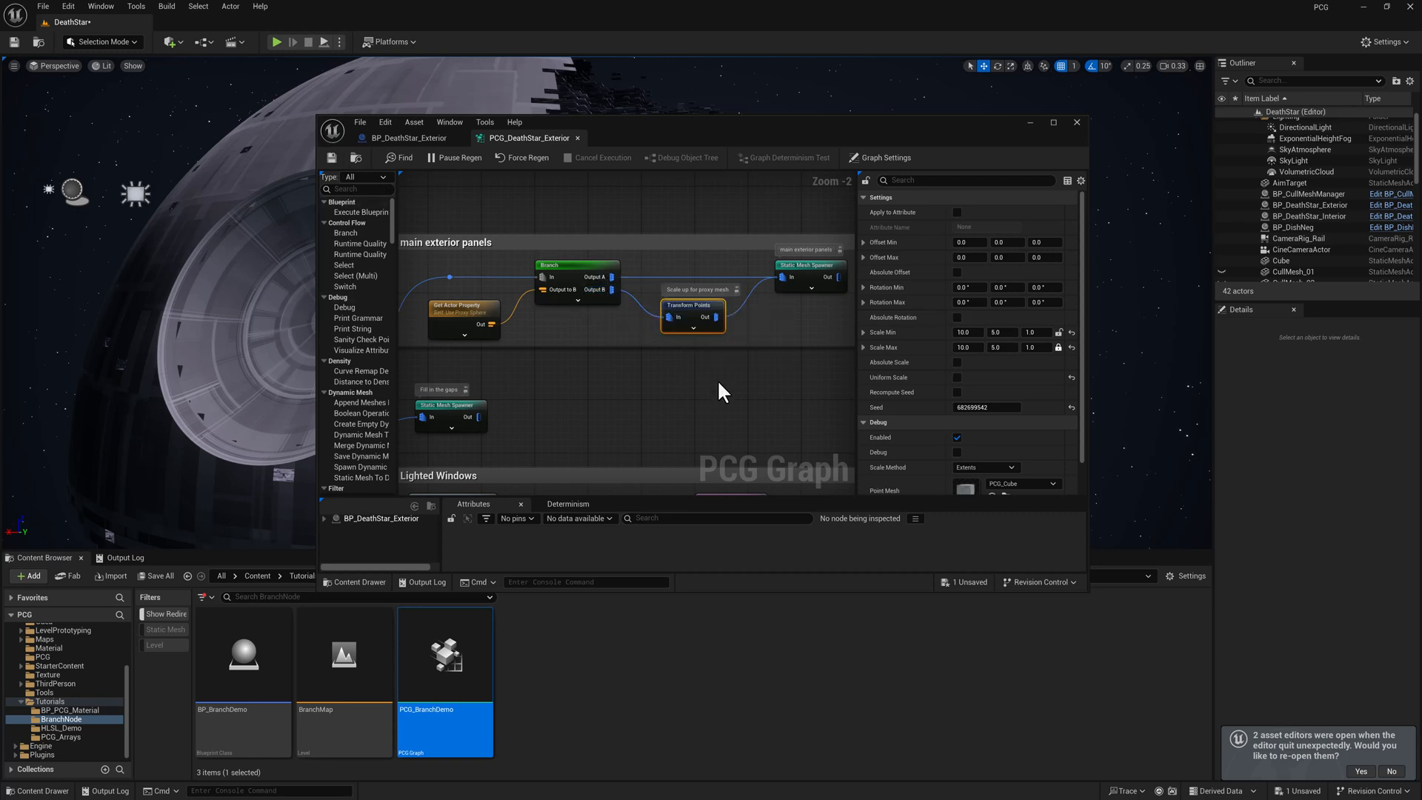
pyautogui.moveTo(742, 369)
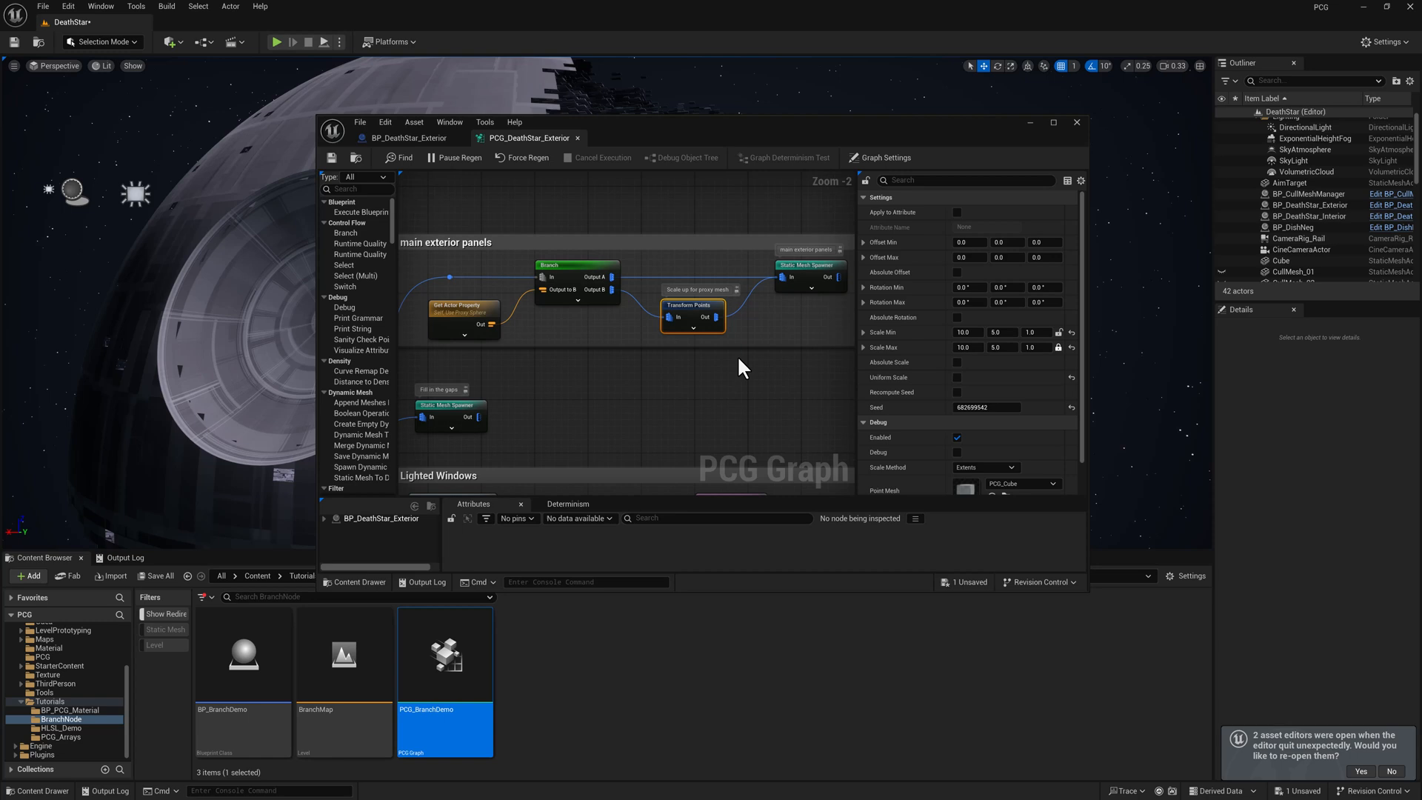
pyautogui.scroll(-3)
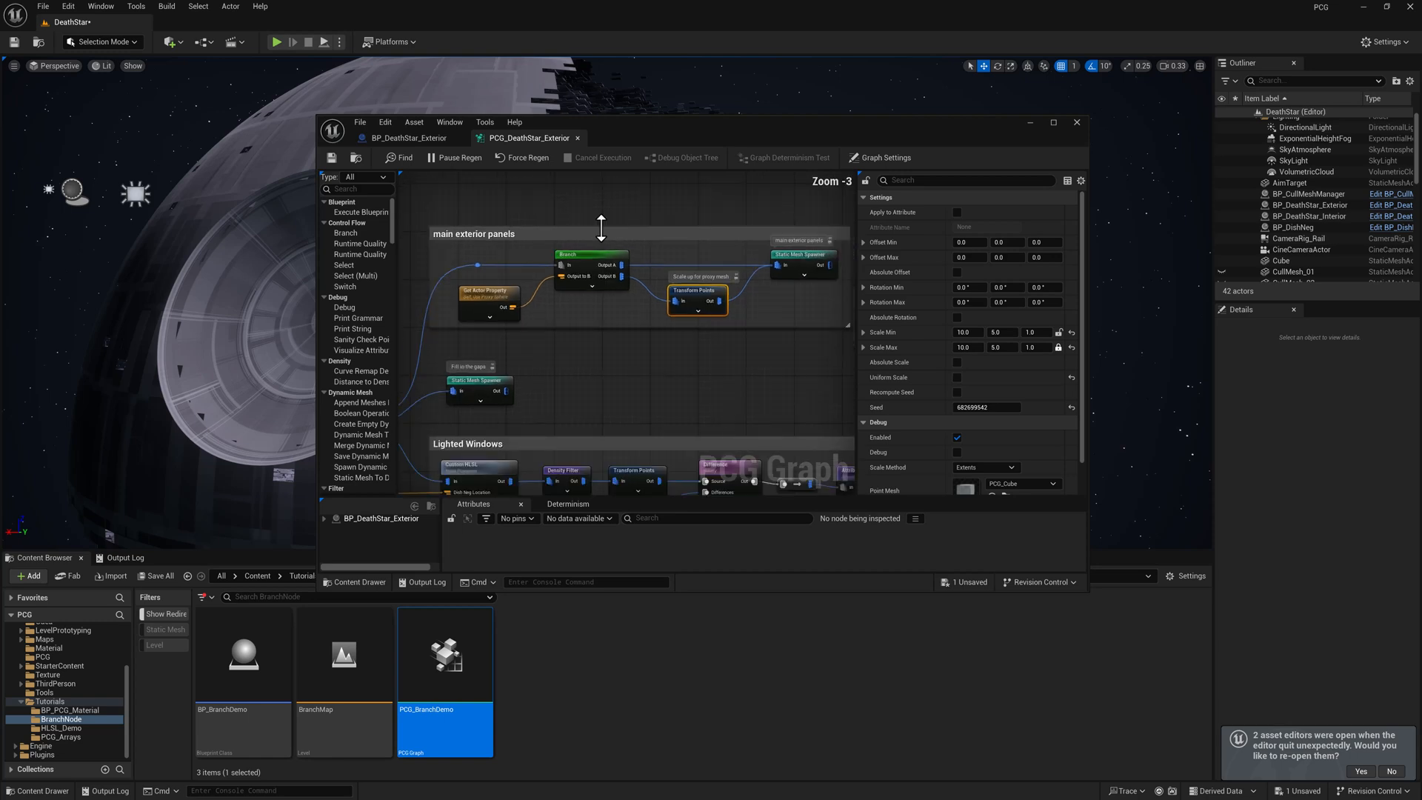
pyautogui.click(1076, 122)
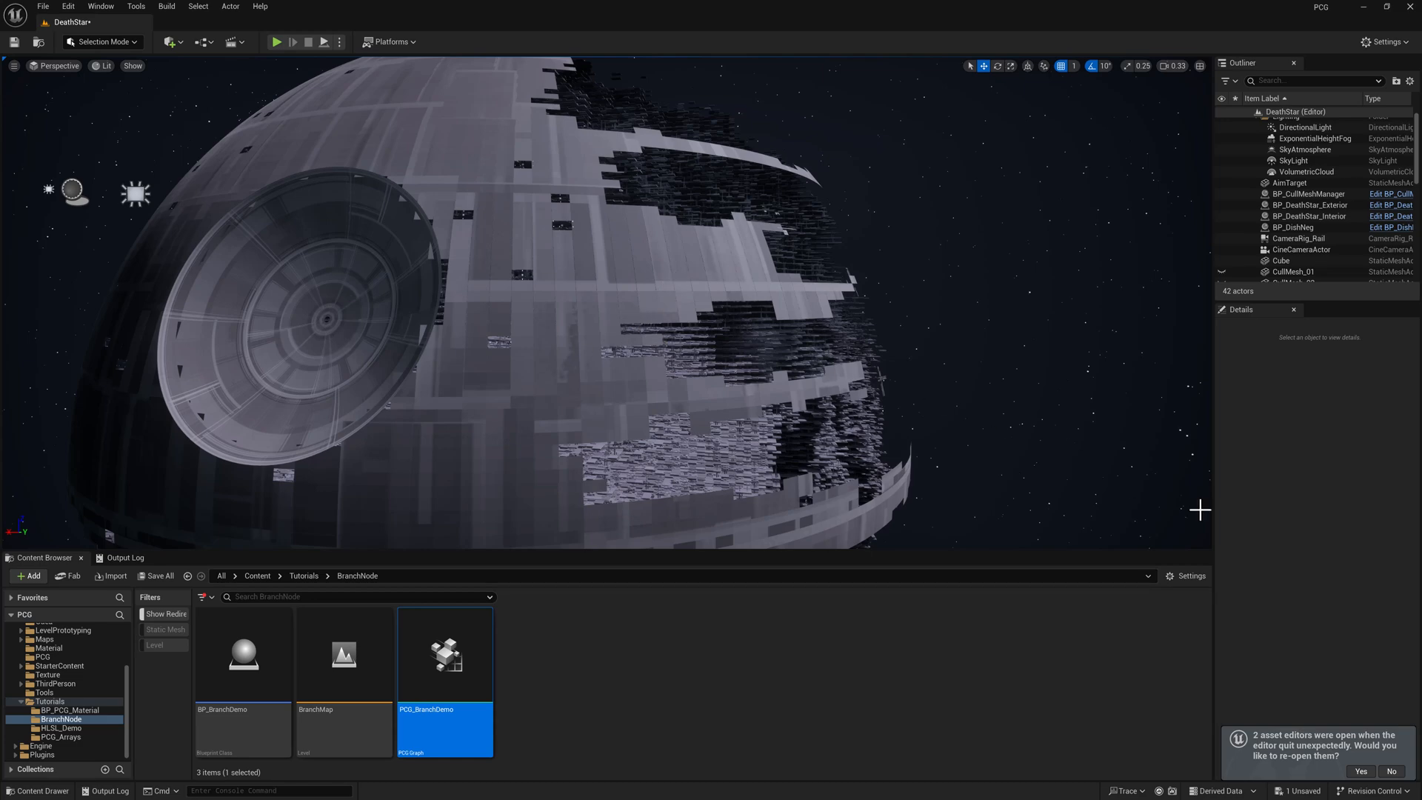
# Select BP_DeathStar_Exterior to show Use Proxy Sphere enabled with its proxy Sphere Mesh.
pyautogui.click(1307, 205)
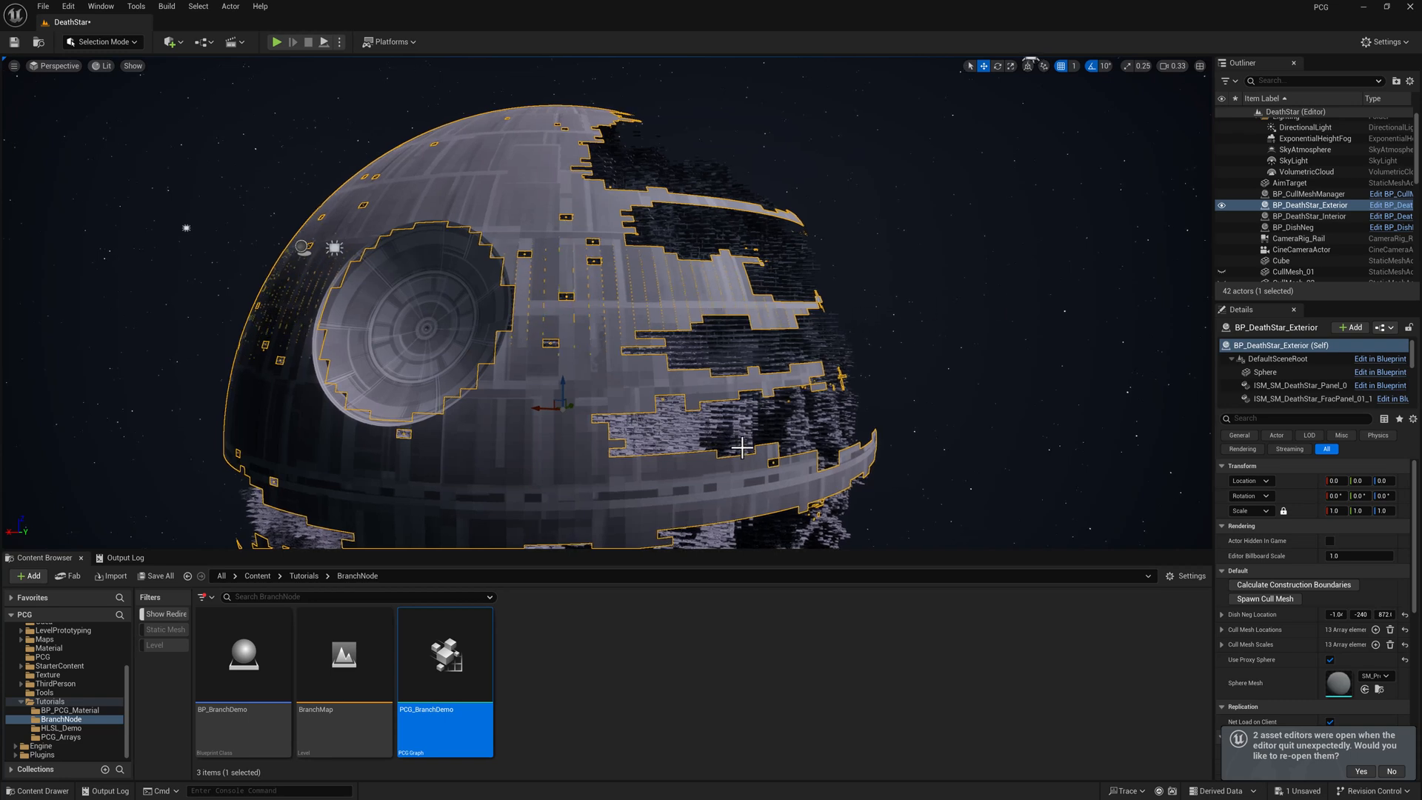
pyautogui.moveTo(900, 402)
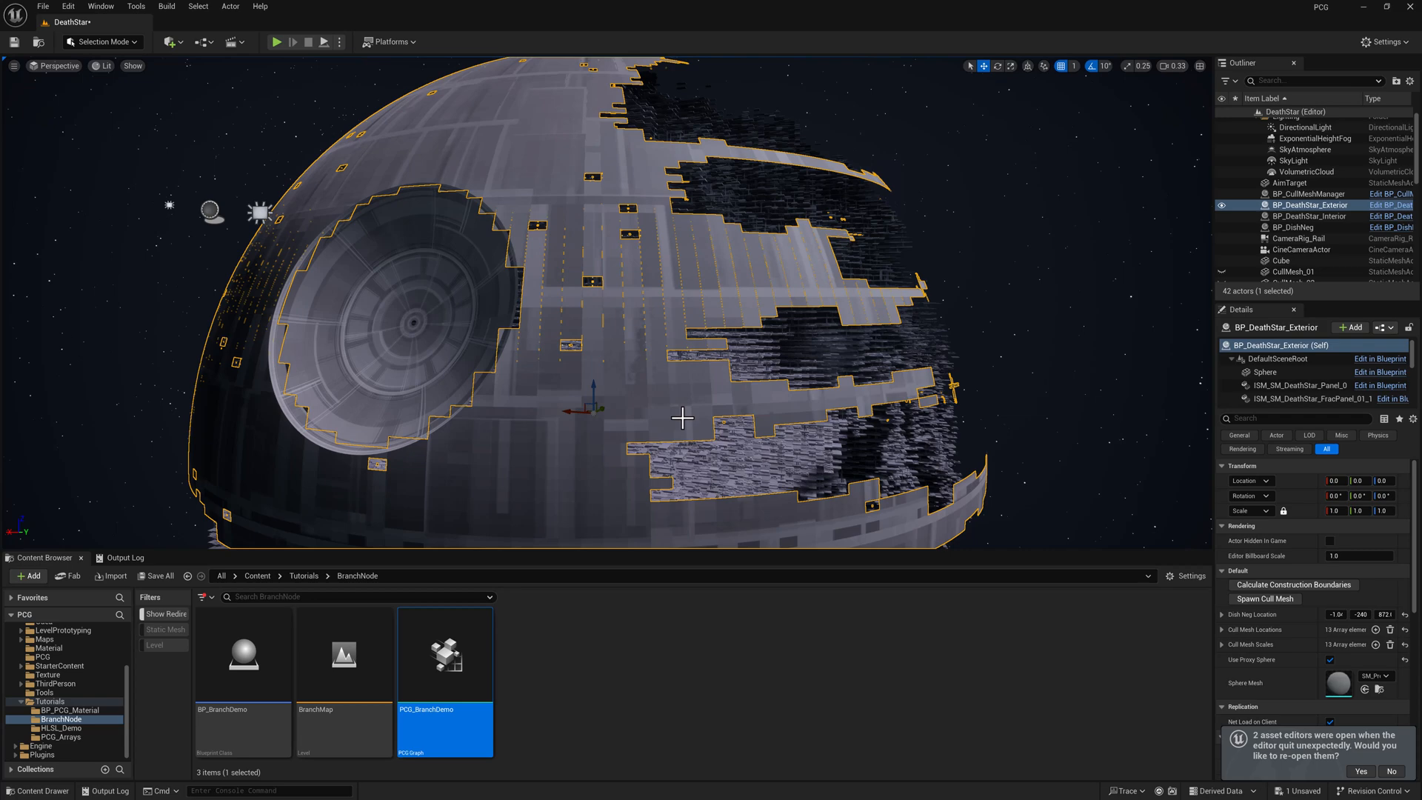
pyautogui.moveTo(640, 418)
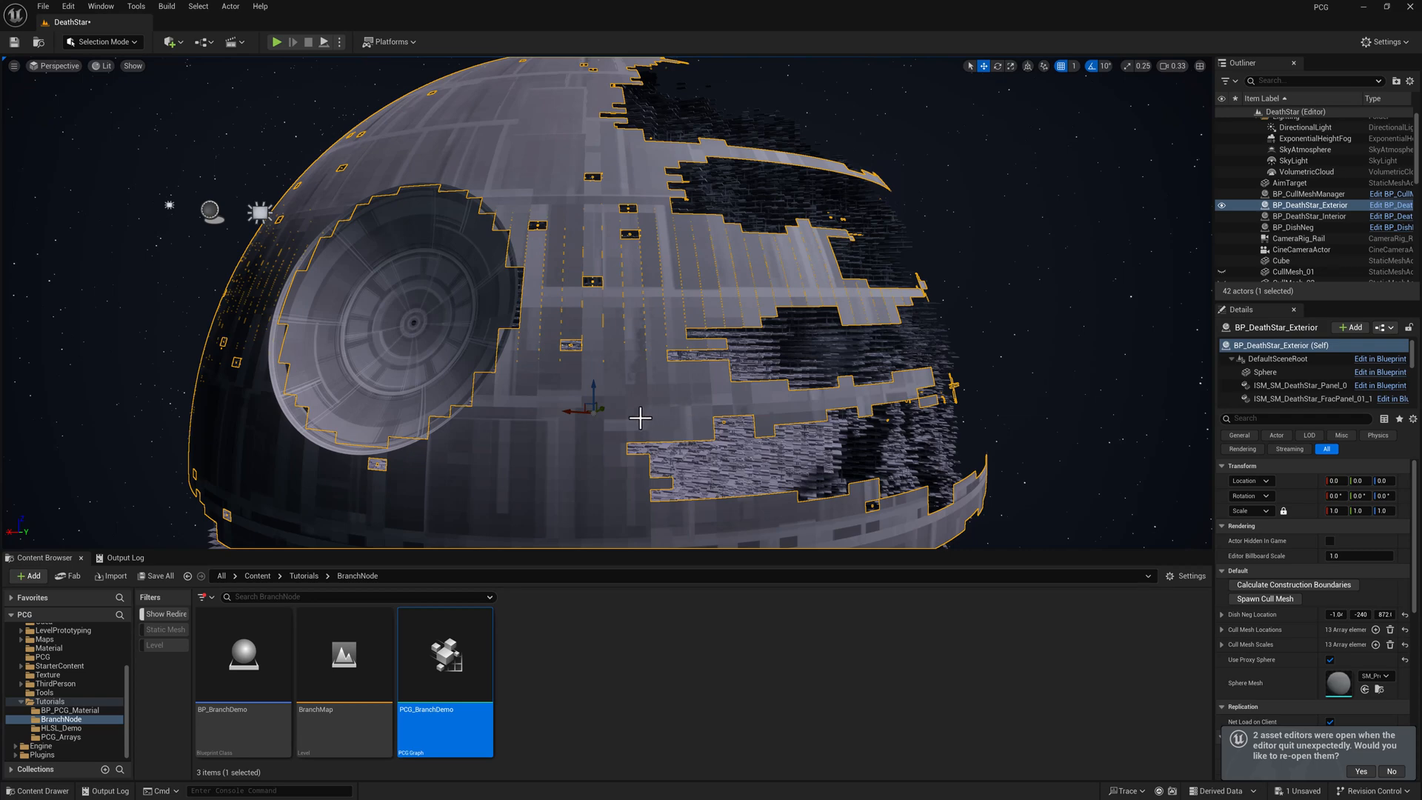